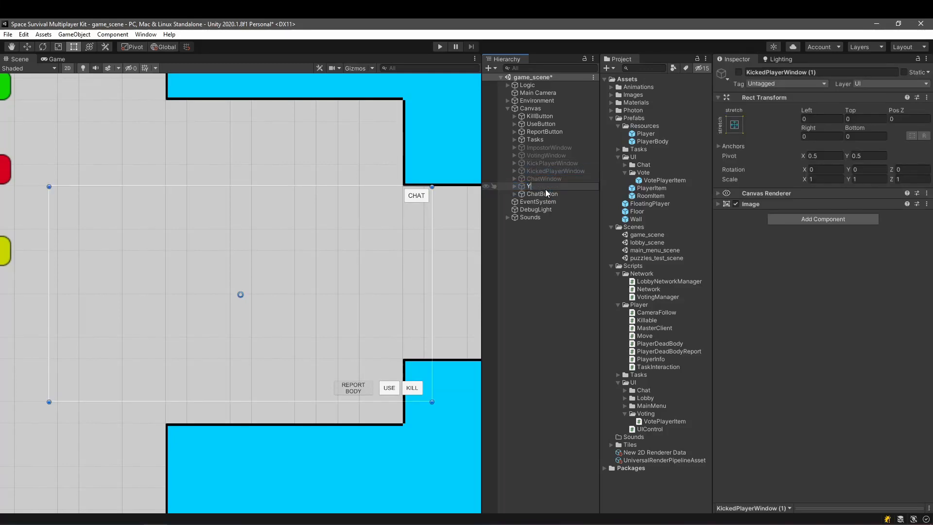
Step: Name the copied window YouHaveBeenKilledWindow and set its Text child to YOU HAVE BEEN KILLED
{"action": "type", "text": "YouHaveBeenKilledWindow"}
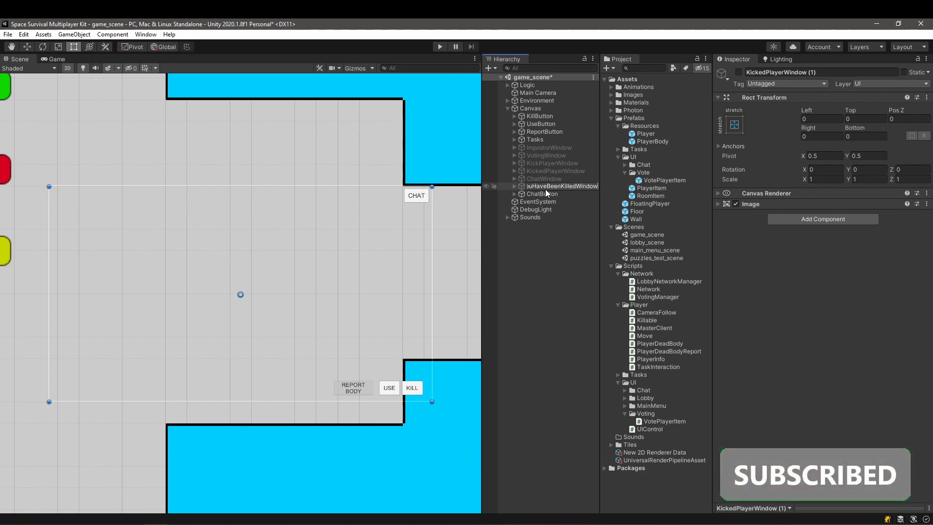
{"action": "left_click", "coordinate": [560, 187]}
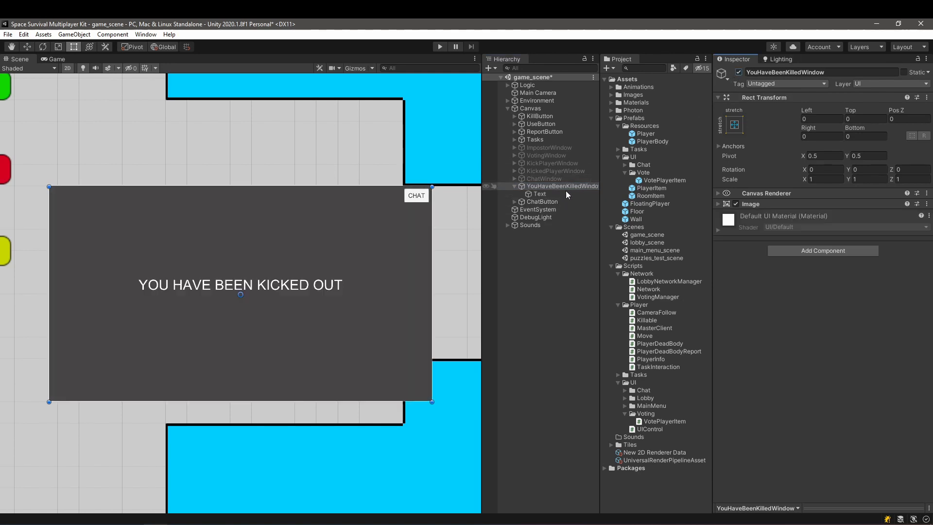
{"action": "left_click", "coordinate": [540, 193]}
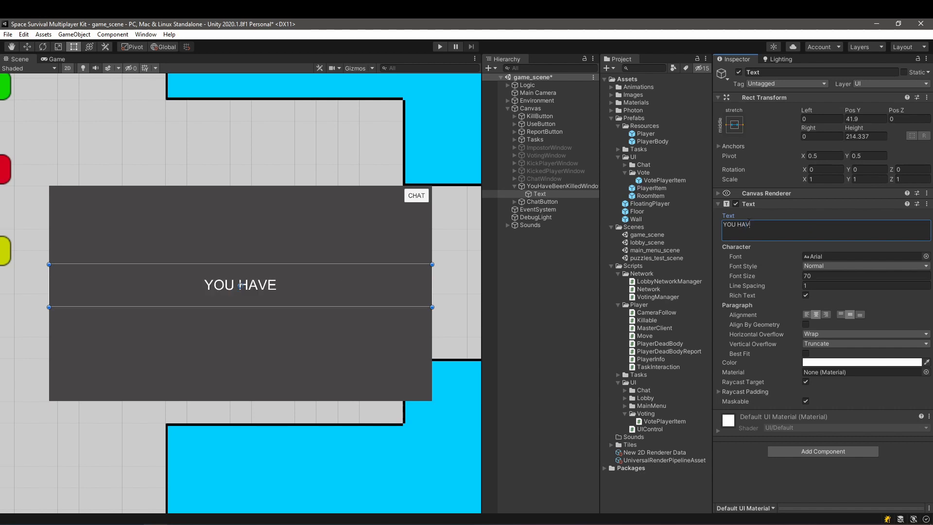
{"action": "type", "text": "BEEN KILL"}
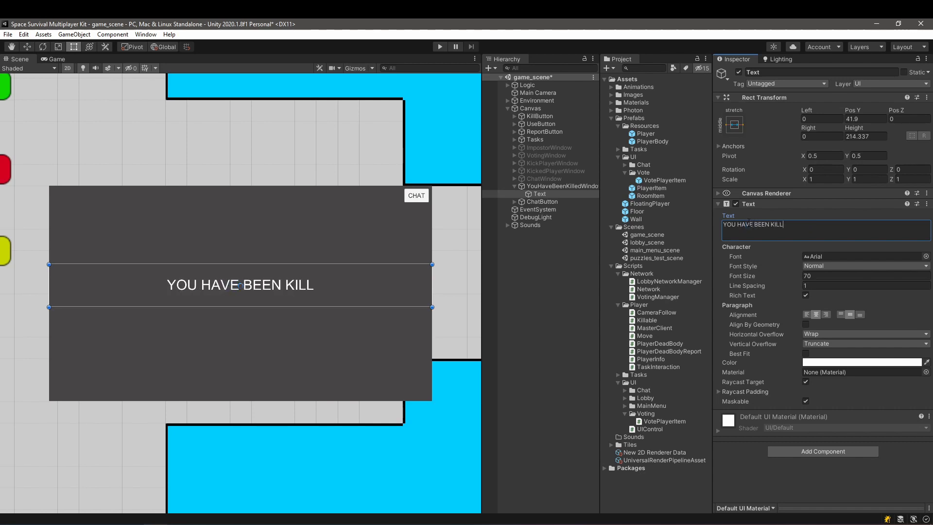
{"action": "left_click", "coordinate": [563, 186]}
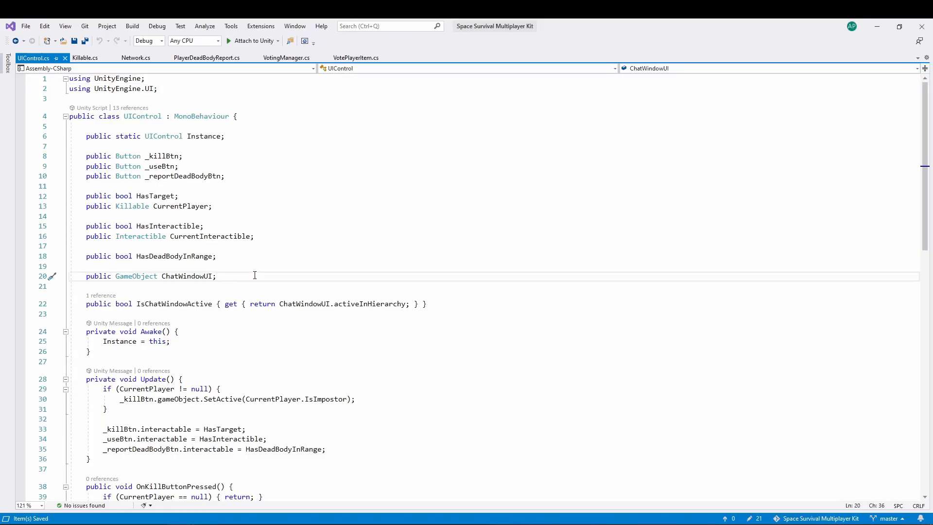
Step: Add public GameObject YouHaveBeenKilledWindow and OnThisPlayerKilled() calling SetActive(true) in UIControl.cs
{"action": "type", "text": "public GameObject You"}
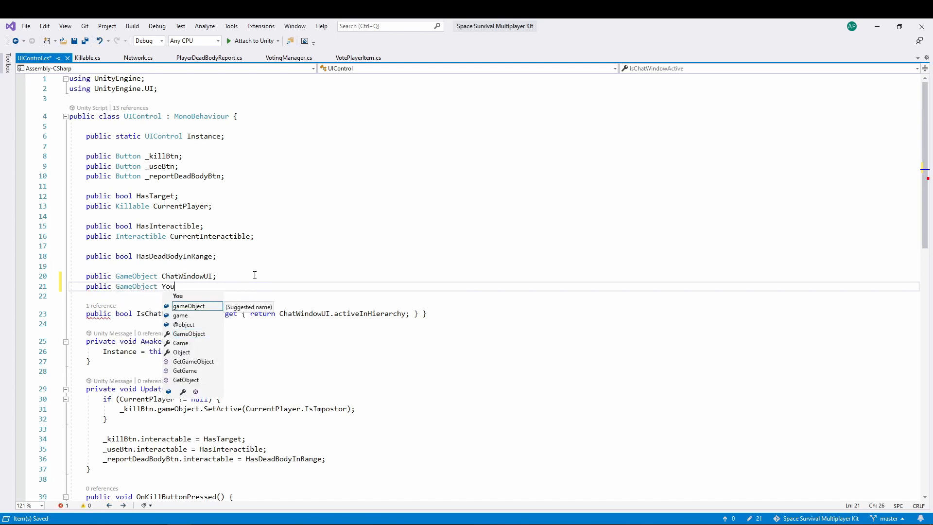
{"action": "type", "text": "HaveBeenW"}
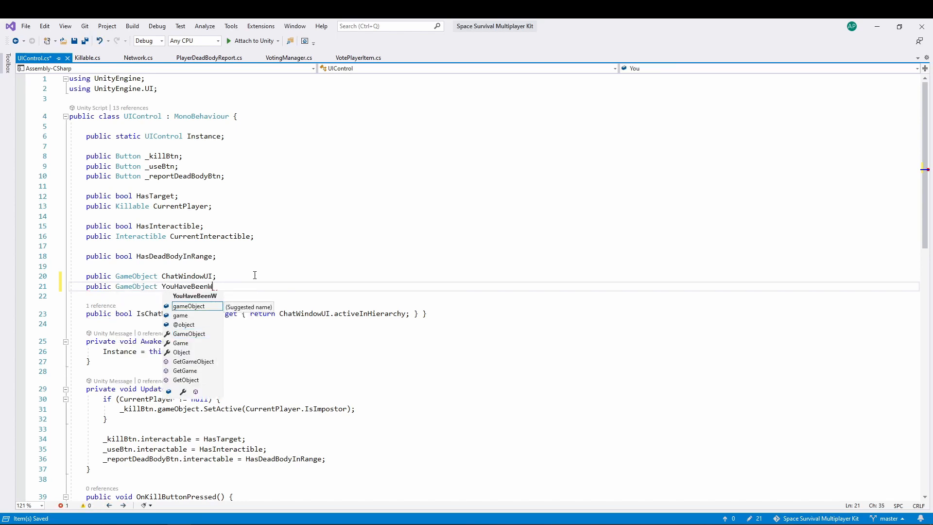
{"action": "type", "text": "KilledWindow;"}
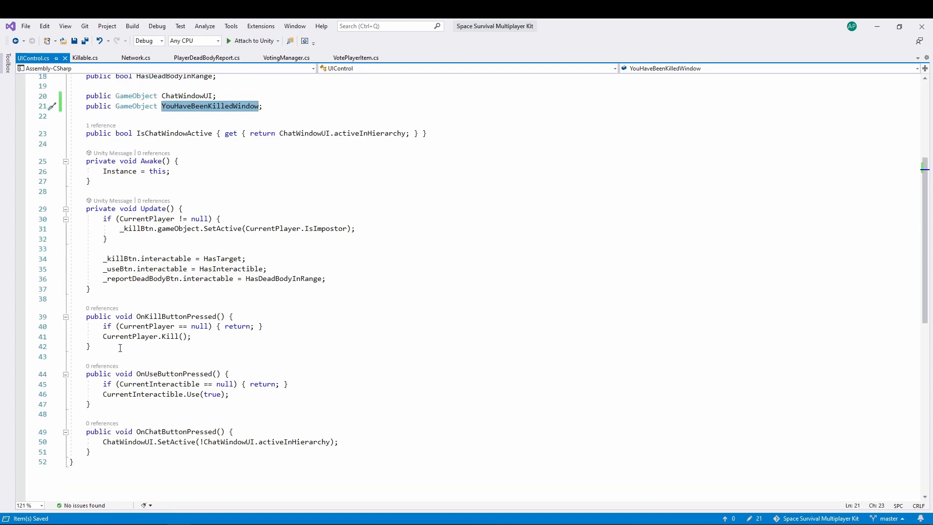
{"action": "type", "text": "p"}
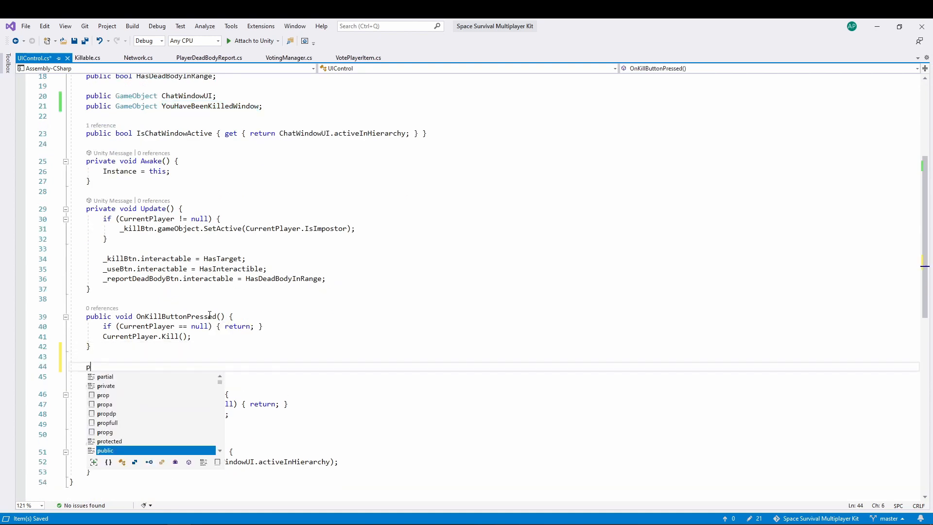
{"action": "type", "text": "ublic void On"}
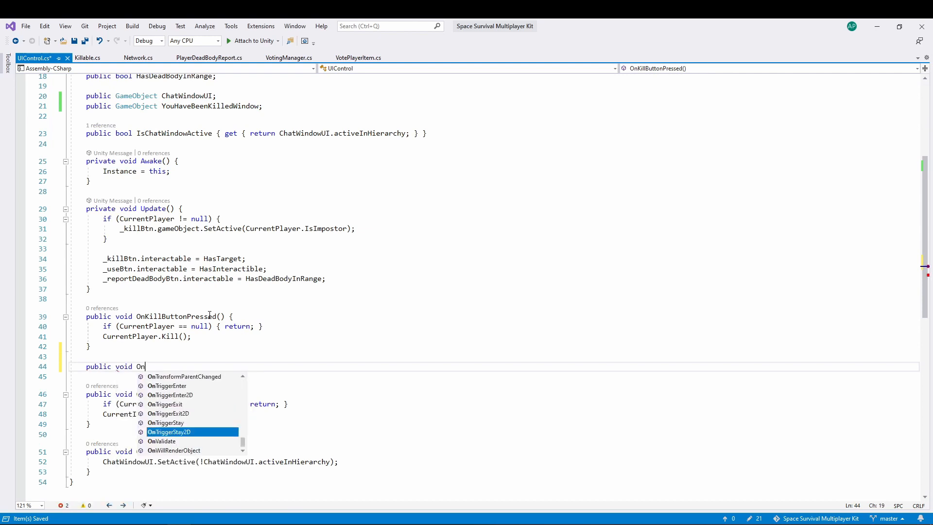
{"action": "type", "text": "ThisPlayedK"}
{"action": "type", "text": "YouHaveBeenKilledWindow"}
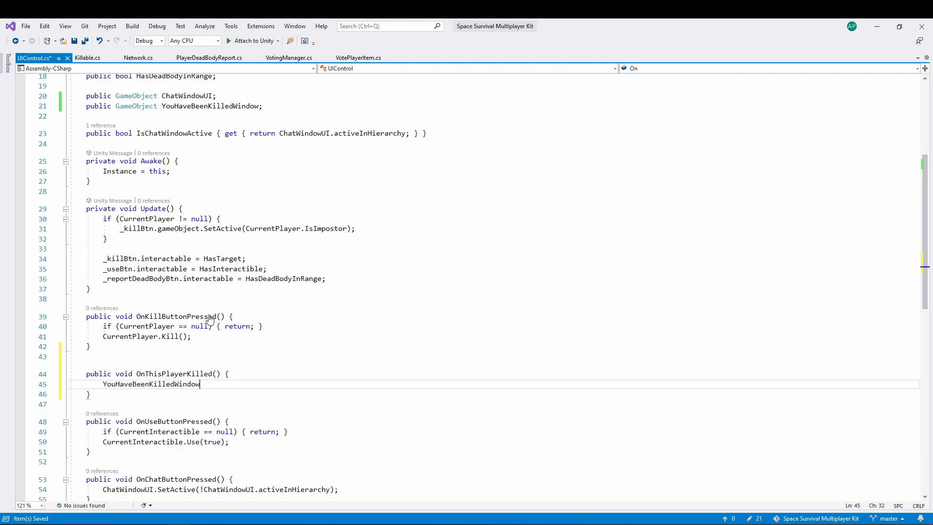
{"action": "type", "text": ".SetActive"}
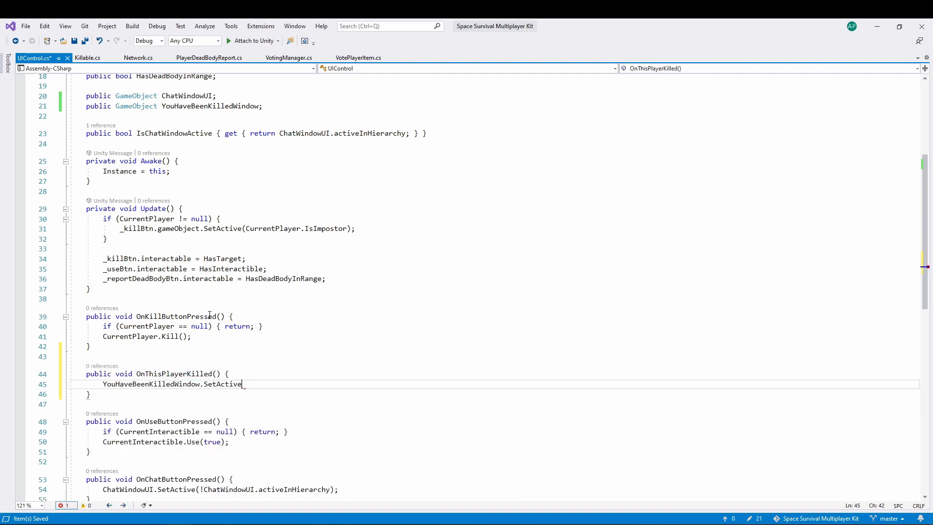
{"action": "type", "text": "(true);"}
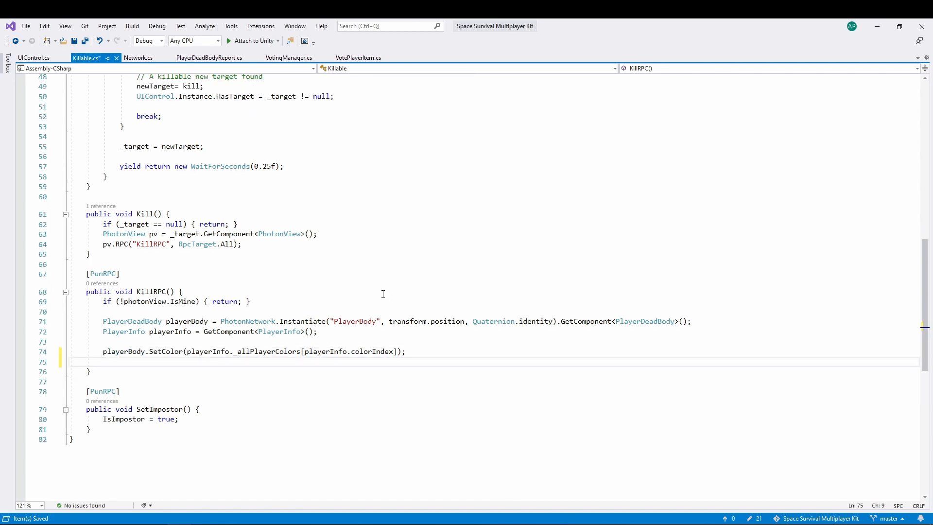
Step: Call UIControl.Instance.OnThisPlayerKilled() from Killable.KillRPC
{"action": "type", "text": "uiC"}
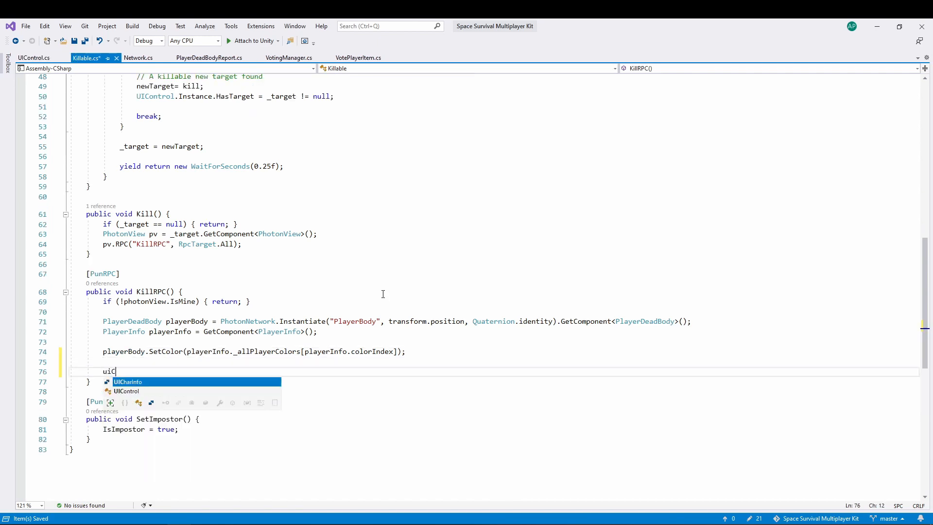
{"action": "type", "text": "ontrol.i"}
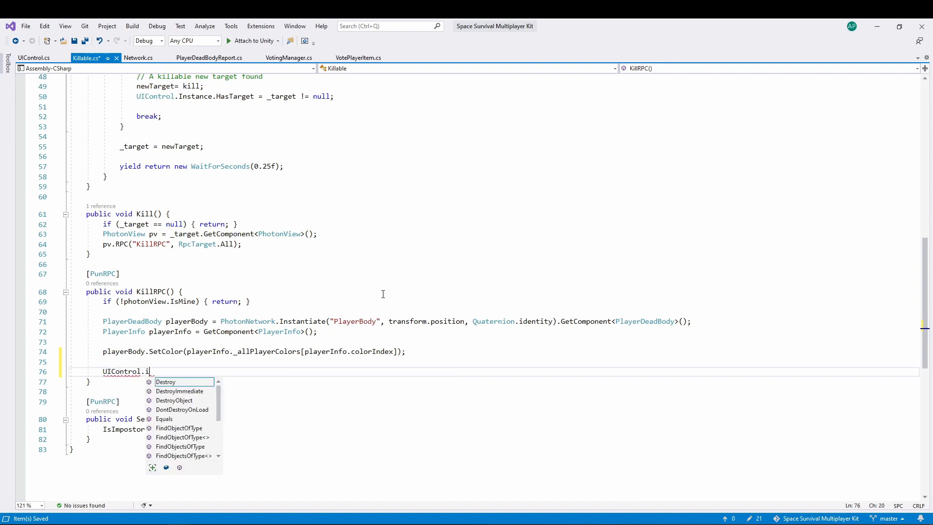
{"action": "type", "text": "Instance.kil"}
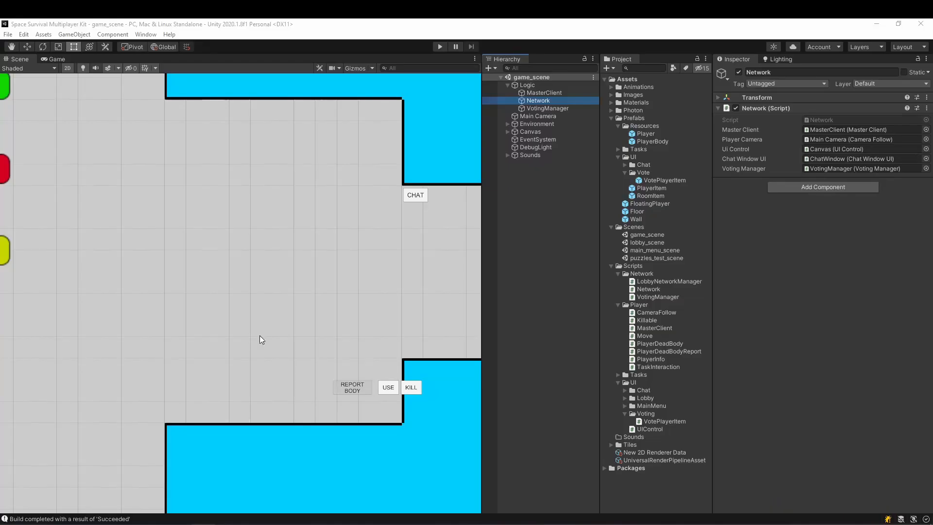
Step: Select and expand the Canvas to view its UI Control component with the empty killed-window slot
{"action": "left_click", "coordinate": [530, 131]}
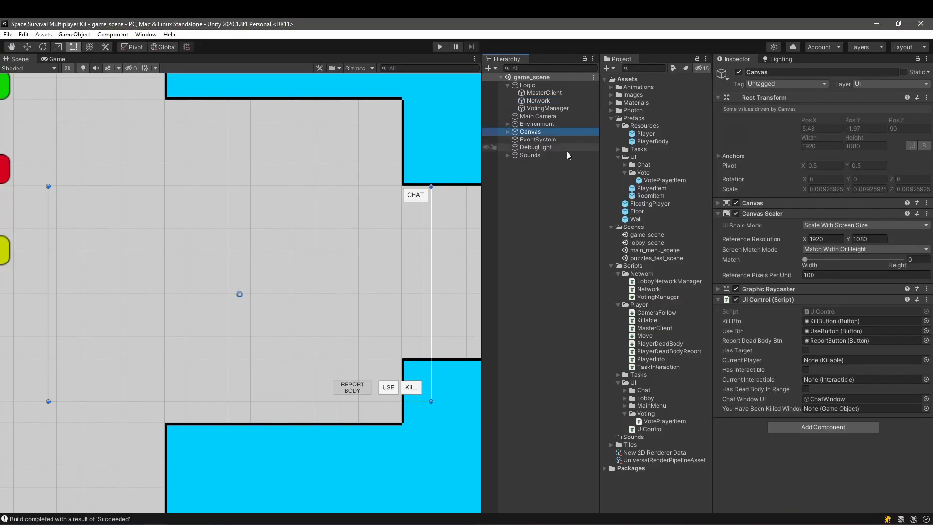
{"action": "left_click", "coordinate": [508, 132]}
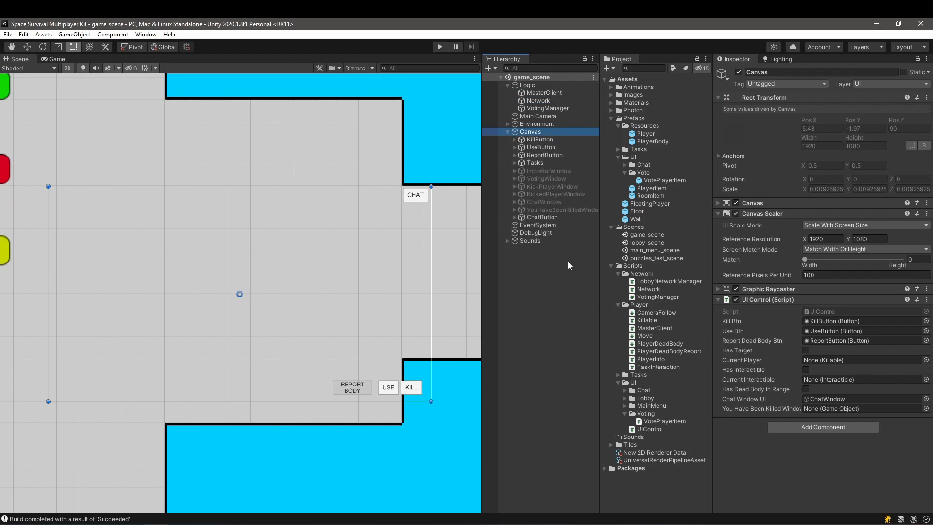
{"action": "left_click", "coordinate": [858, 409]}
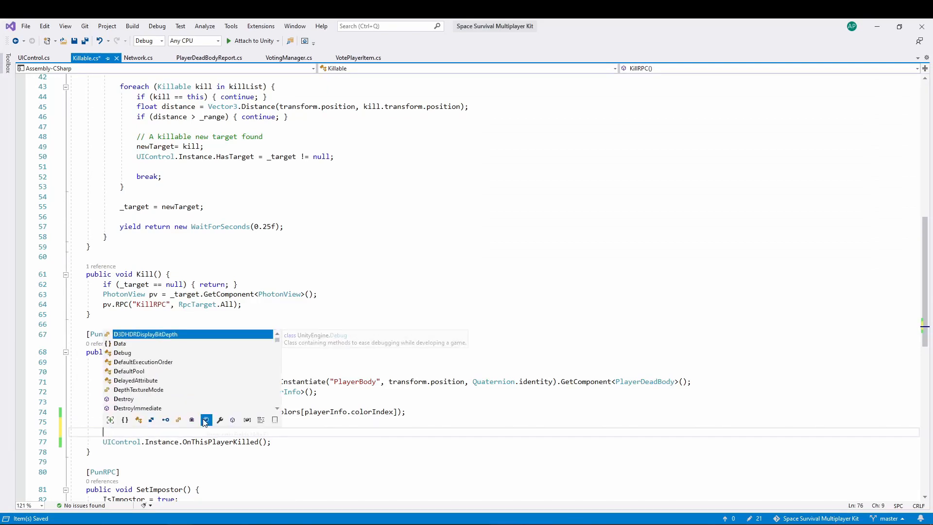
Step: Add PhotonNetwork.Destroy(photonView) and PhotonNetwork.Disconnect() above OnThisPlayerKilled() in KillRPC
{"action": "type", "text": "PhotonNetwork.Destroy"}
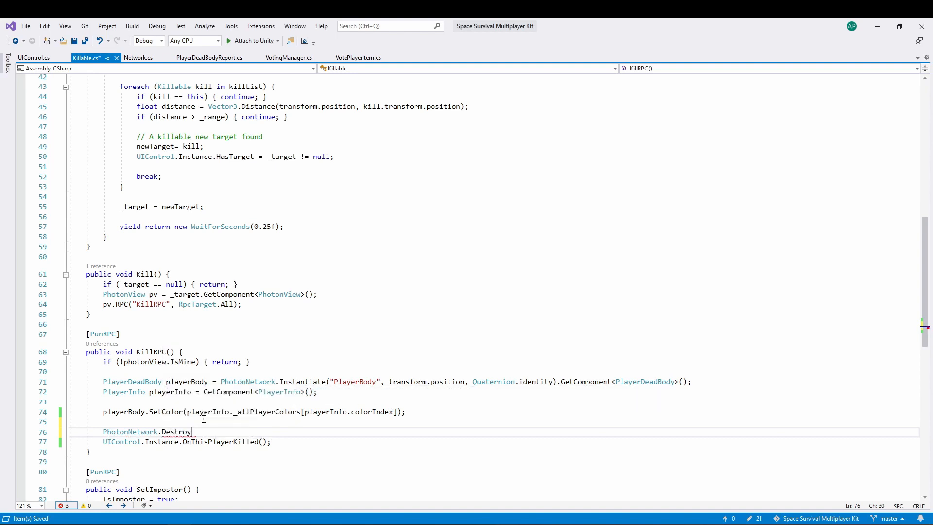
{"action": "type", "text": "photonView)"}
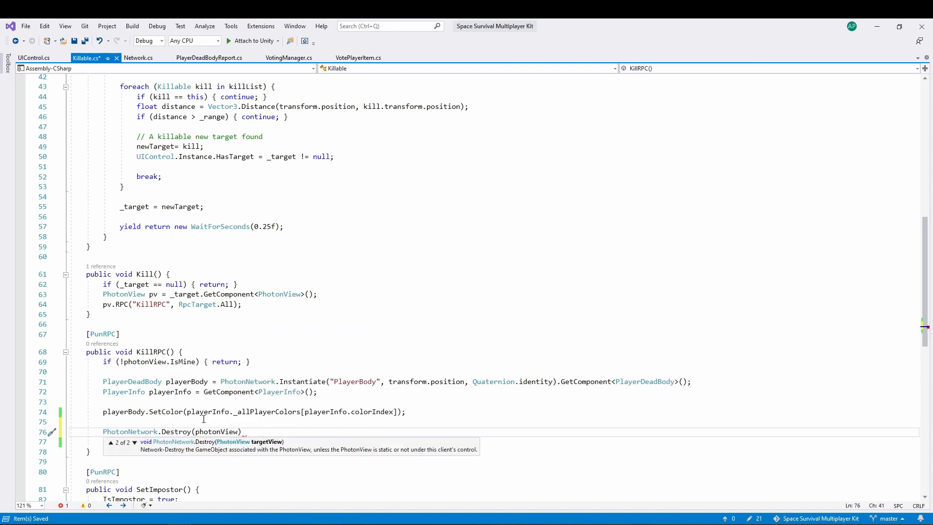
{"action": "type", "text": "UIControl.Instance.OnThisPlayerKilled();"}
{"action": "left_click", "coordinate": [510, 442]}
{"action": "type", "text": "Photon"}
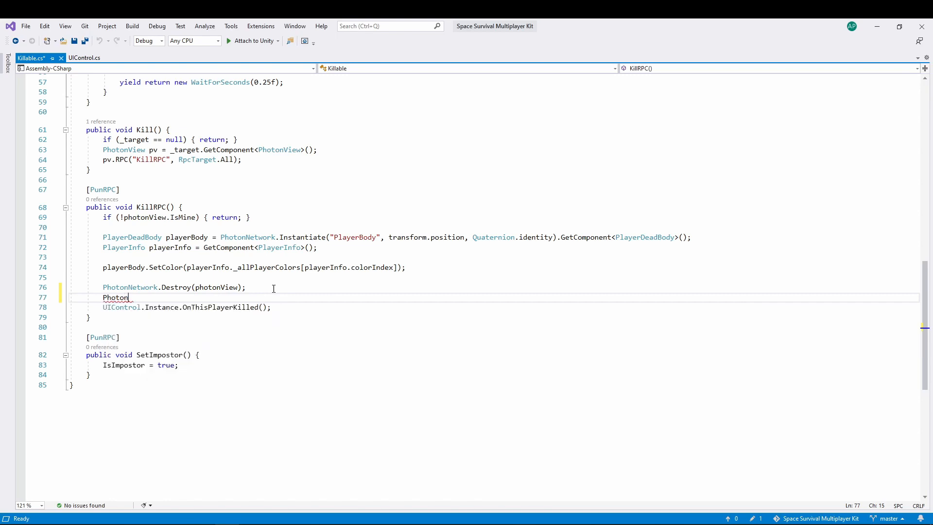
{"action": "type", "text": "Network."}
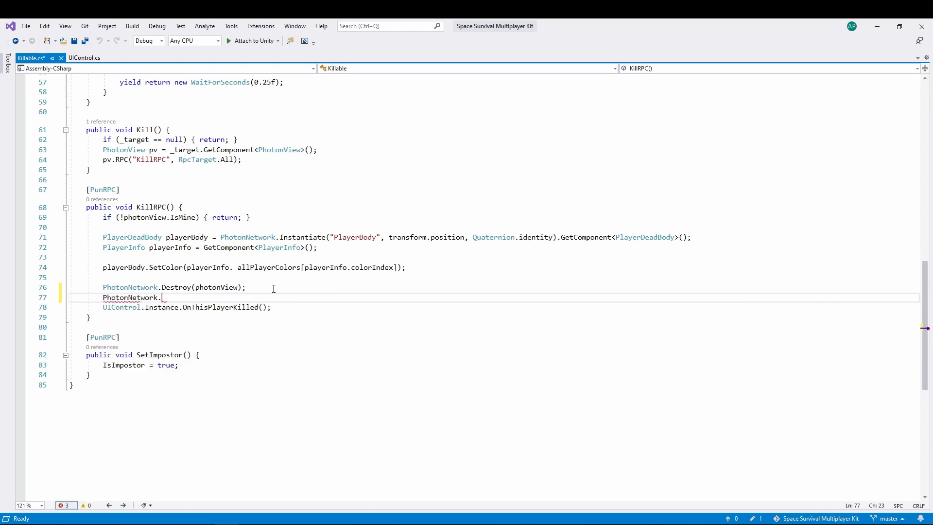
{"action": "type", "text": "Disconnect"}
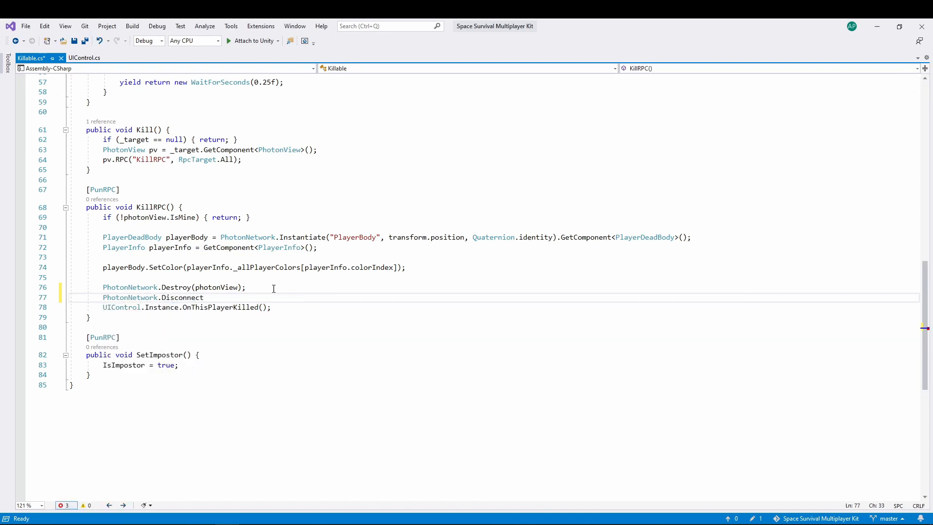
{"action": "type", "text": "();"}
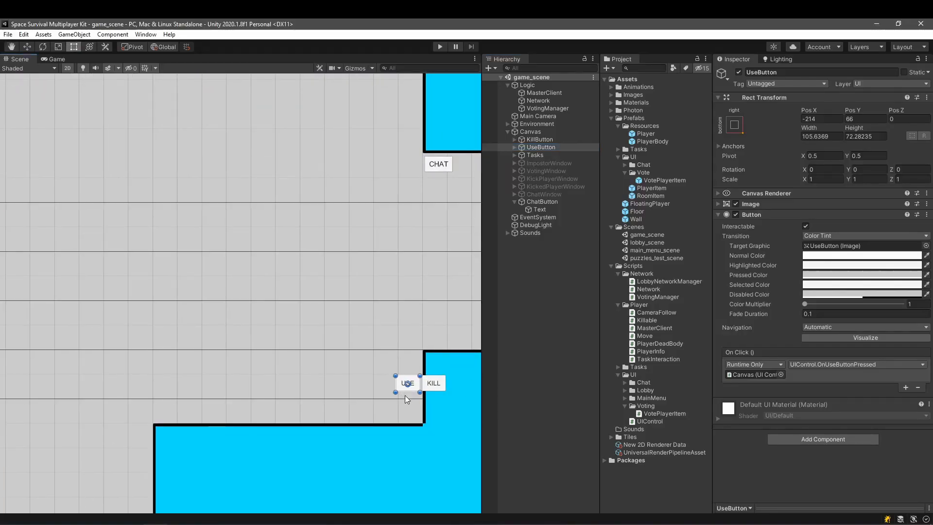
Step: Duplicate UseButton as ReportButton, move it left of USE and label it REPORT BODY
{"action": "left_click", "coordinate": [542, 147]}
{"action": "type", "text": "Report"}
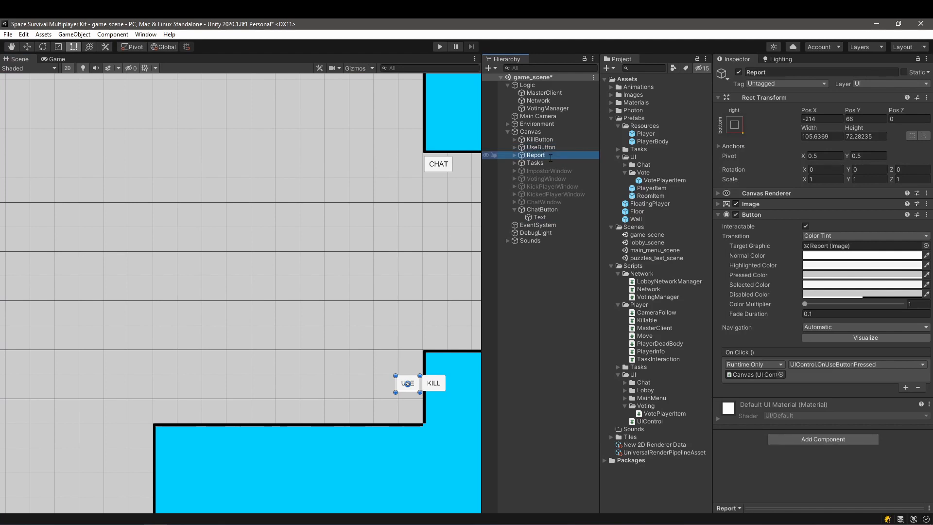
{"action": "double_click", "coordinate": [535, 155]}
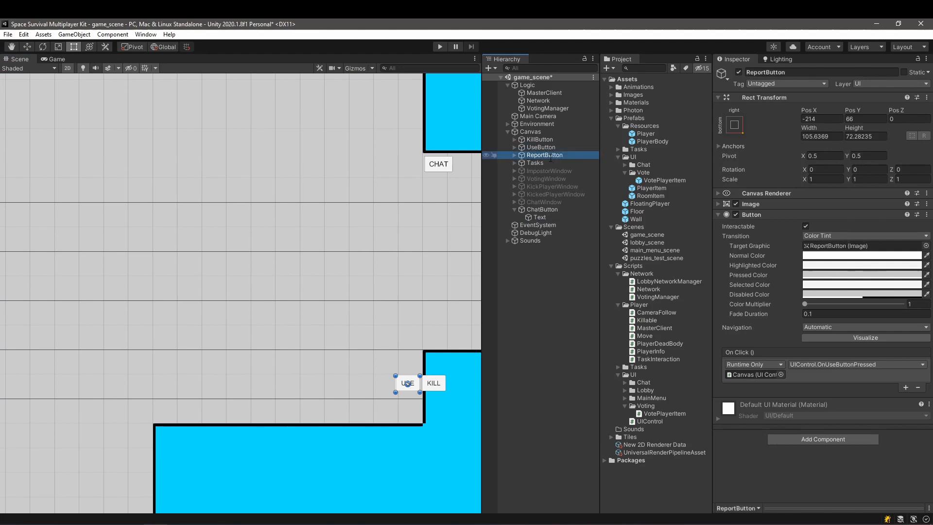
{"action": "left_click_drag", "start_coordinate": [407, 383], "coordinate": [384, 383]}
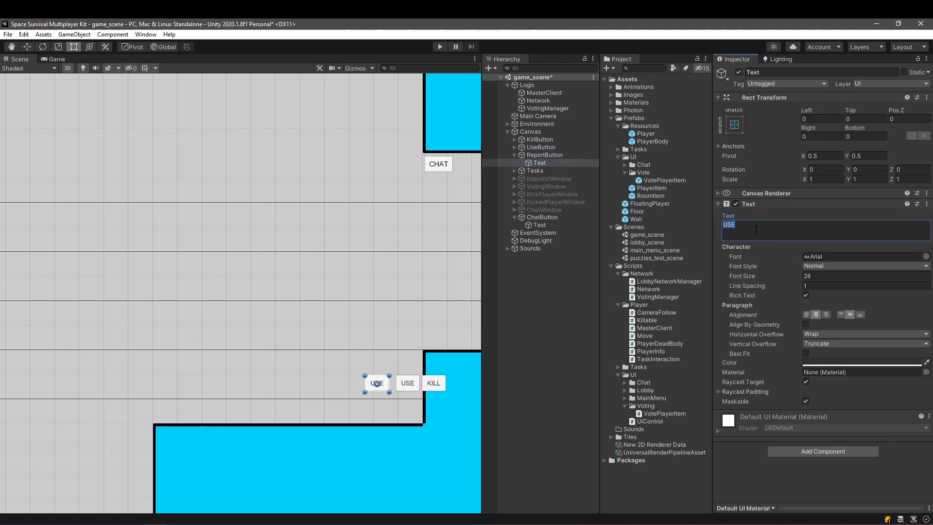
{"action": "type", "text": "REPORT BODY"}
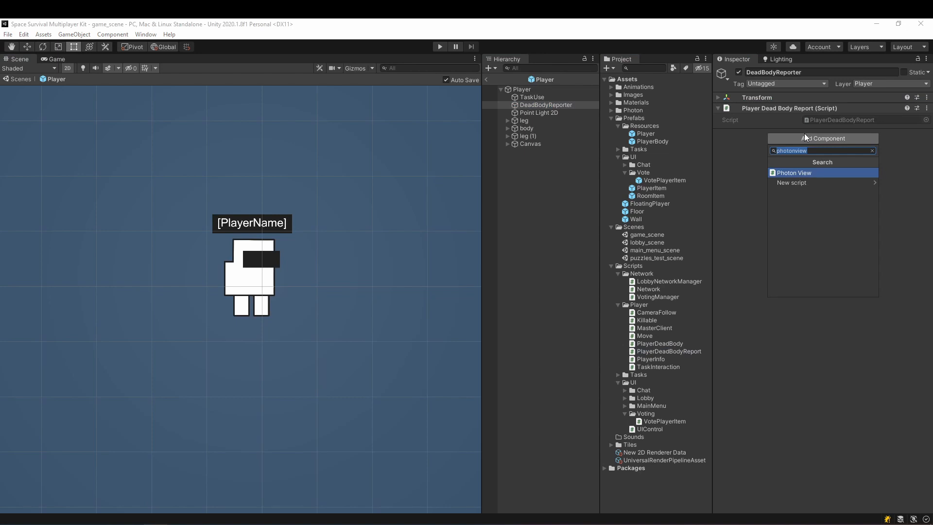
Step: Give DeadBodyReporter a Circle Collider 2D and widen its radius around the player
{"action": "type", "text": "2d circ"}
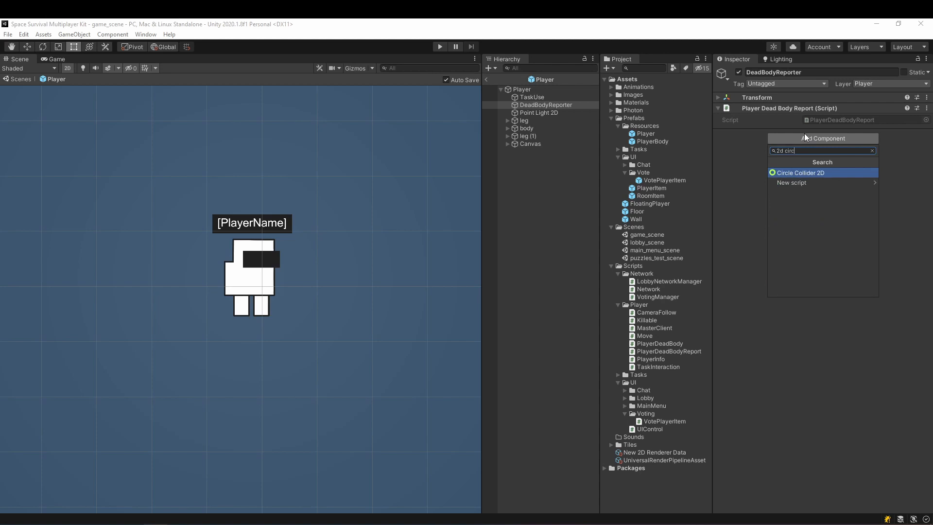
{"action": "left_click", "coordinate": [803, 173]}
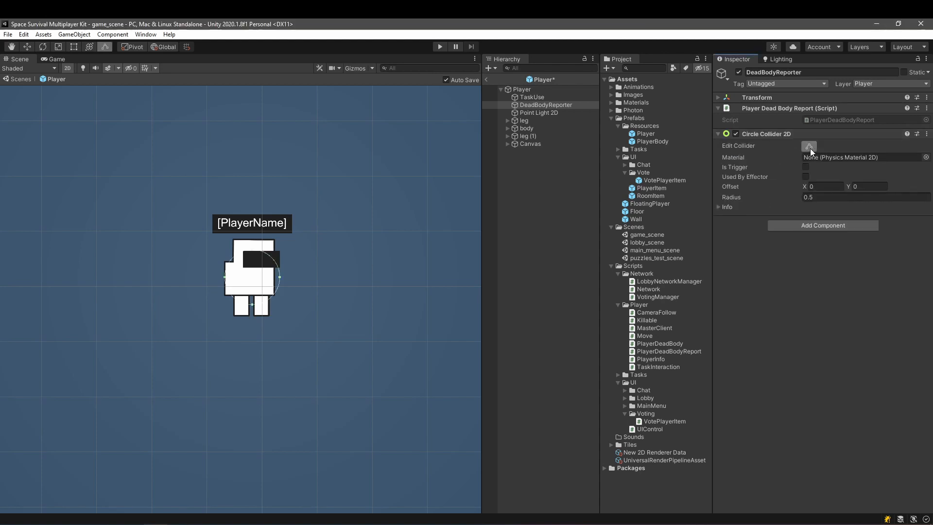
{"action": "left_click_drag", "start_coordinate": [275, 278], "coordinate": [404, 278]}
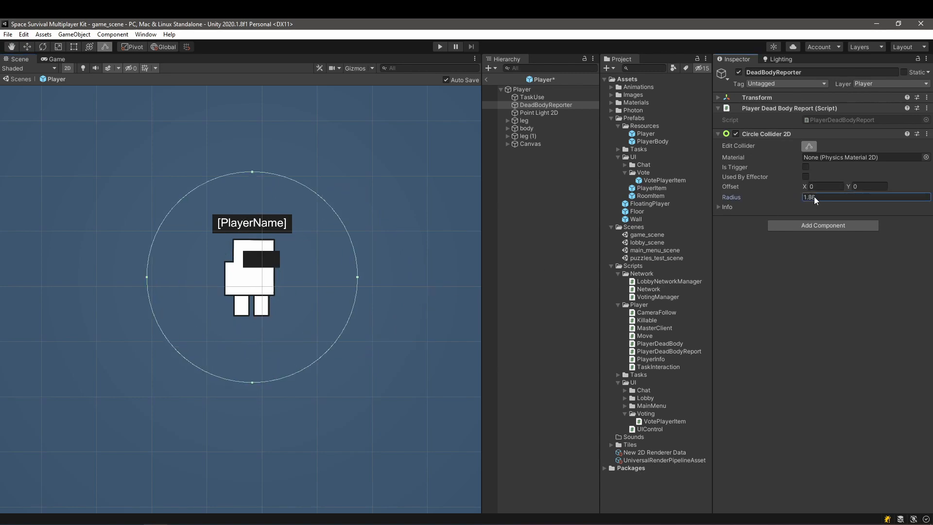
{"action": "type", "text": "3.59"}
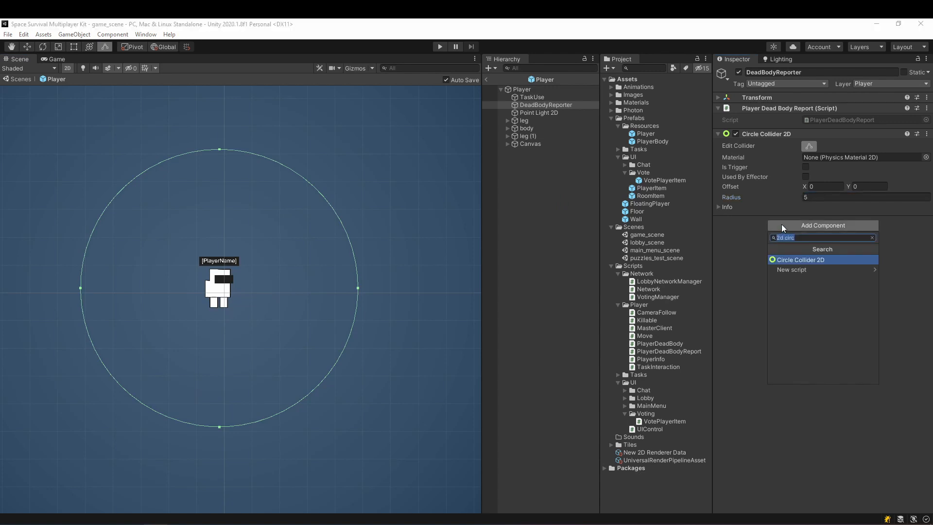
Step: Add a kinematic Rigidbody 2D with frozen position and rotation, then select the PlayerBody prefab
{"action": "type", "text": "rigi"}
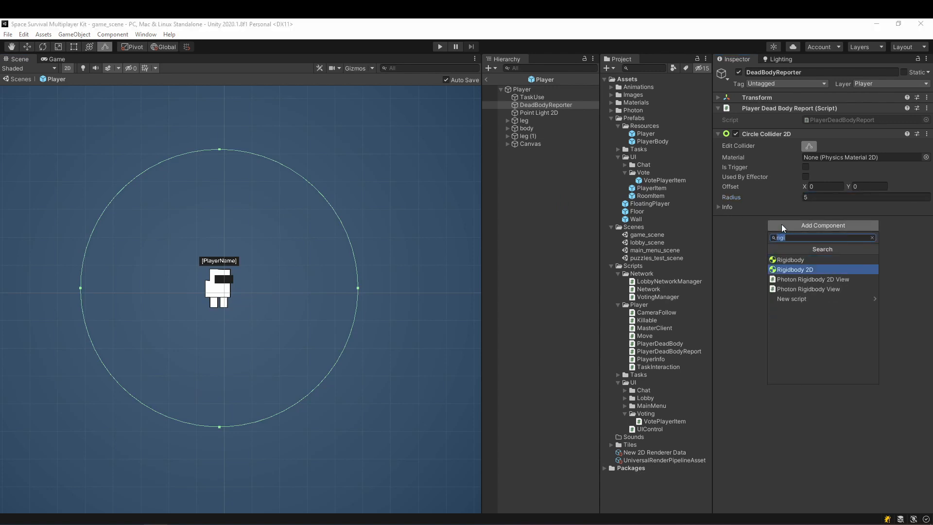
{"action": "left_click", "coordinate": [793, 269]}
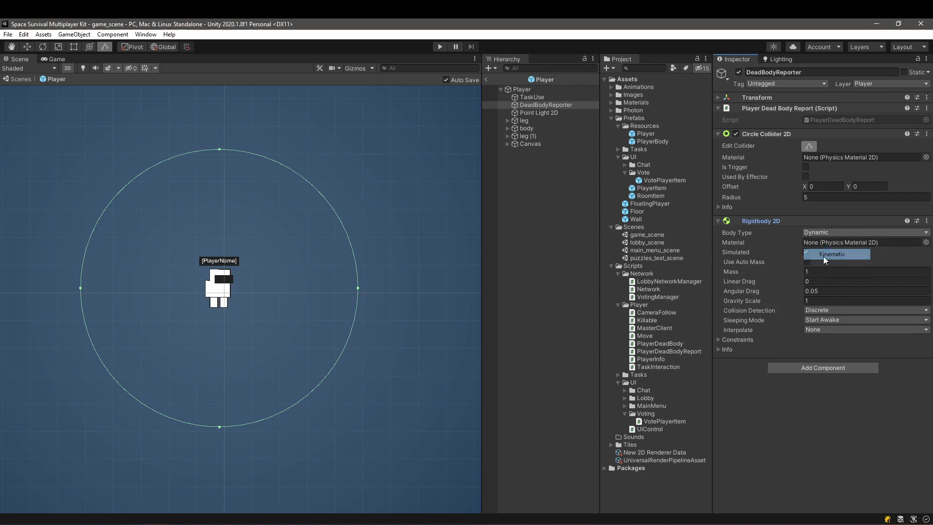
{"action": "left_click", "coordinate": [833, 254]}
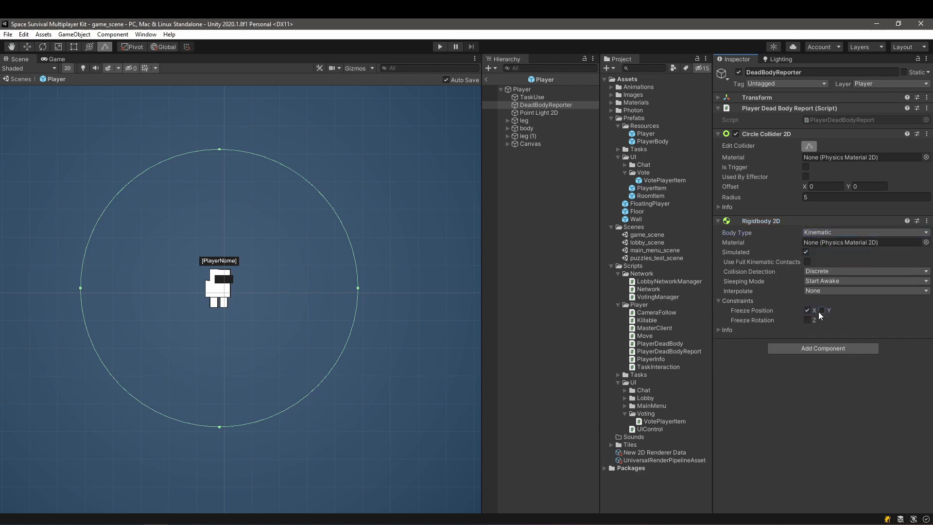
{"action": "left_click", "coordinate": [823, 310]}
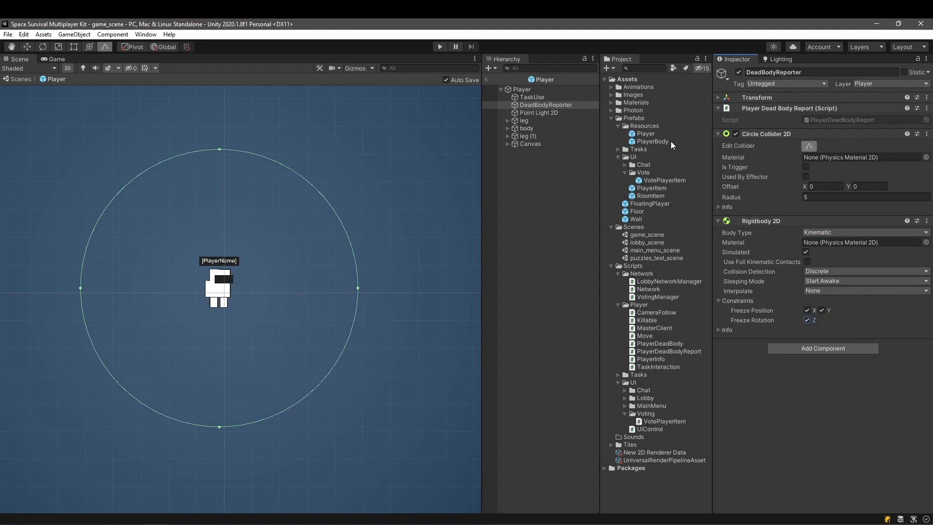
{"action": "left_click", "coordinate": [652, 141]}
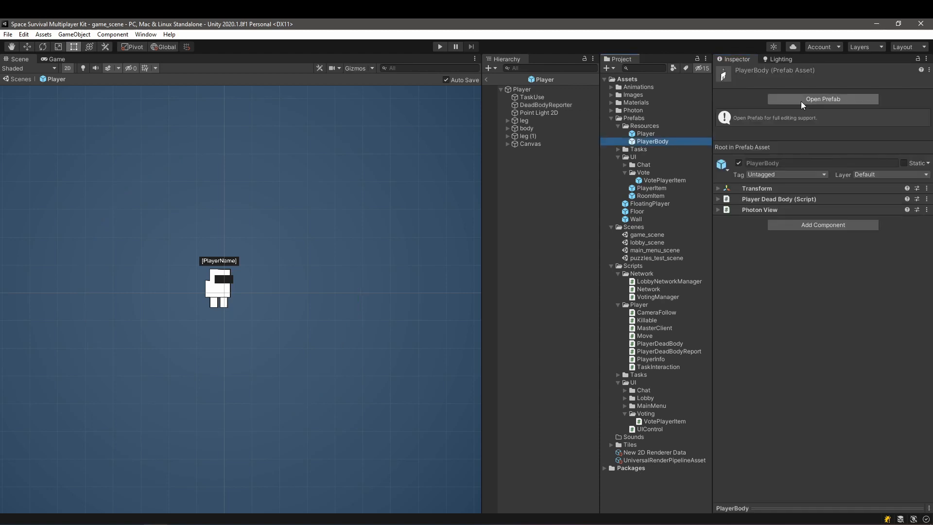
Step: In the PlayerBody prefab add a trigger Circle Collider 2D with radius about 1.41
{"action": "left_click", "coordinate": [822, 99]}
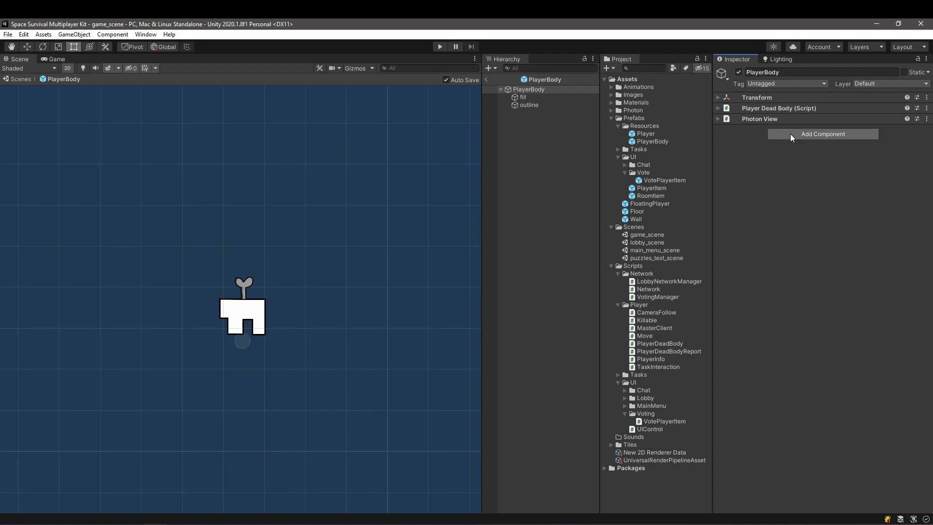
{"action": "mouse_move", "coordinate": [794, 138]}
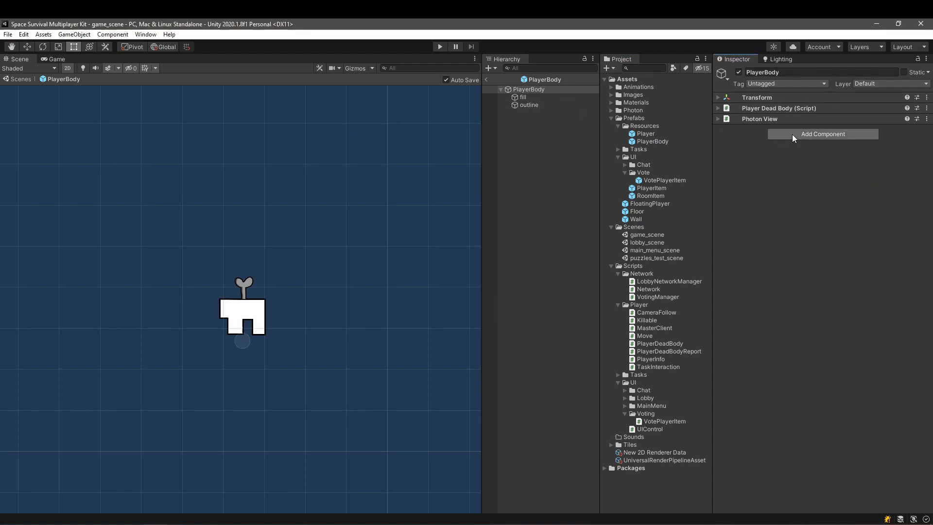
{"action": "left_click", "coordinate": [823, 133]}
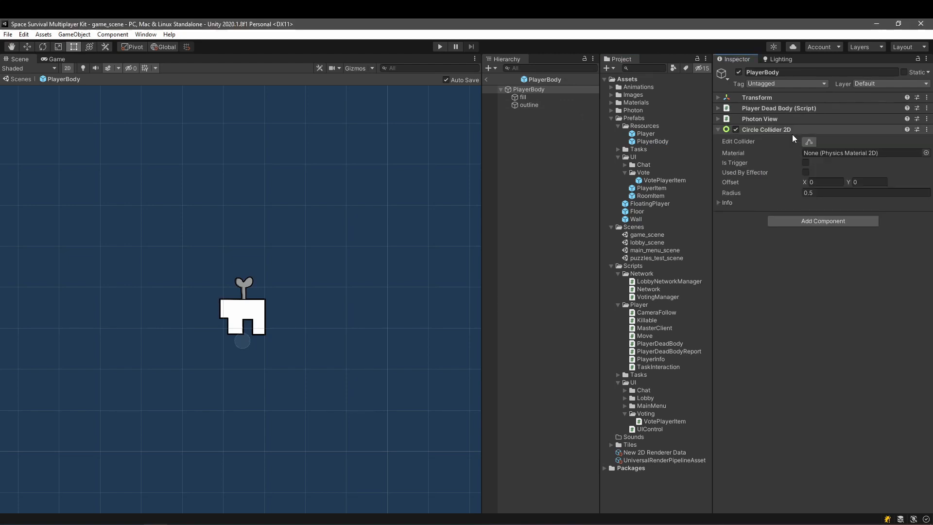
{"action": "left_click", "coordinate": [806, 163]}
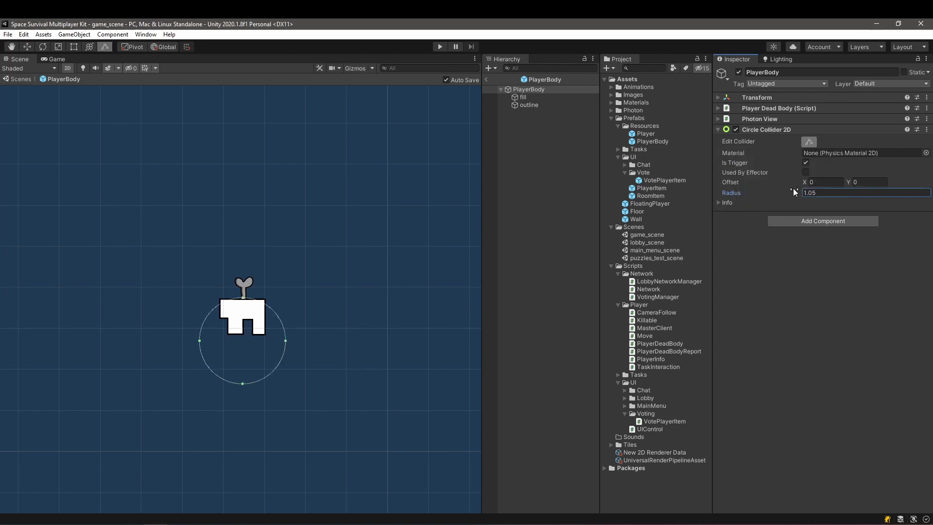
{"action": "type", "text": "1.41"}
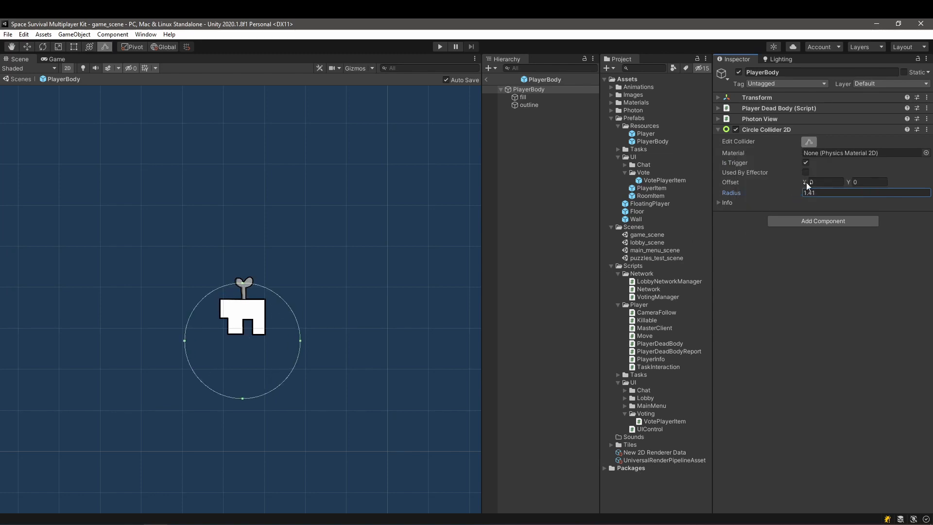
{"action": "type", "text": "0.81"}
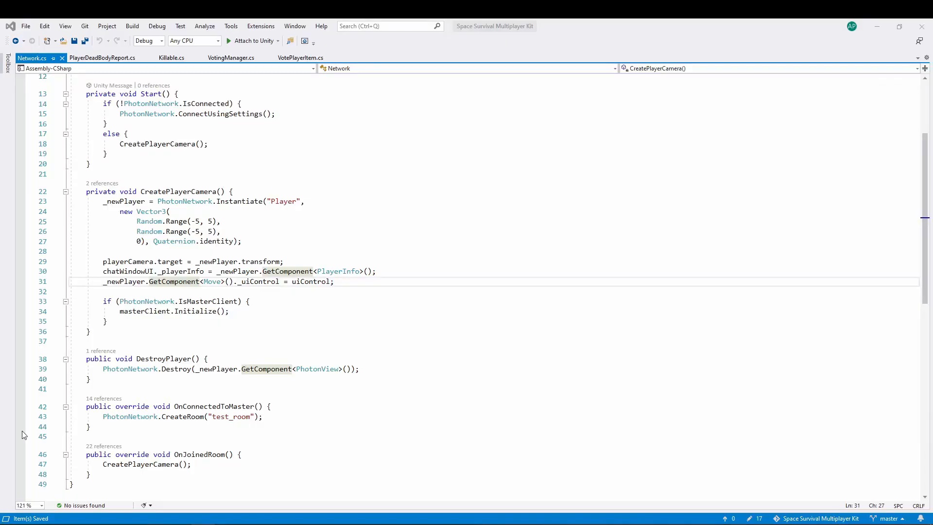
Step: In CreatePlayerCamera add _newPlayer.GetComponentInChildren<PlayerDeadBodyReport>().Initialize(uiControl)
{"action": "key", "text": "enter"}
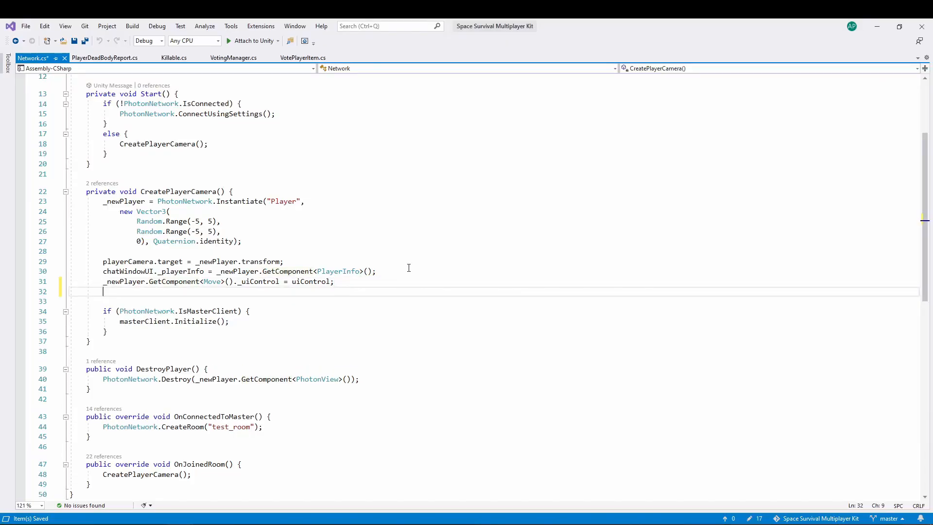
{"action": "type", "text": "_newPlayer"}
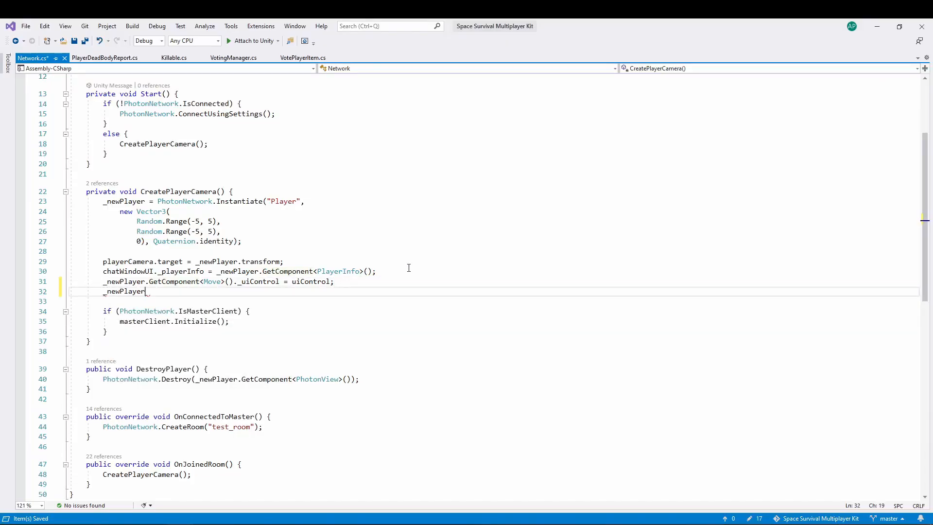
{"action": "type", "text": ".GetComponent"}
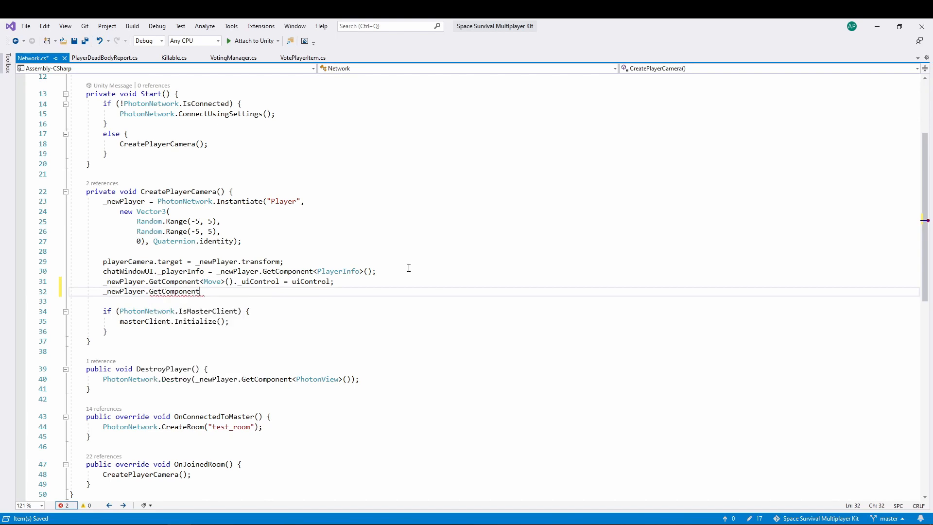
{"action": "type", "text": "InChildren"}
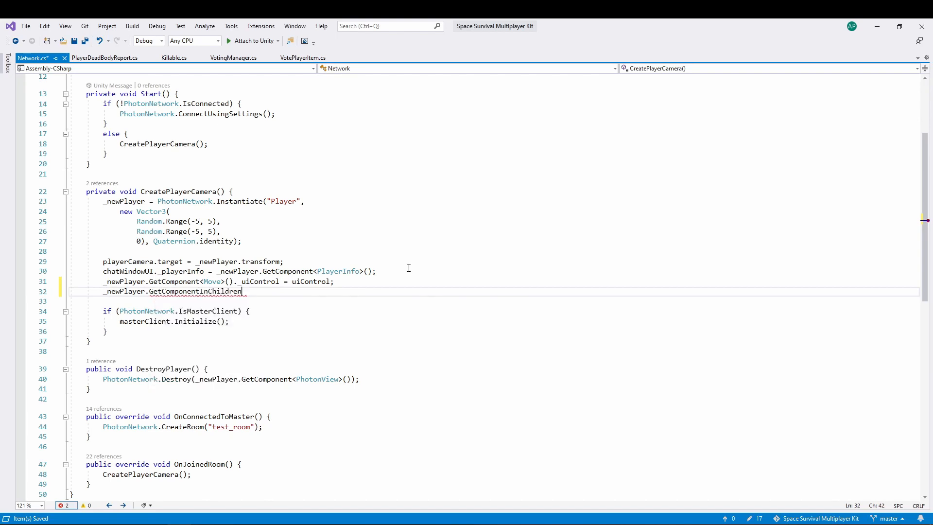
{"action": "type", "text": "<PlayerDeadBodyReport>("}
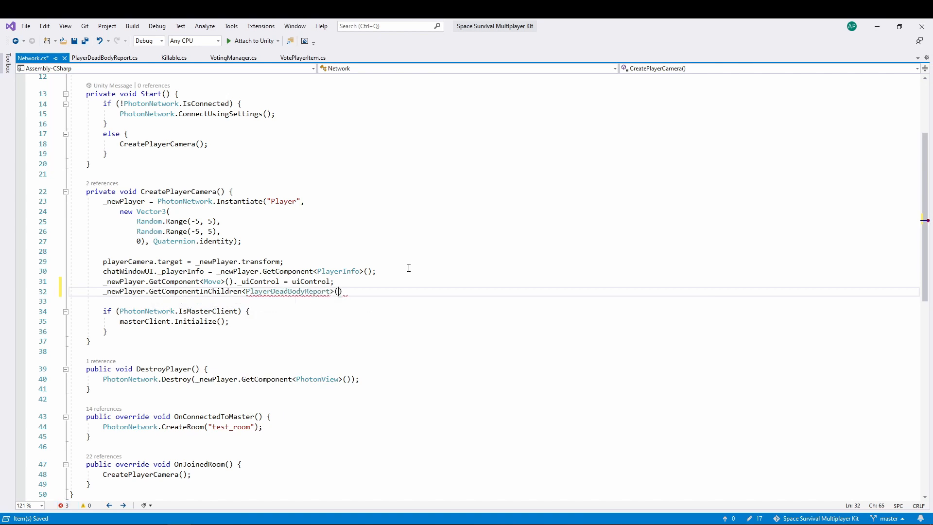
{"action": "type", "text": "."}
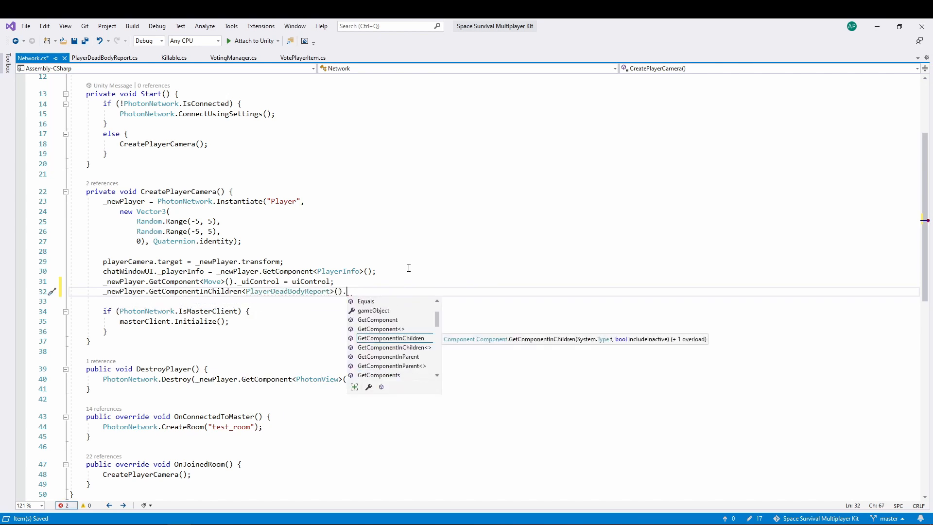
{"action": "type", "text": "Initialize"}
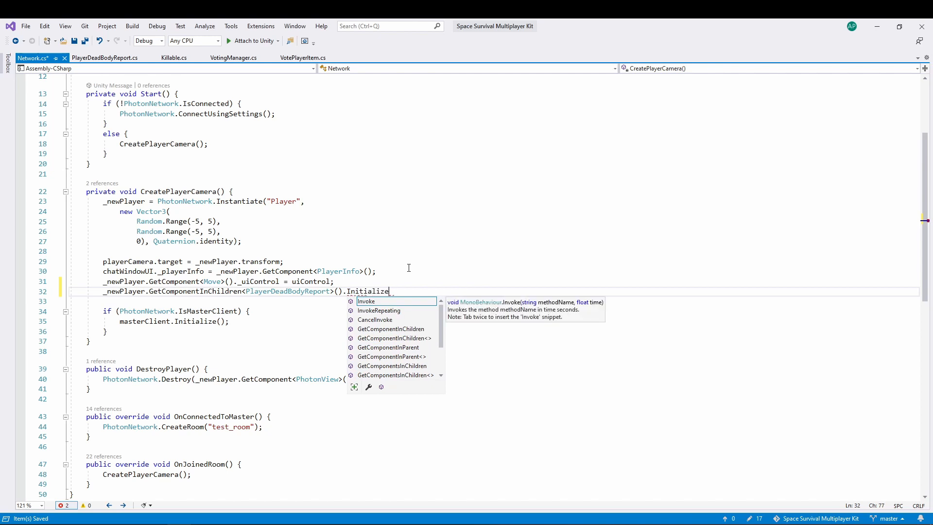
{"action": "type", "text": "(uiControl)"}
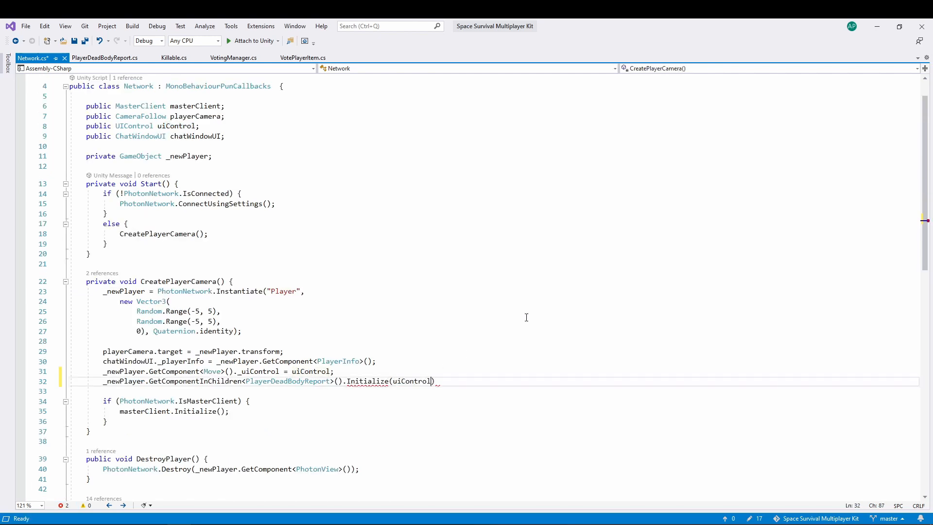
{"action": "type", "text": "public Button _"}
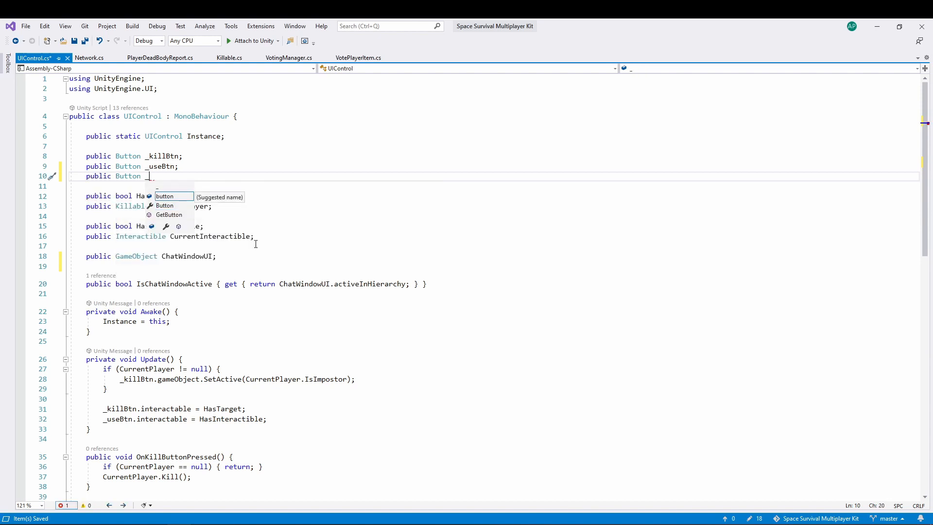
Step: Add a _reportDeadBodyBtn Button field and set its interactable to HasDeadBodyInRange in Update
{"action": "type", "text": "reportDeadB"}
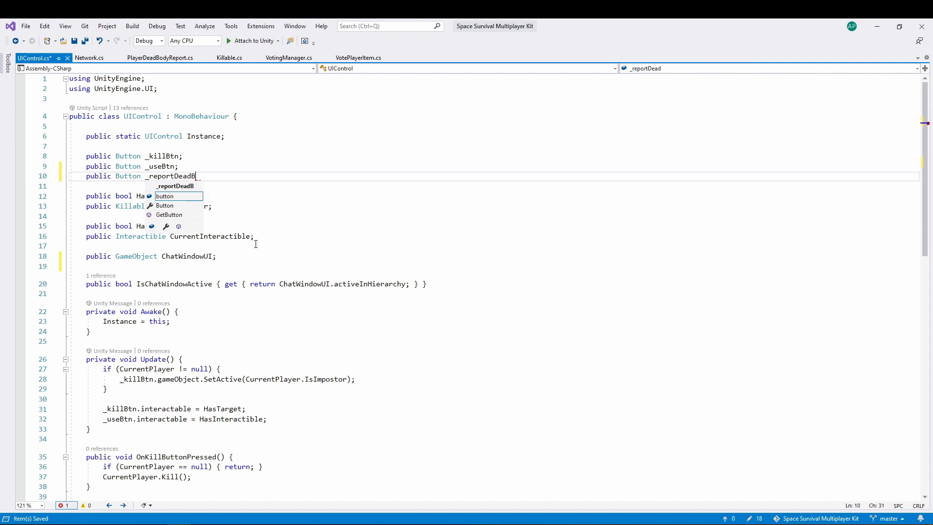
{"action": "type", "text": "odyBtn;"}
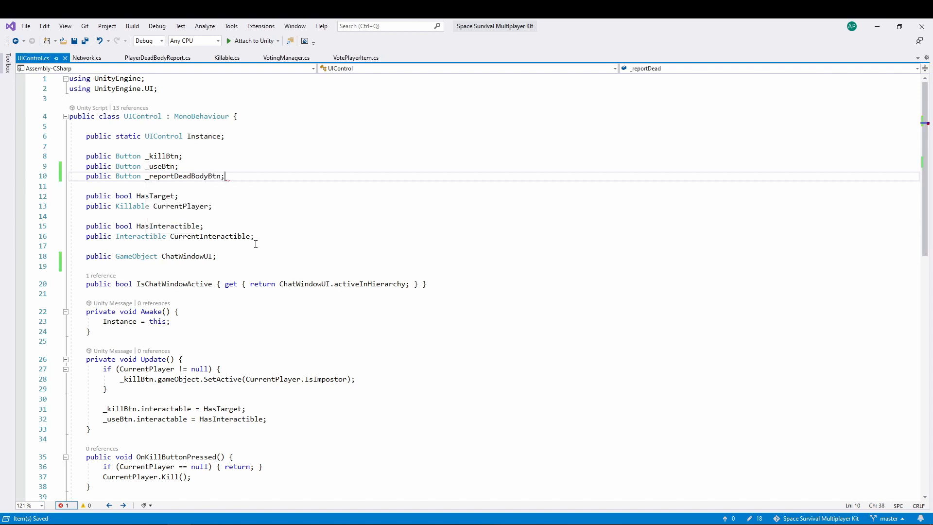
{"action": "double_click", "coordinate": [184, 176]}
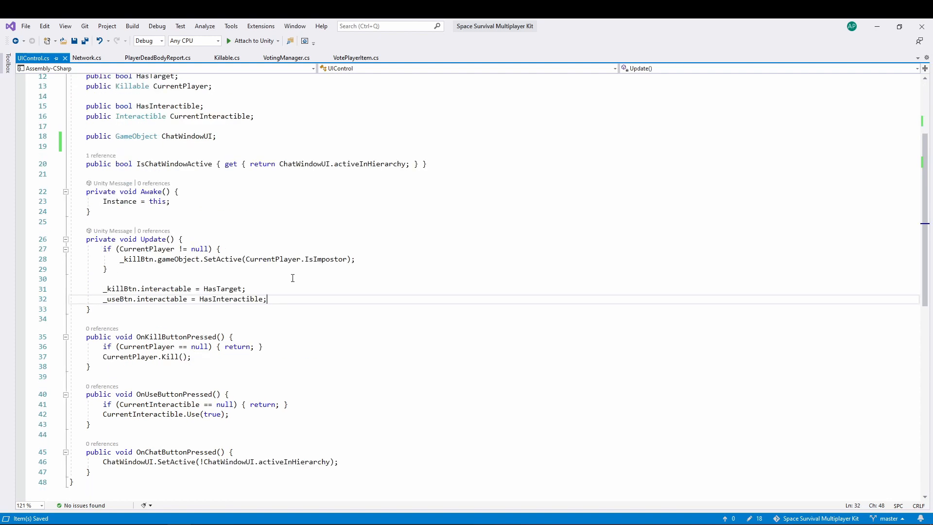
{"action": "mouse_move", "coordinate": [223, 289]}
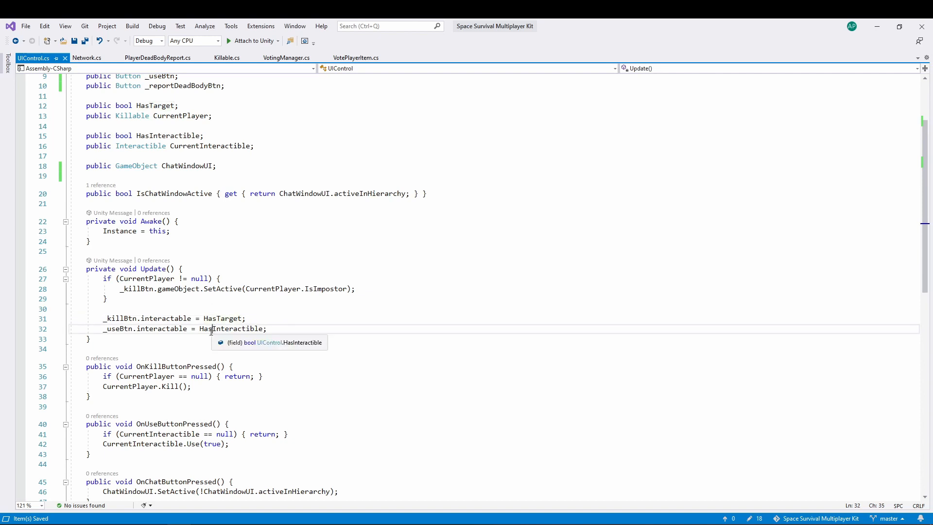
{"action": "type", "text": "_reportDeadBodyBtn"}
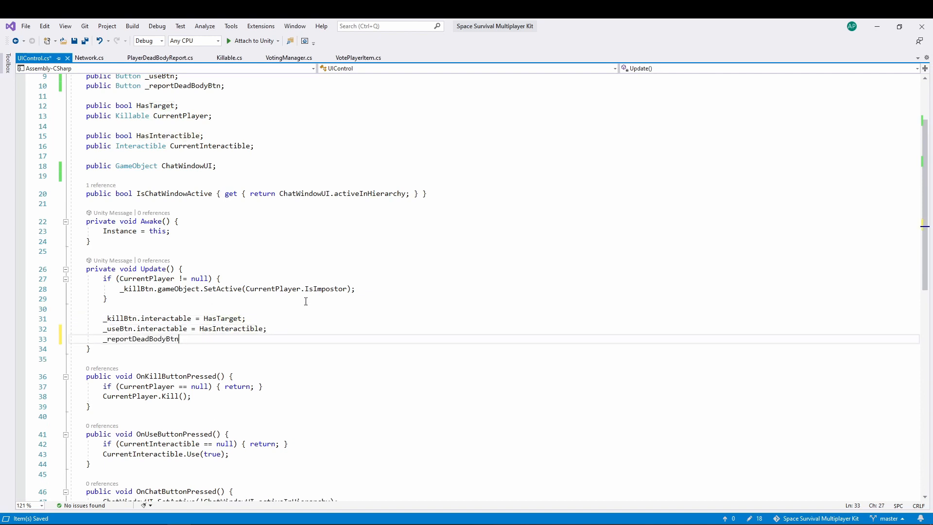
{"action": "type", "text": ".isActiveAndEnabled ="}
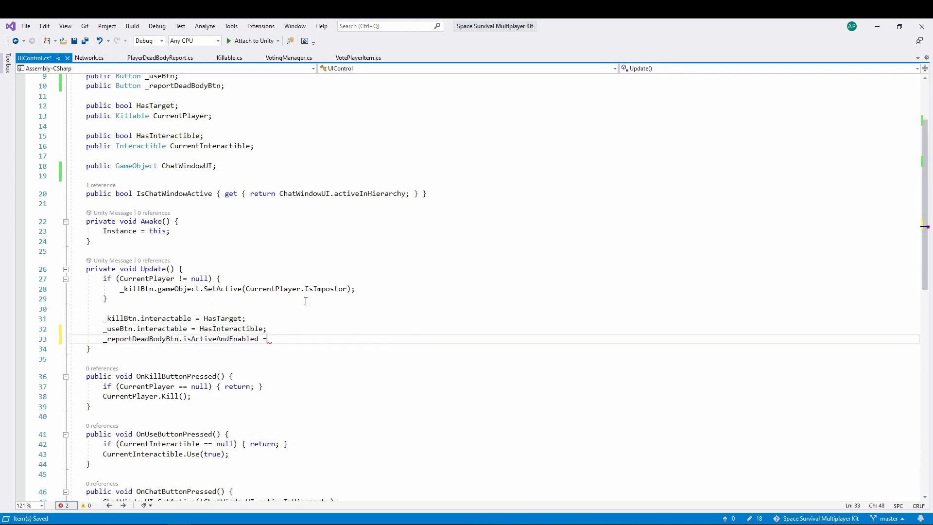
{"action": "double_click", "coordinate": [221, 338]}
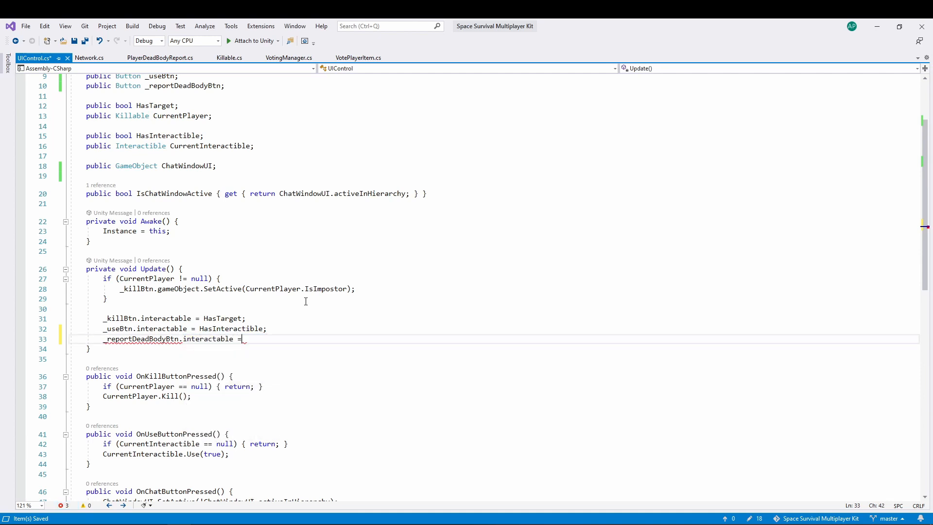
{"action": "type", "text": "HasDead"}
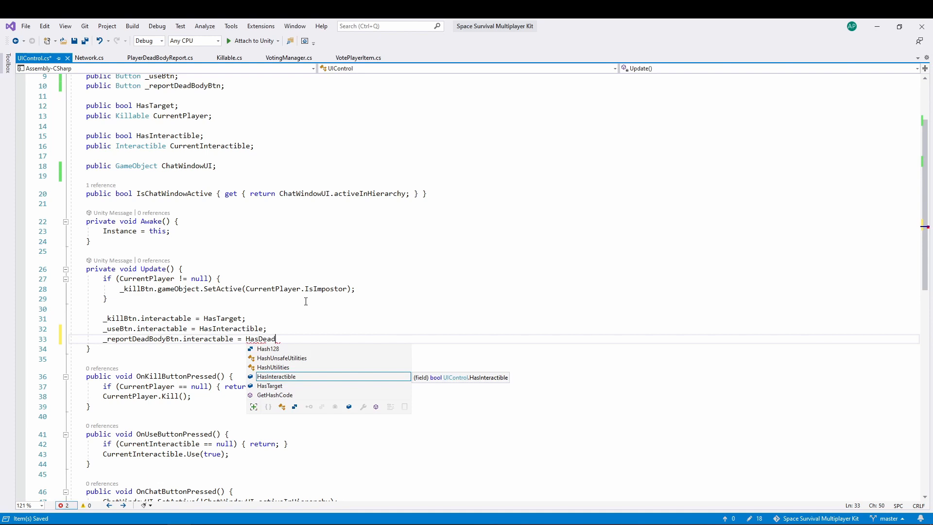
{"action": "type", "text": "BodyInRange;"}
{"action": "type", "text": "p"}
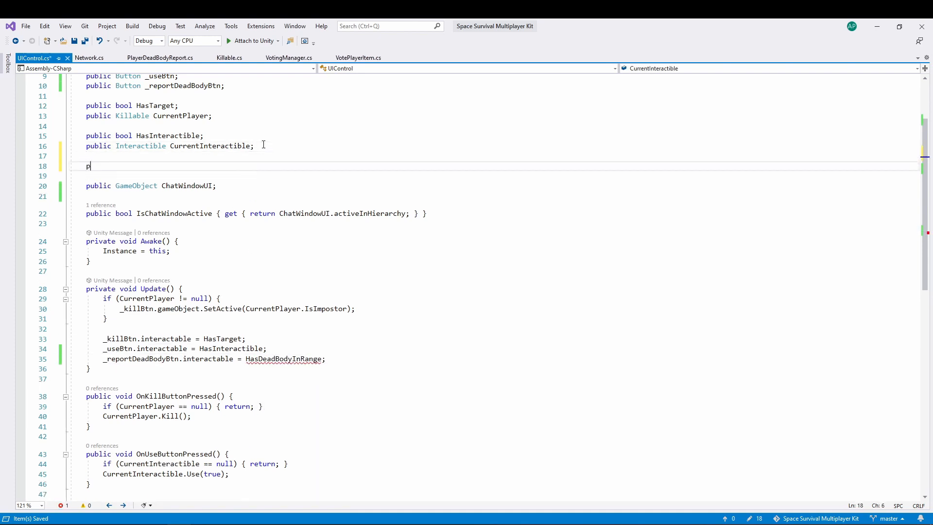
Step: Declare public bool HasDeadBodyInRange below CurrentInteractible in UIControl.cs
{"action": "type", "text": "ublic bool HA"}
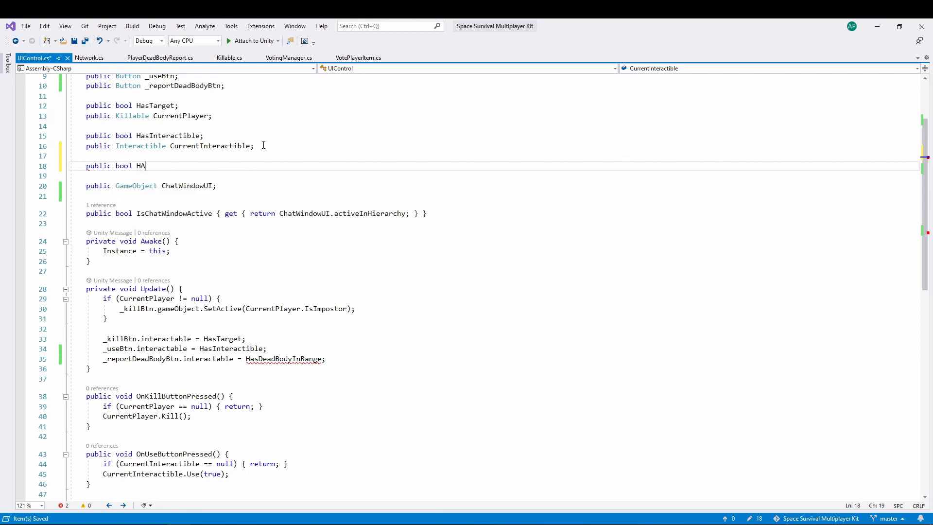
{"action": "type", "text": "DeadBody"}
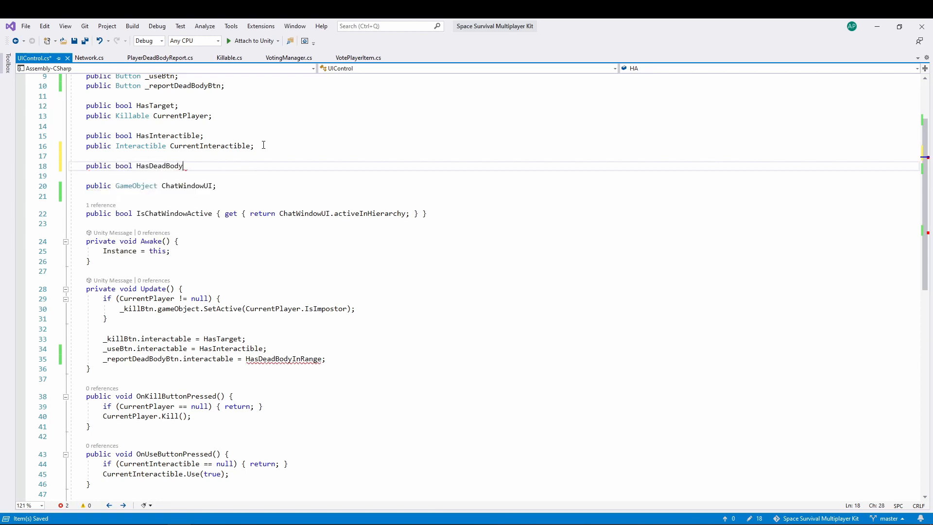
{"action": "type", "text": "InRange;"}
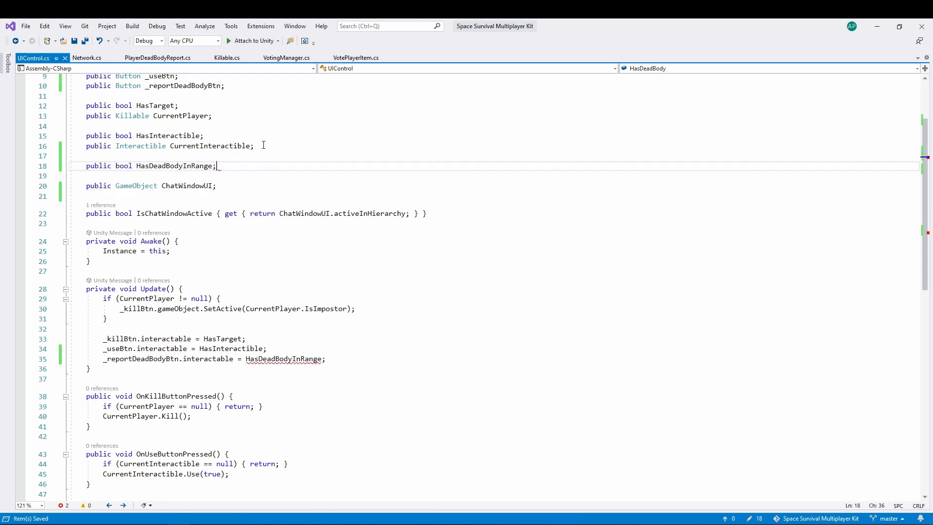
{"action": "double_click", "coordinate": [174, 166]}
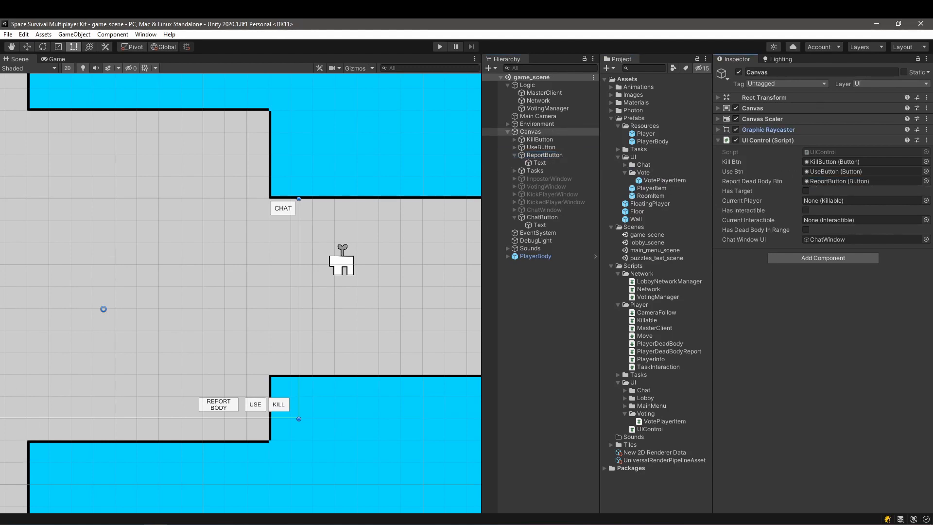
Step: Check UI Control lists Has Dead Body In Range, then return to Network.cs
{"action": "left_click", "coordinate": [544, 154]}
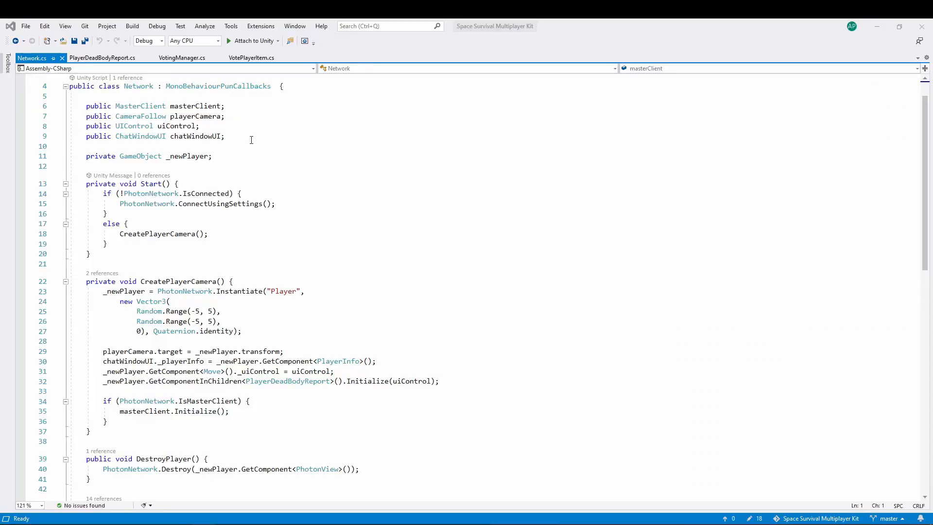
Step: Add 'public VotingManager votingManager;' to Network and pass votingManager alongside uiControl into Initialize
{"action": "type", "text": "public"}
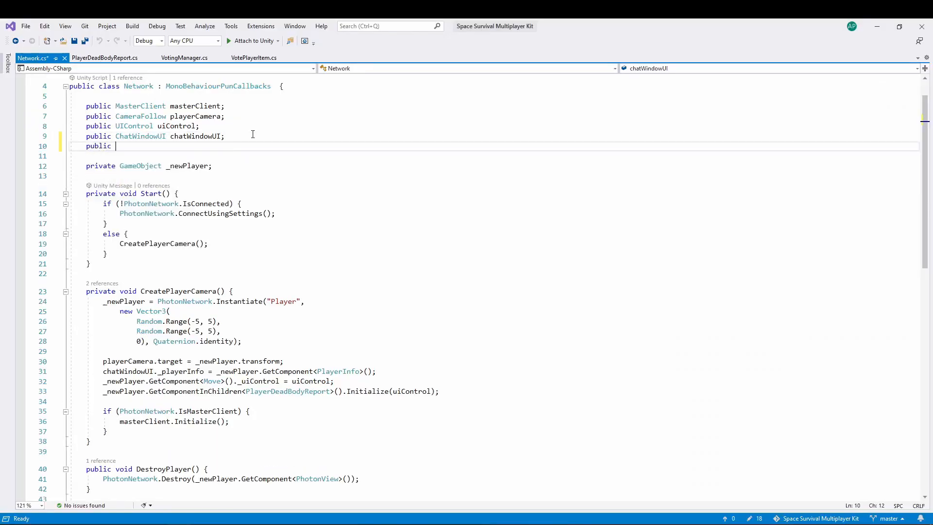
{"action": "type", "text": "VotingManager vo"}
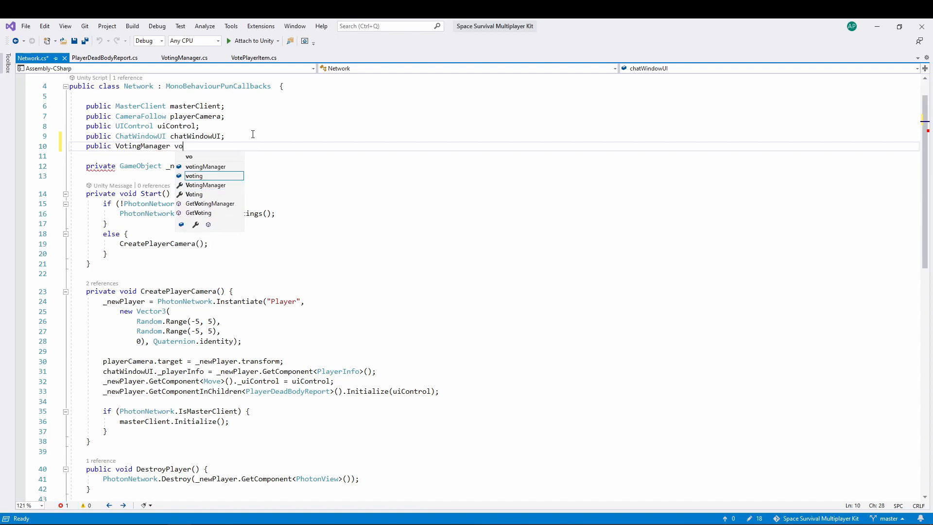
{"action": "type", "text": "votingManager;"}
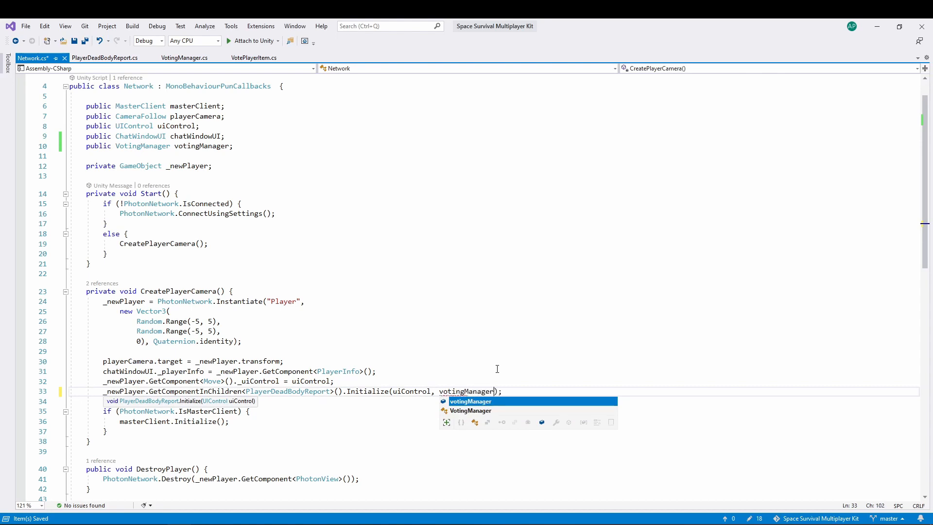
{"action": "left_click", "coordinate": [104, 57]}
{"action": "type", "text": "private"}
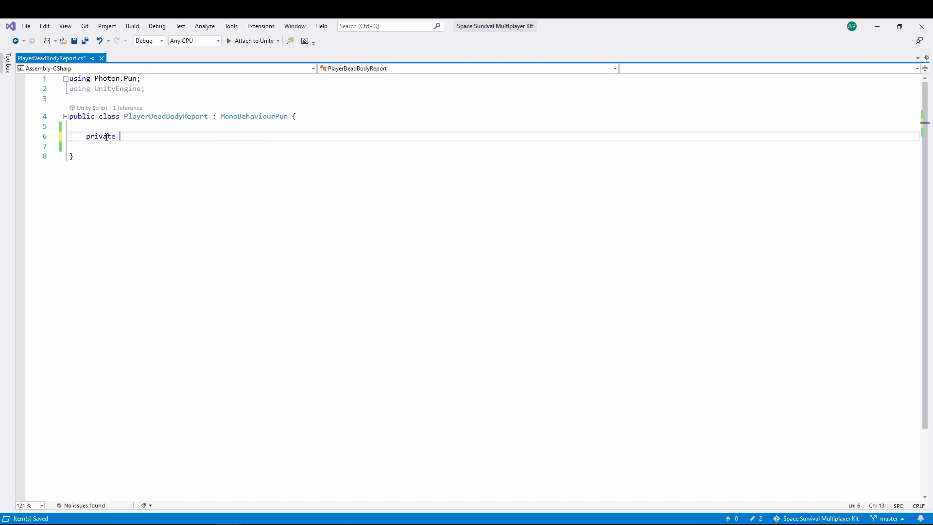
Step: Declare private _uiControl (UIControl) and _votingManager (VotingManager) fields in PlayerDeadBodyReport
{"action": "type", "text": "UIC"}
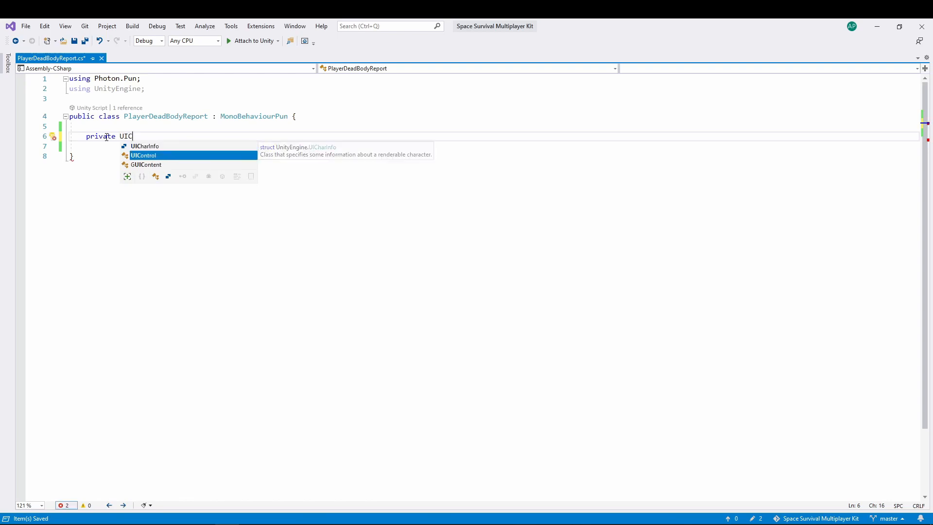
{"action": "type", "text": "ontrol _uiControl;"}
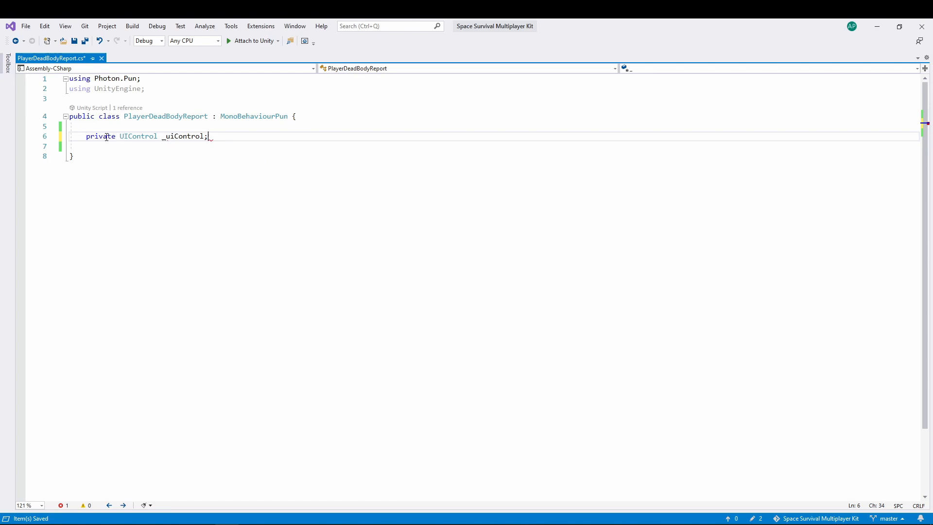
{"action": "type", "text": "private VotingManager _votingManager;"}
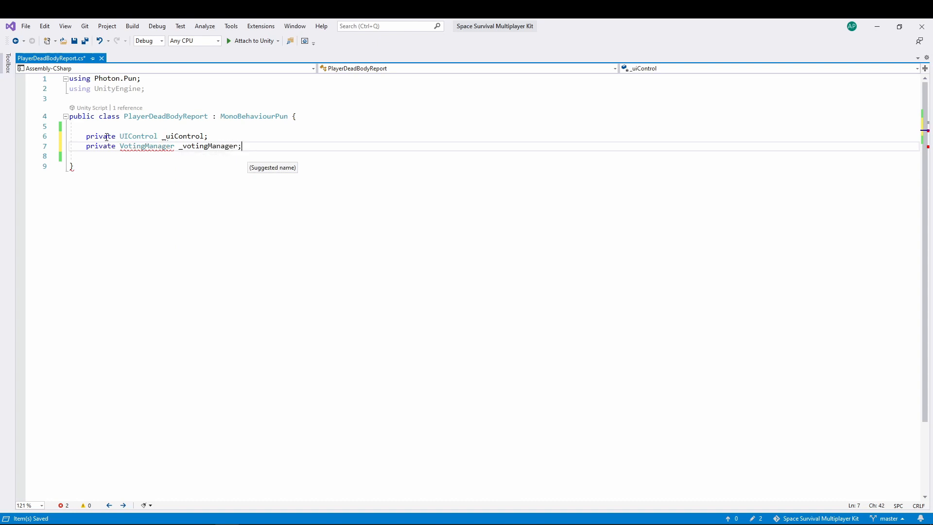
Step: Add public Initialize(UIControl, VotingManager) assigning _uiControl and _votingManager from its parameters
{"action": "type", "text": "public"}
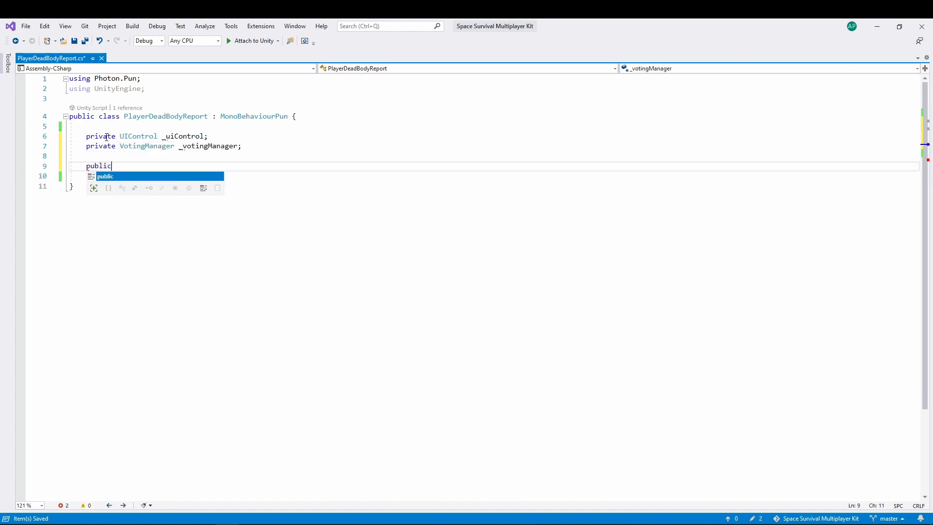
{"action": "type", "text": "void Initialize("}
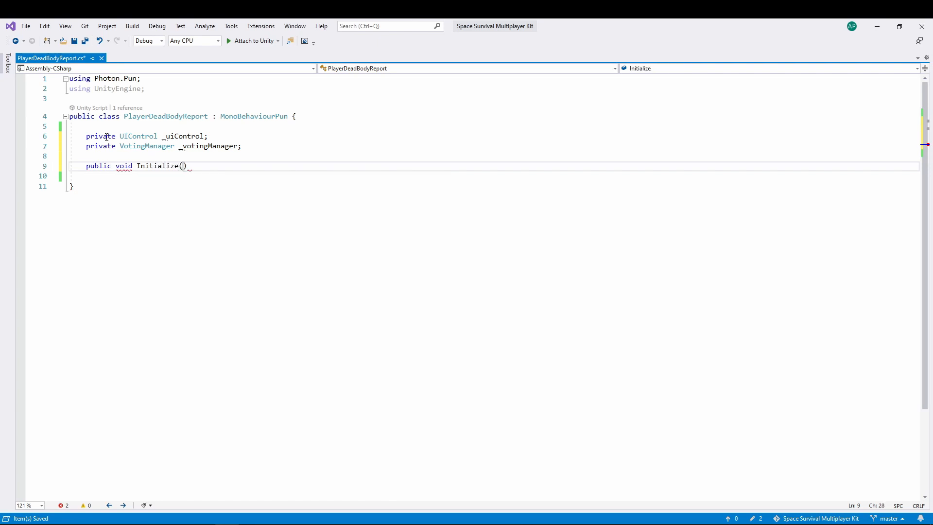
{"action": "type", "text": "UIControl uiControl,"}
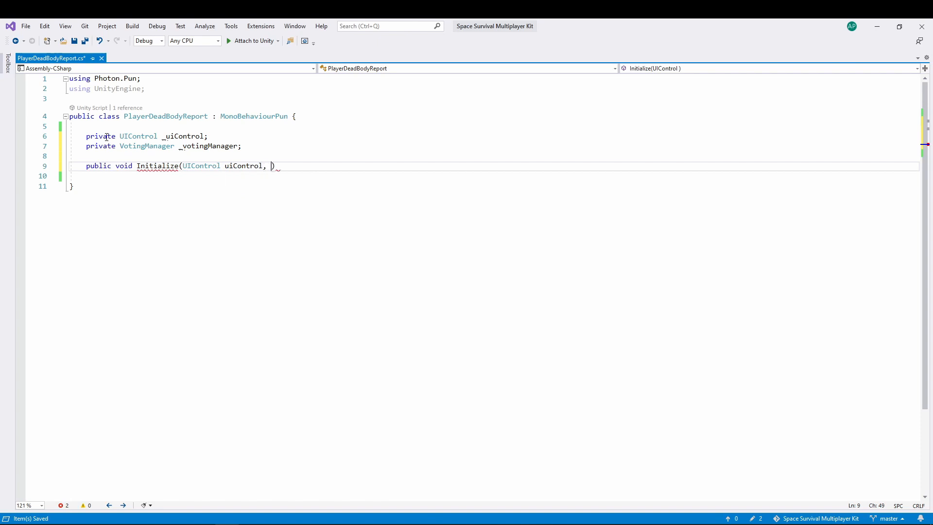
{"action": "type", "text": "VotingManager votingManager"}
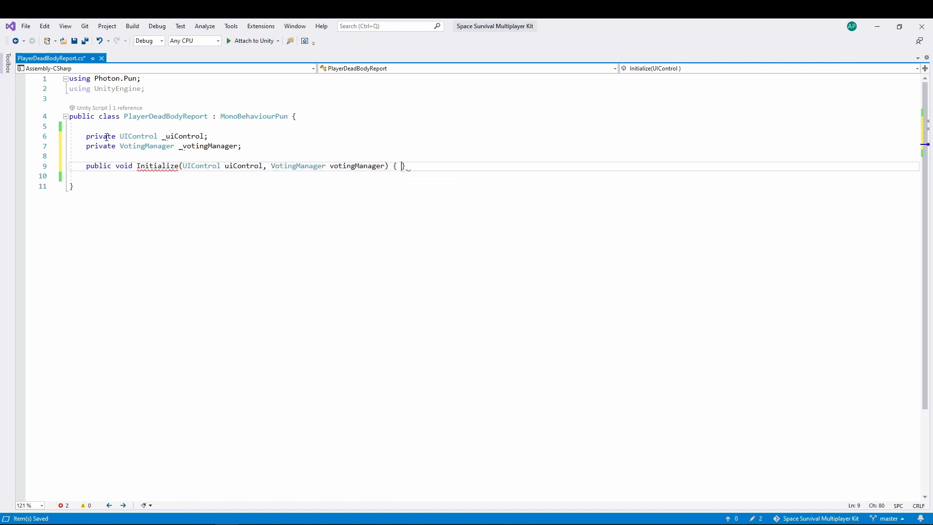
{"action": "type", "text": "_uiControl = uiControl;"}
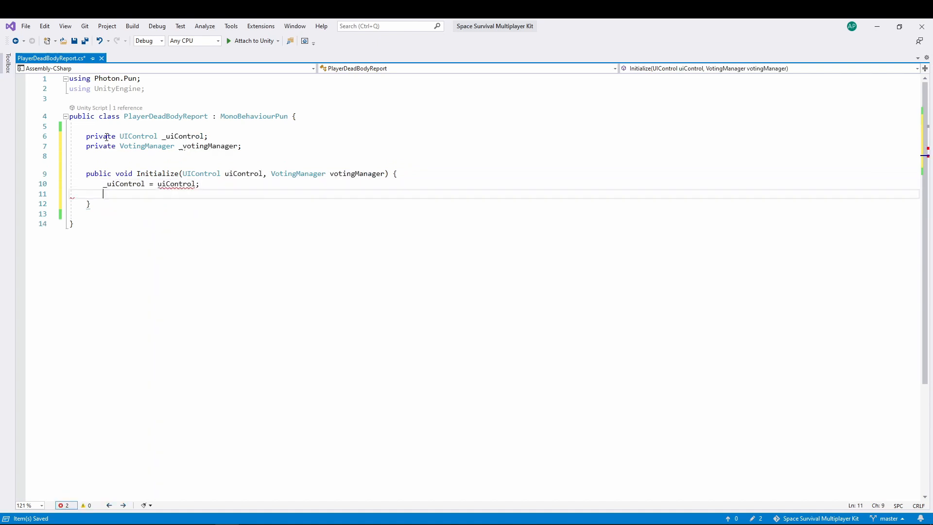
{"action": "type", "text": "_votingManager = V"}
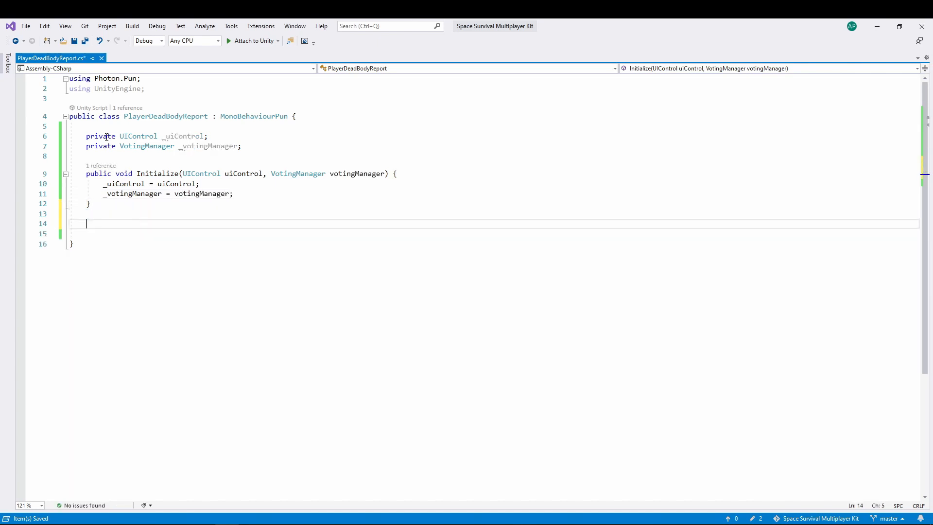
{"action": "type", "text": "priva"}
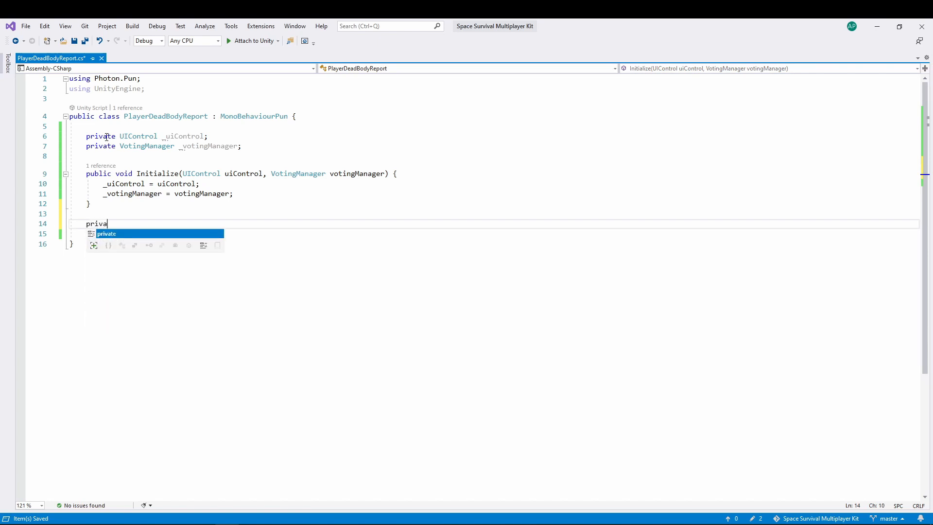
Step: Insert the OnTriggerEnter2D handler with an early return when _votingManager is null, and save
{"action": "type", "text": "ontri"}
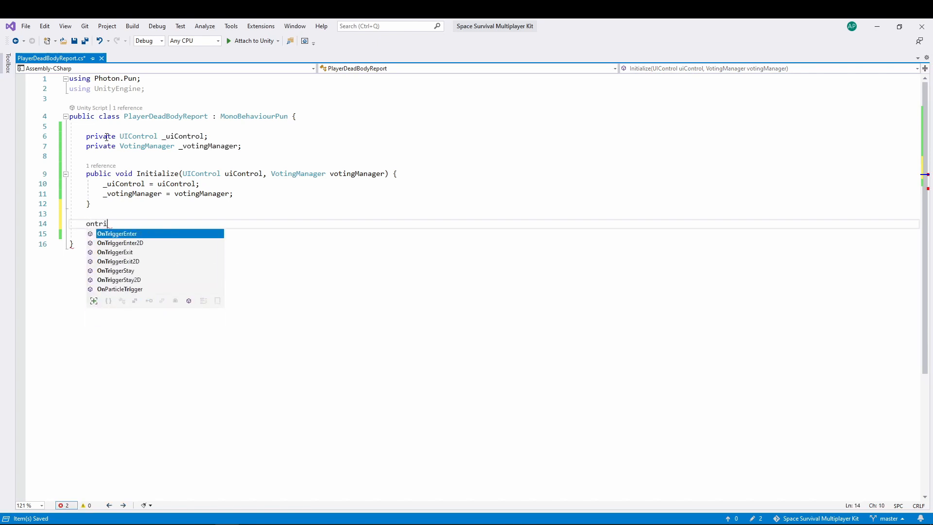
{"action": "left_click", "coordinate": [121, 243]}
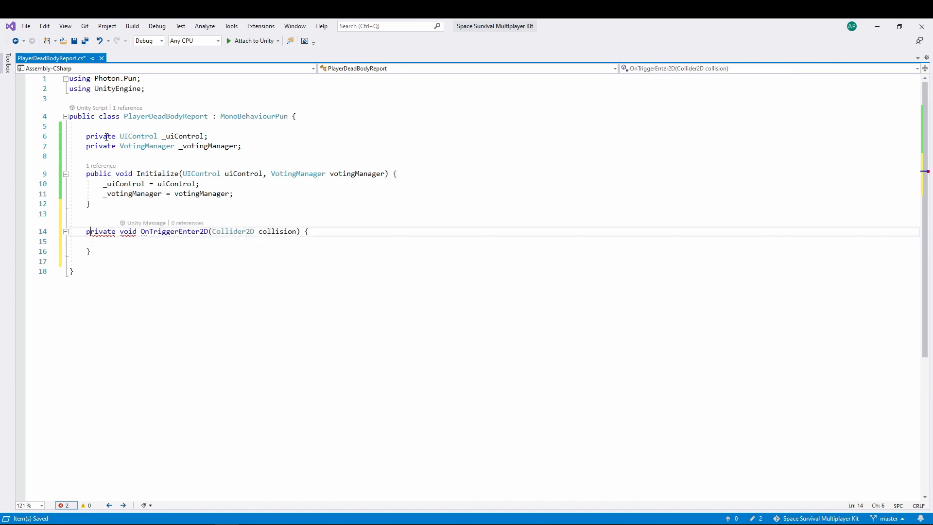
{"action": "key", "text": "ctrl+s"}
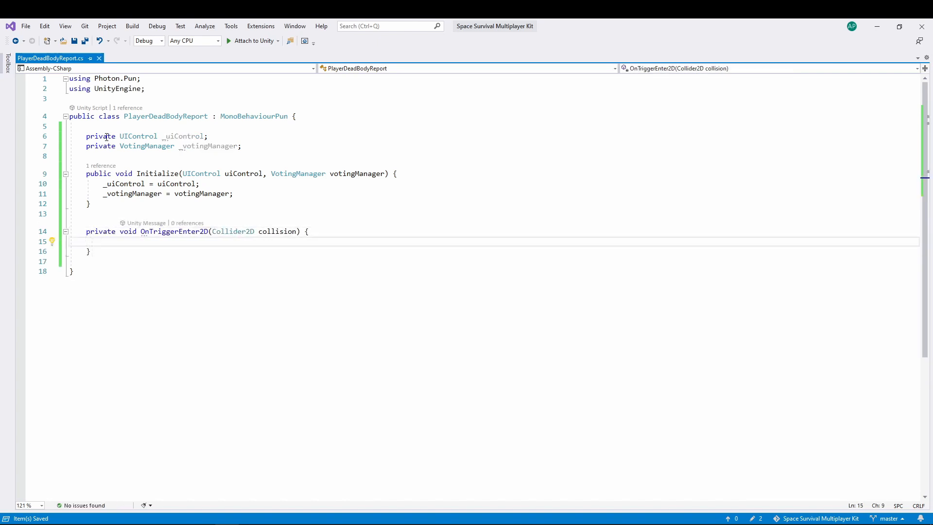
{"action": "type", "text": "if"}
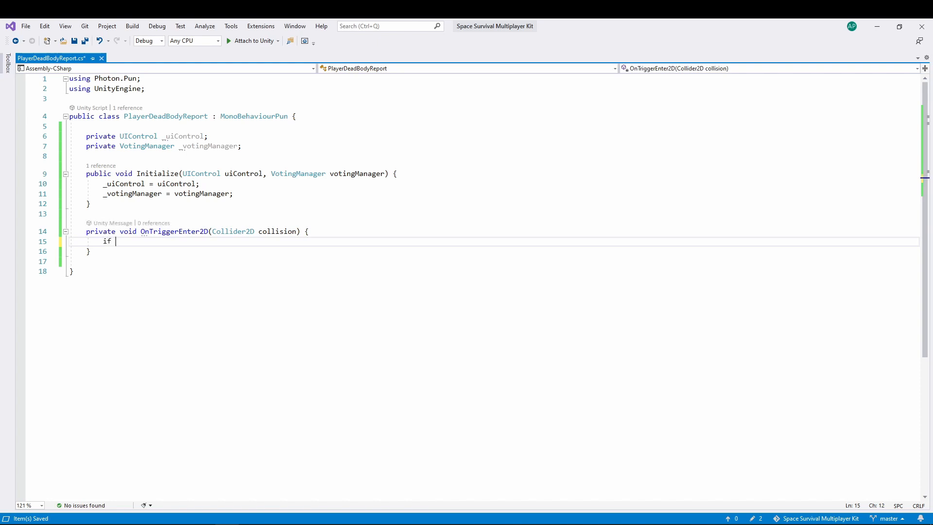
{"action": "type", "text": "(_votingManager)"}
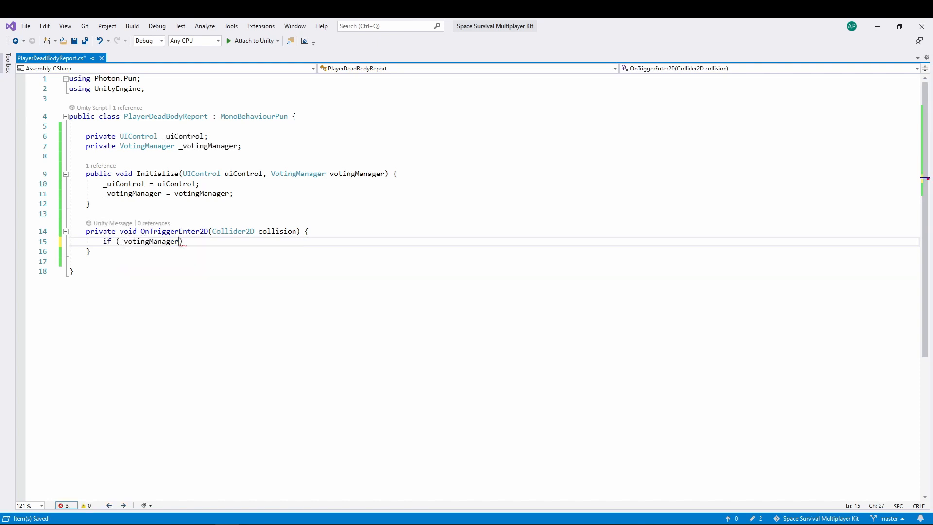
{"action": "type", "text": "== null)"}
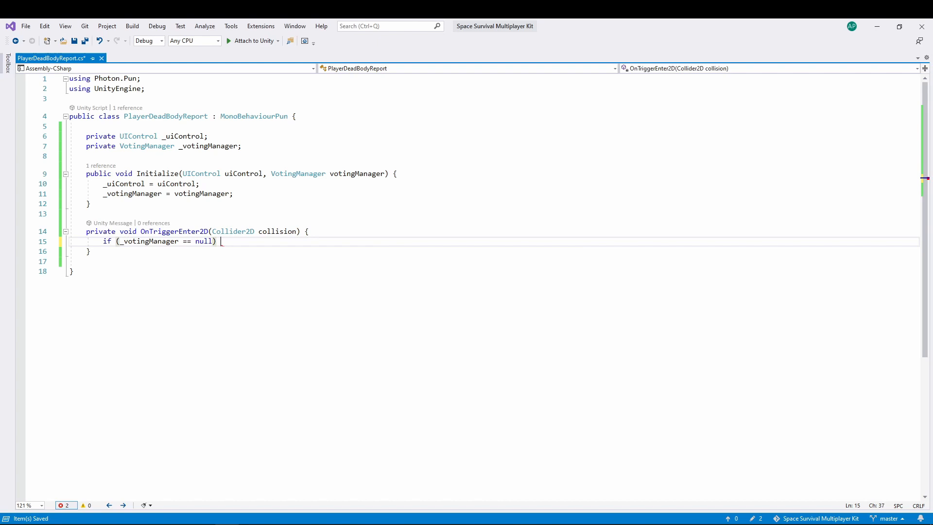
{"action": "type", "text": "{ return; }"}
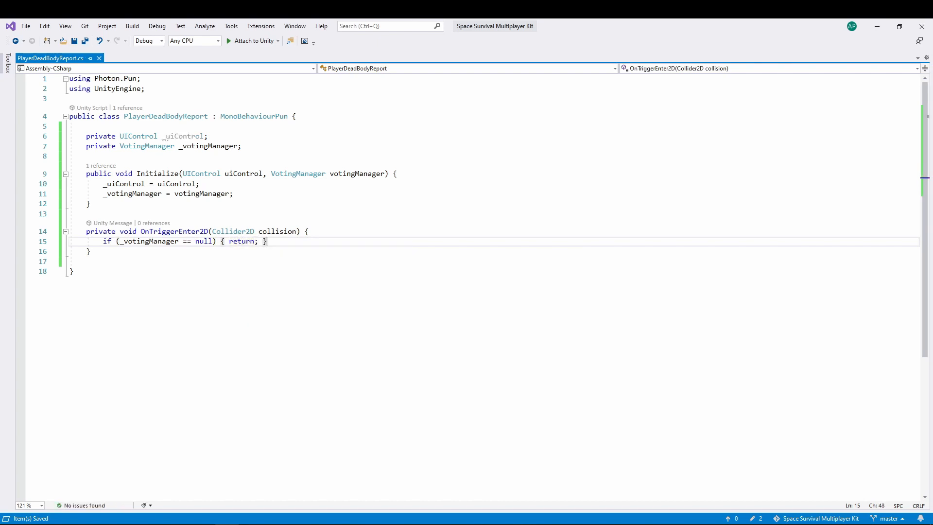
Step: Return if the collider has no PlayerDeadBody, then check WasBodyReported(photonView.OwnerActorNr) == false
{"action": "type", "text": "if (col)"}
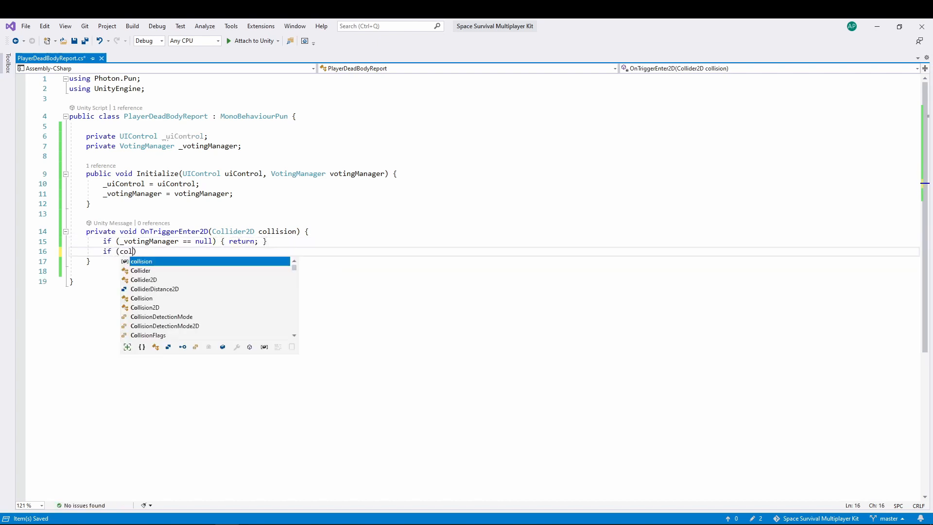
{"action": "type", "text": "lision.gameObject."}
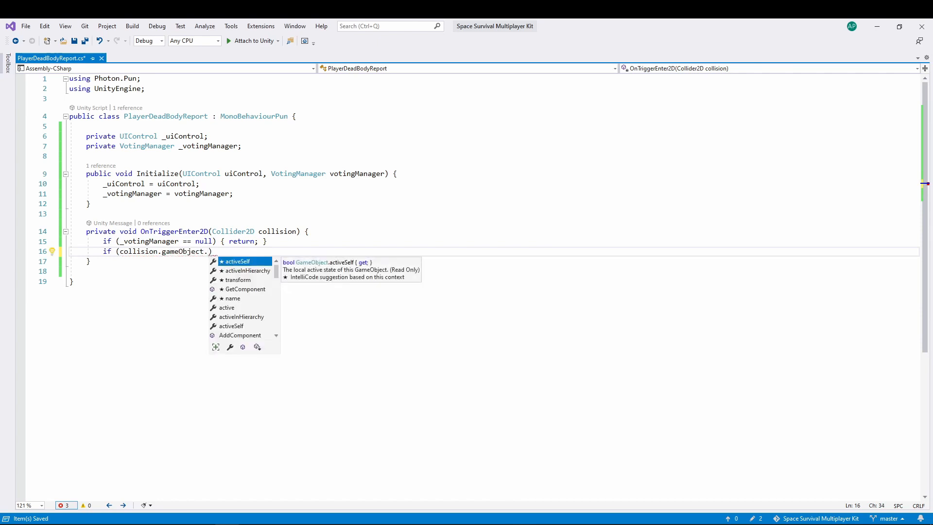
{"action": "type", "text": "GetComponent<P>"}
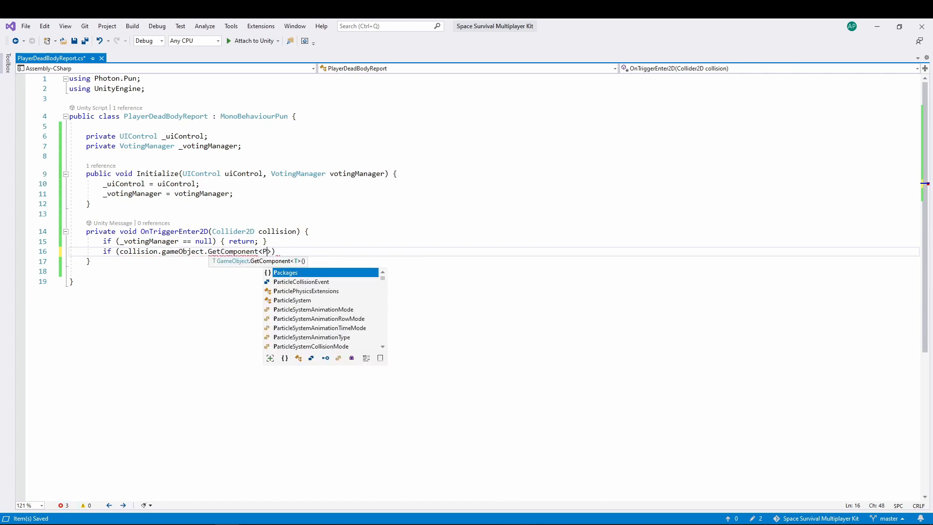
{"action": "type", "text": "layerDeadBody>"}
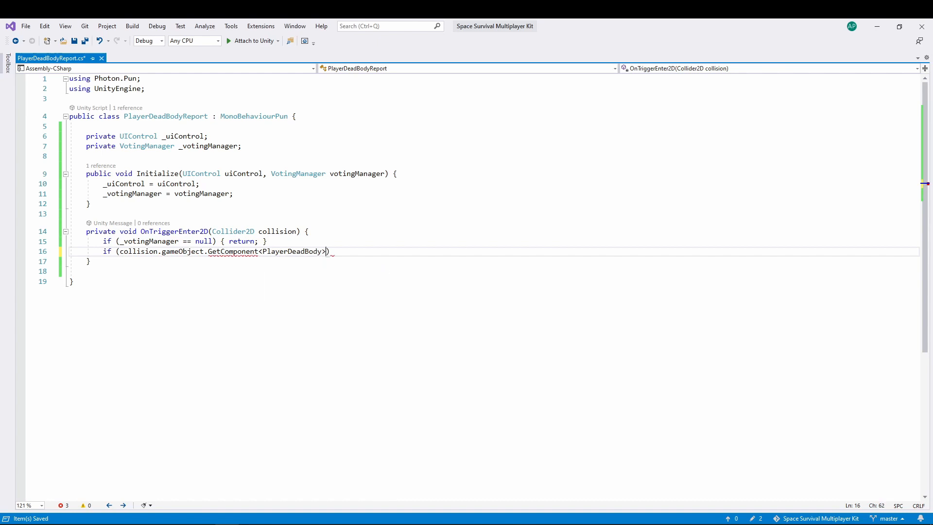
{"action": "type", "text": "() == null) { return;"}
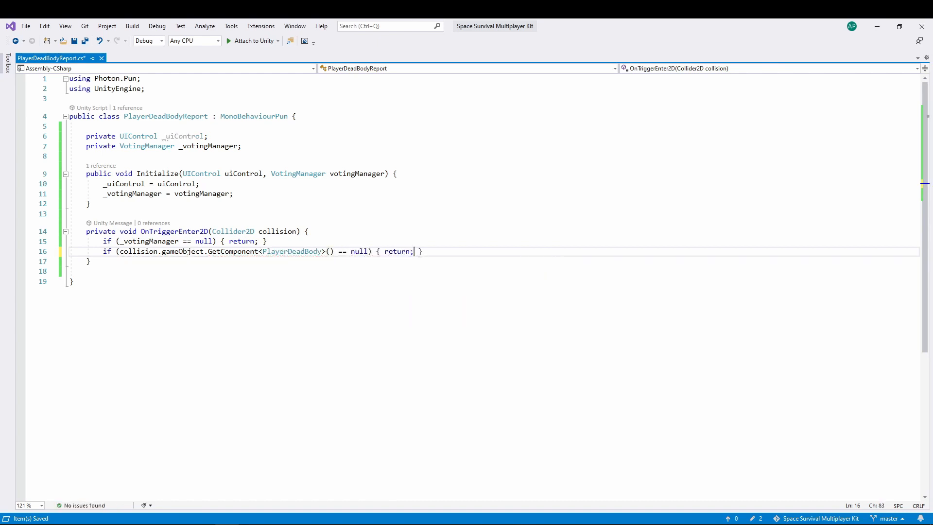
{"action": "type", "text": "if (_votingManager."}
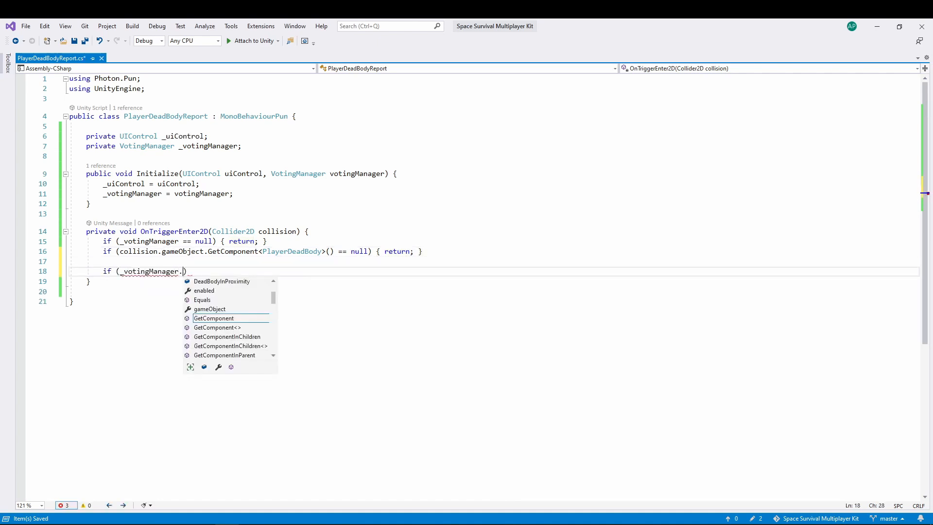
{"action": "type", "text": "WasBodyReported)"}
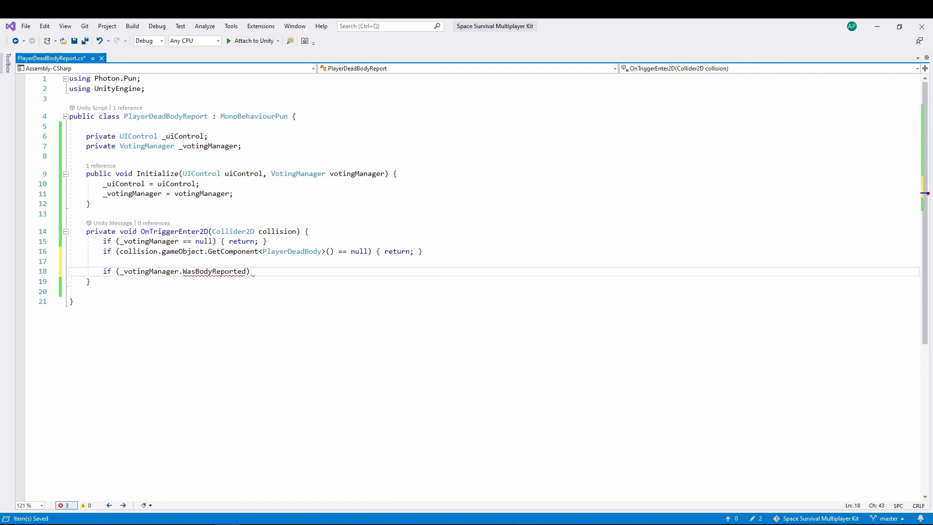
{"action": "type", "text": "photonView."}
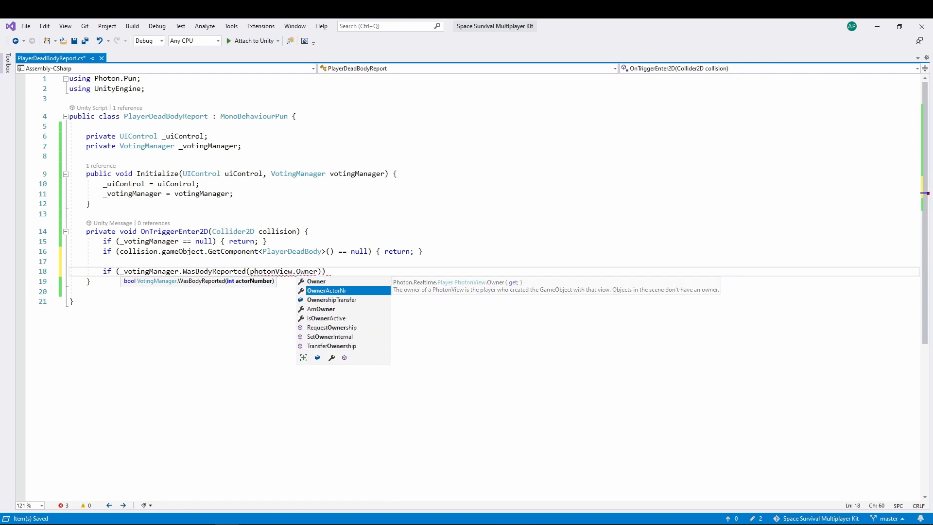
{"action": "type", "text": "OwnerActorNr"}
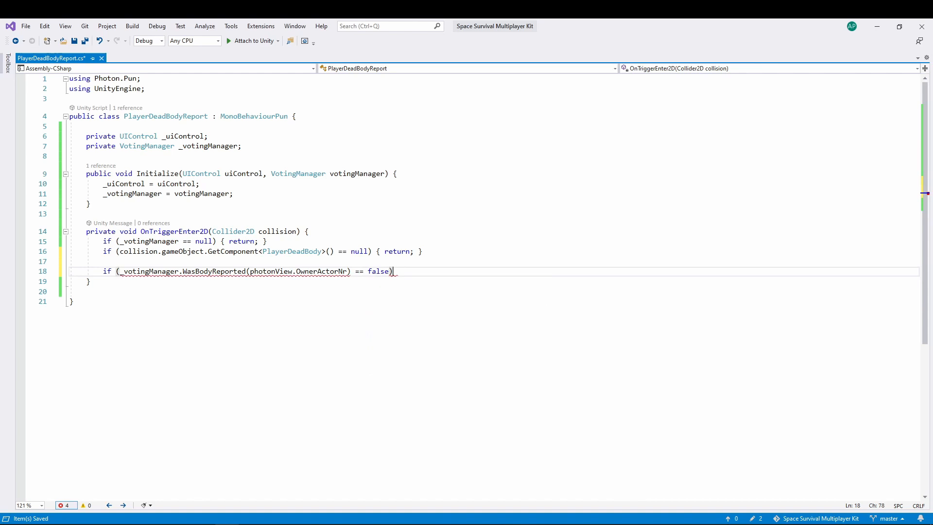
Step: Set _uiControl.HasDeadBodyInRange true and DeadBodyInProximity to the collider's PhotonView; start OnTriggerExit2D
{"action": "type", "text": "{"}
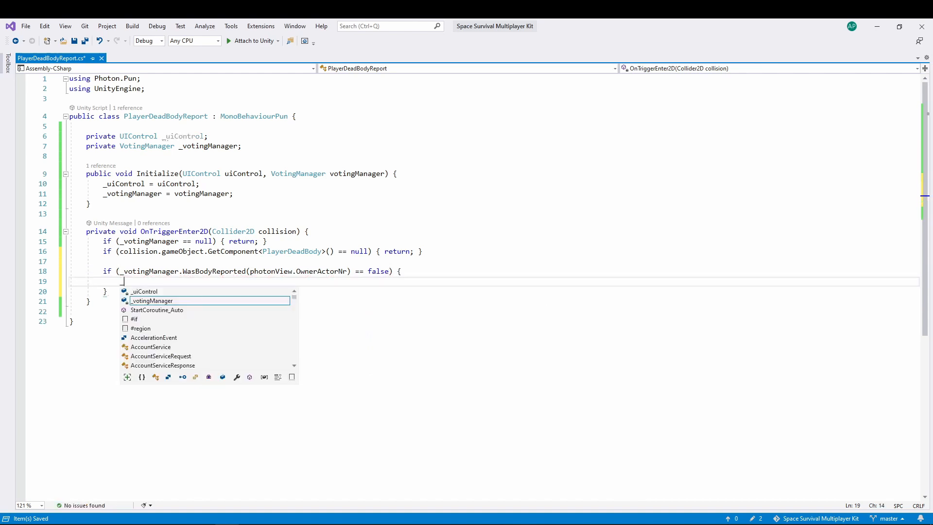
{"action": "type", "text": "_uiControl.HasDeadBodyInRange"}
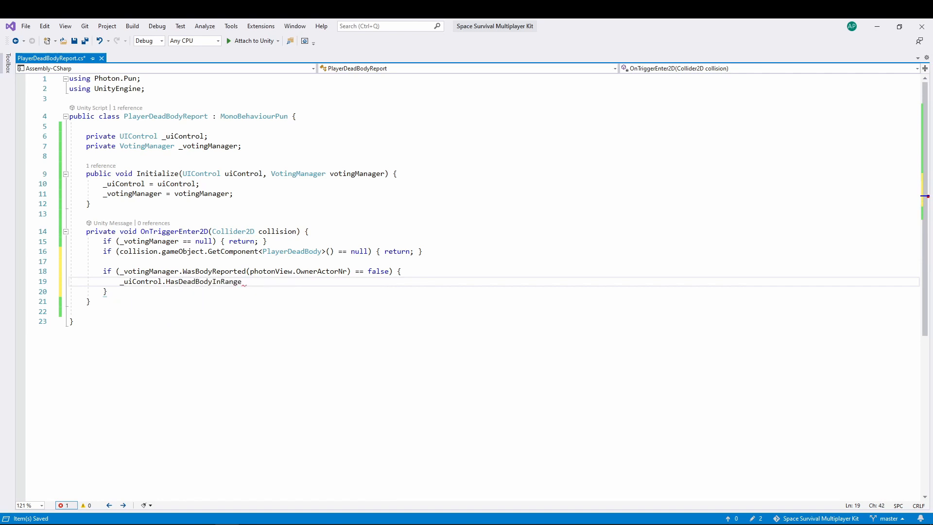
{"action": "type", "text": "= true;"}
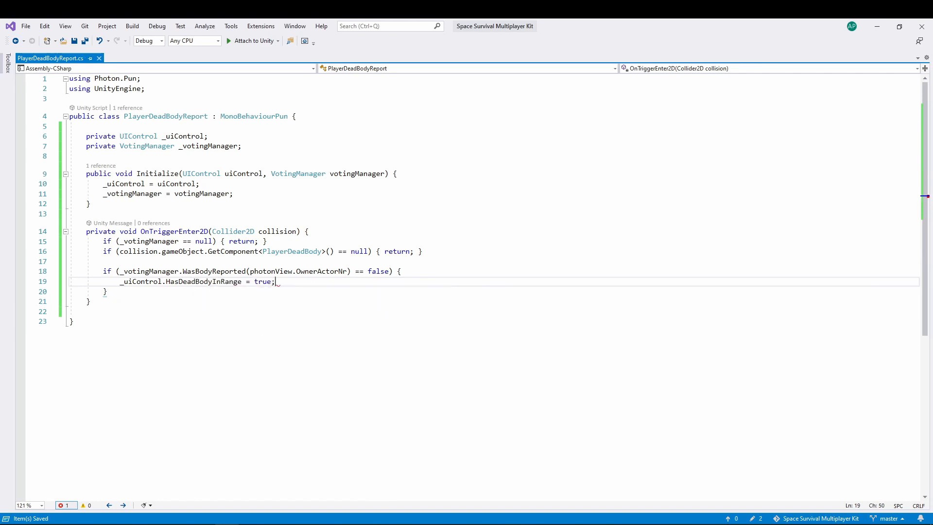
{"action": "type", "text": "_votingManager"}
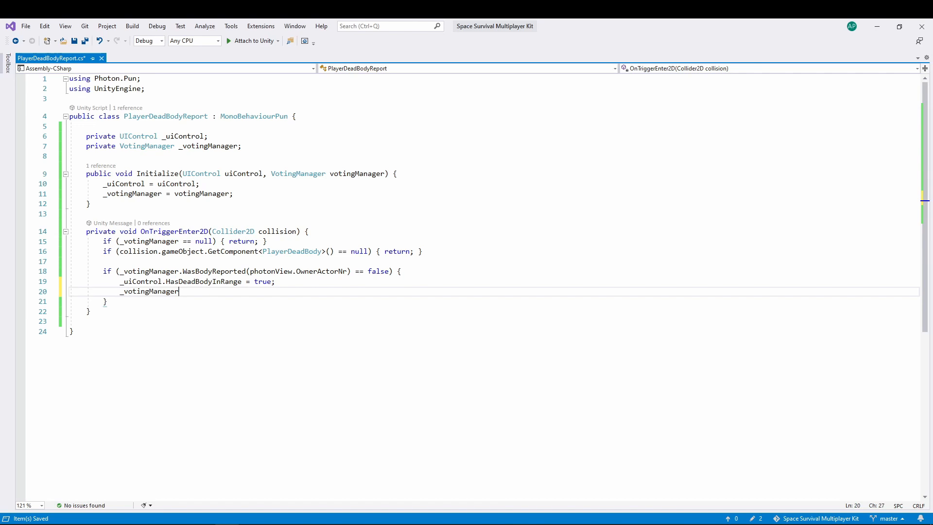
{"action": "type", "text": ".DeadBodyInProximity = collision."}
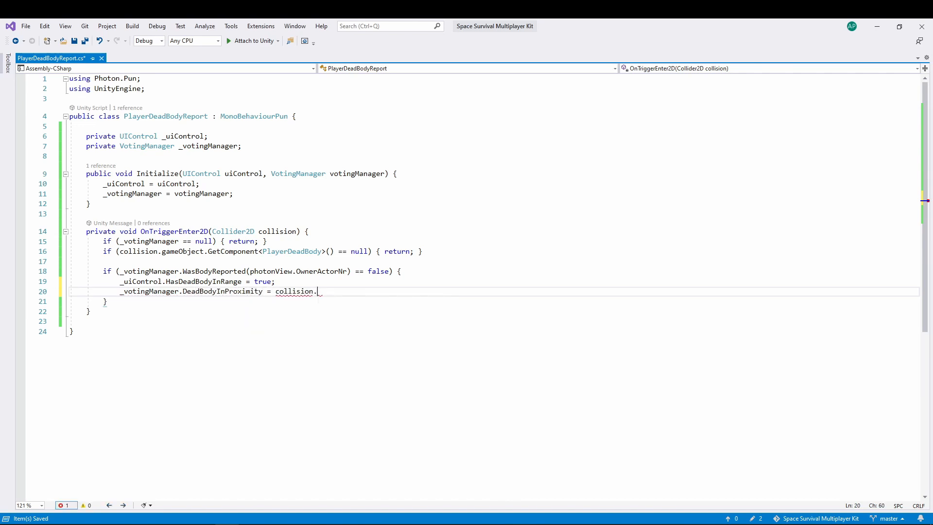
{"action": "type", "text": "gameObject.GetComponent<PhotonView>"}
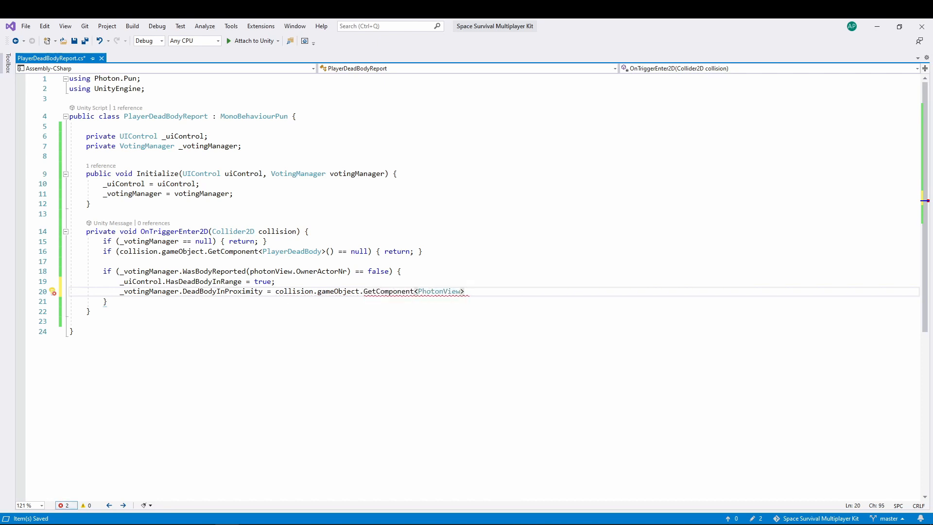
{"action": "type", "text": "();"}
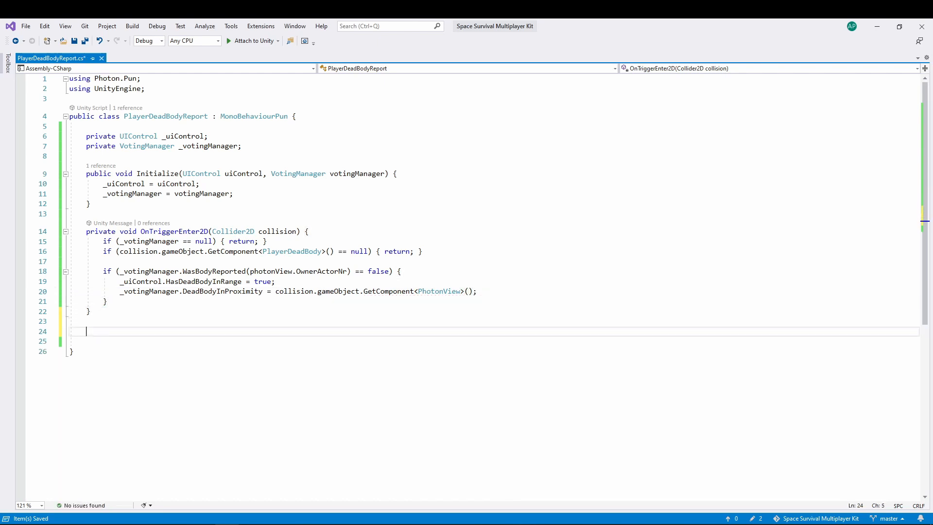
{"action": "type", "text": "ontrigge"}
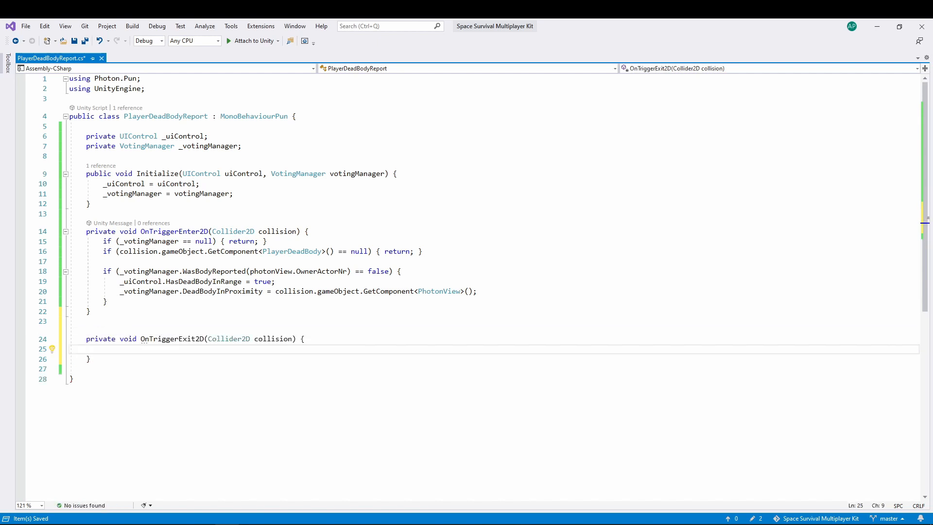
Step: In OnTriggerExit2D add the null guard and an if comparing DeadBodyInProximity to the collider's PhotonView
{"action": "type", "text": "if (_votingManager == n)"}
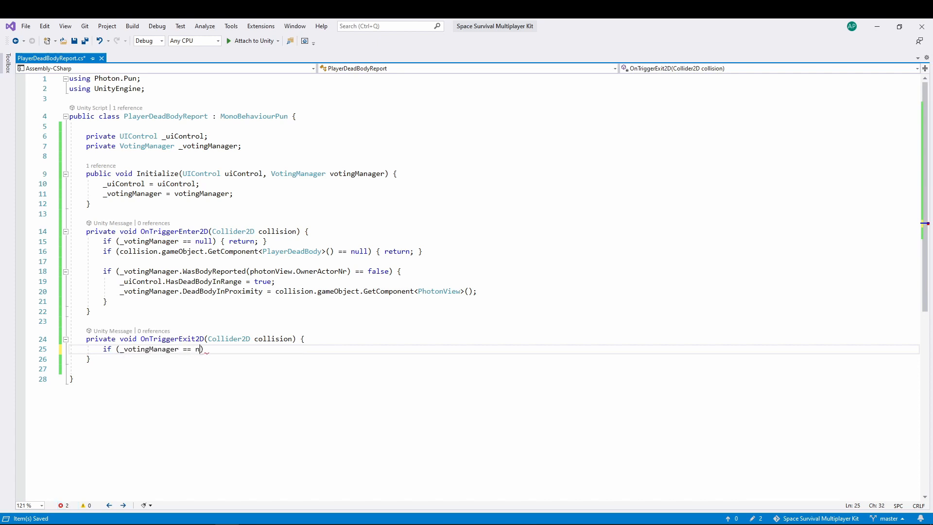
{"action": "type", "text": "ull) { return;"}
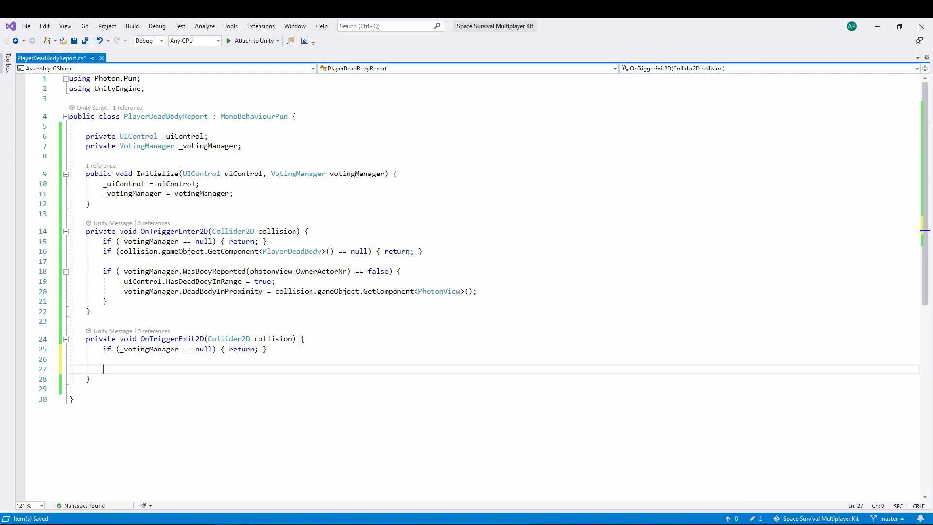
{"action": "type", "text": "if (_votingManager)"}
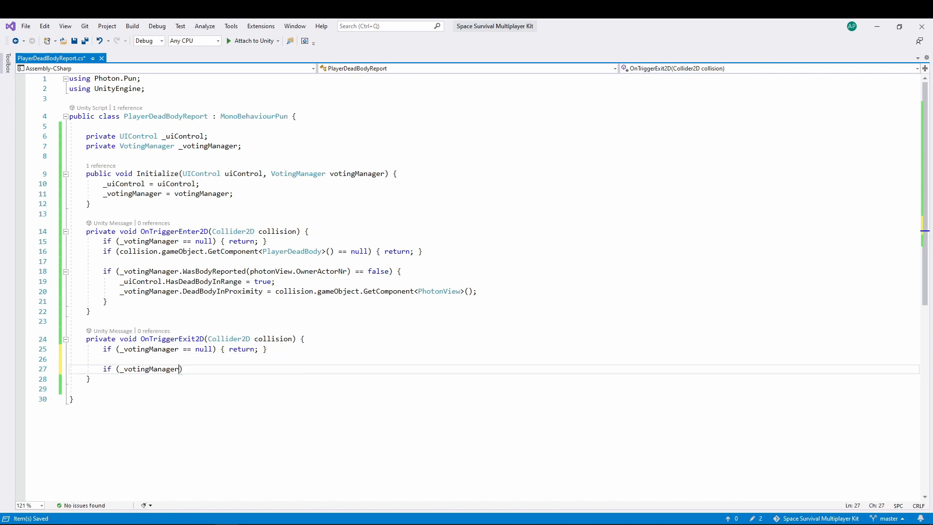
{"action": "type", "text": ".DeadBodyInProximity =="}
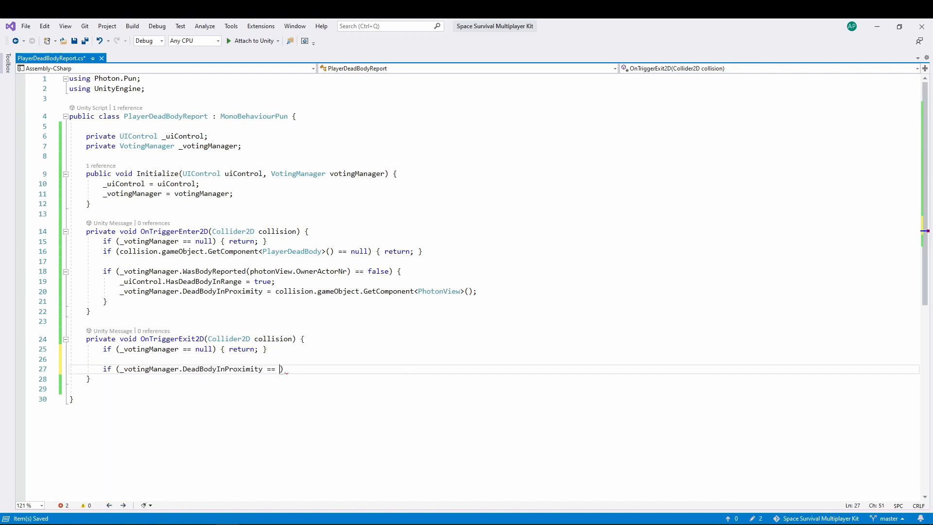
{"action": "type", "text": "collision.gameObject.GetComponent"}
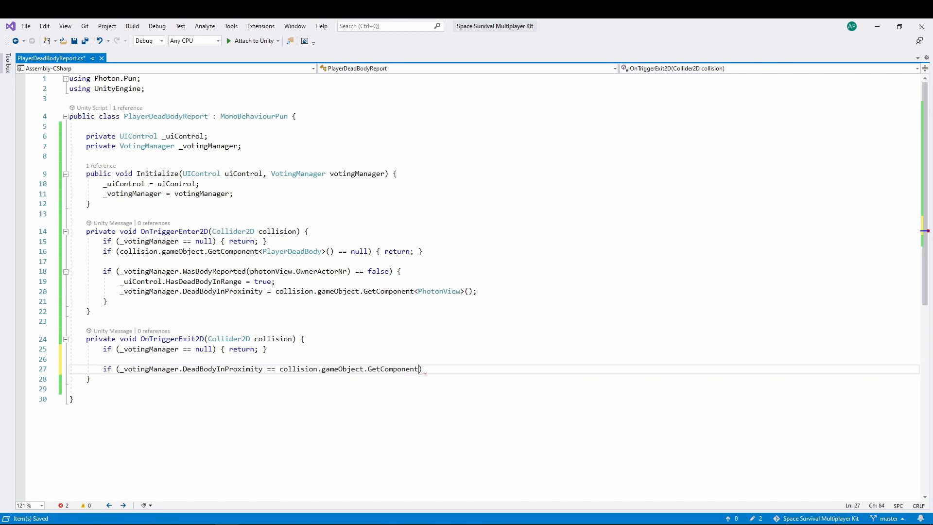
{"action": "type", "text": "<PhotonView>"}
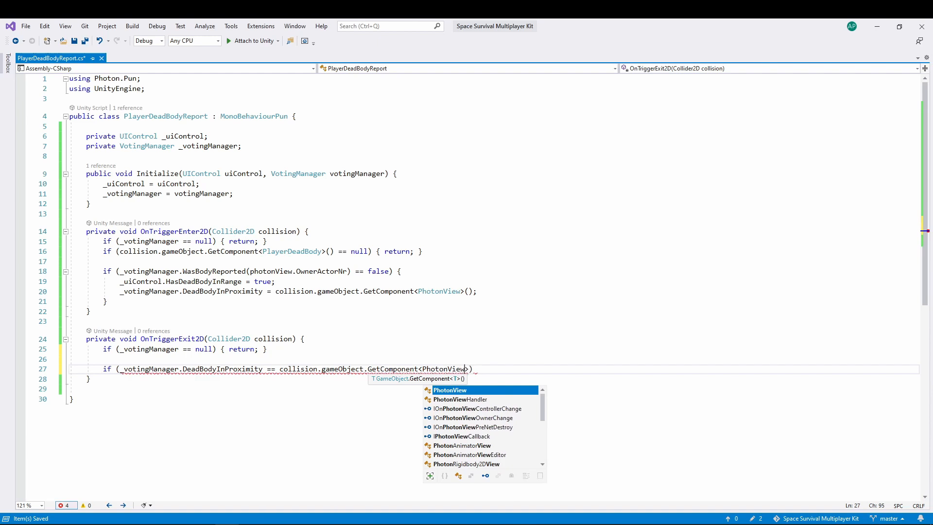
{"action": "type", "text": "()"}
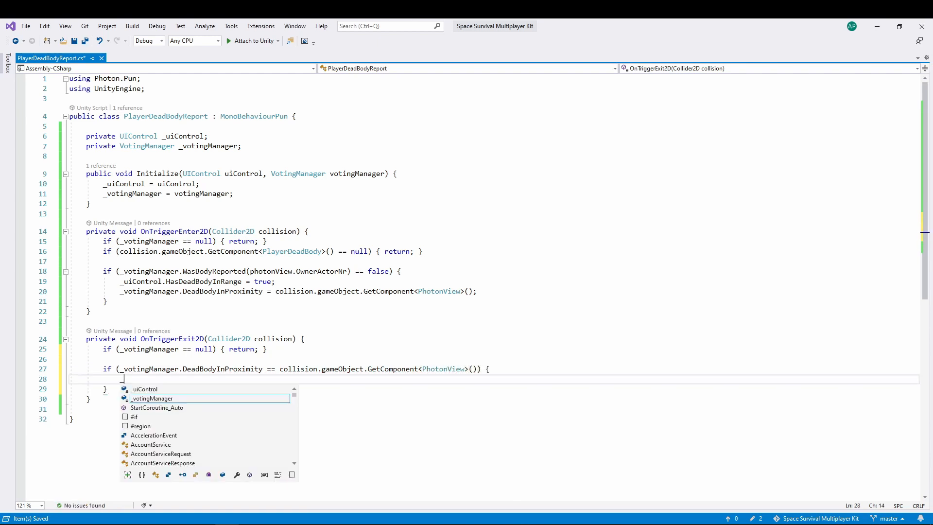
Step: Inside it set HasDeadBodyInRange false and DeadBodyInProximity null, then begin OnTriggerStay2D
{"action": "type", "text": "_uiControl.Has"}
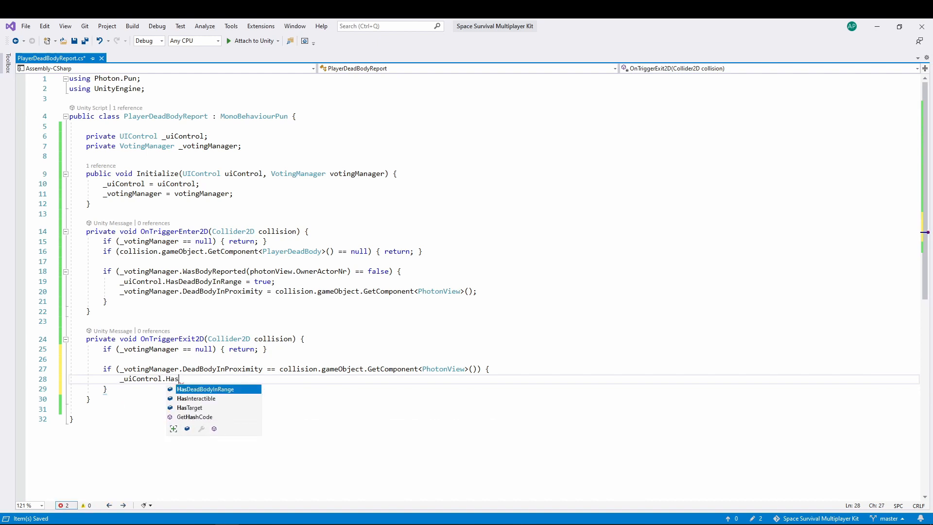
{"action": "type", "text": "DeadBodyInRange = false;"}
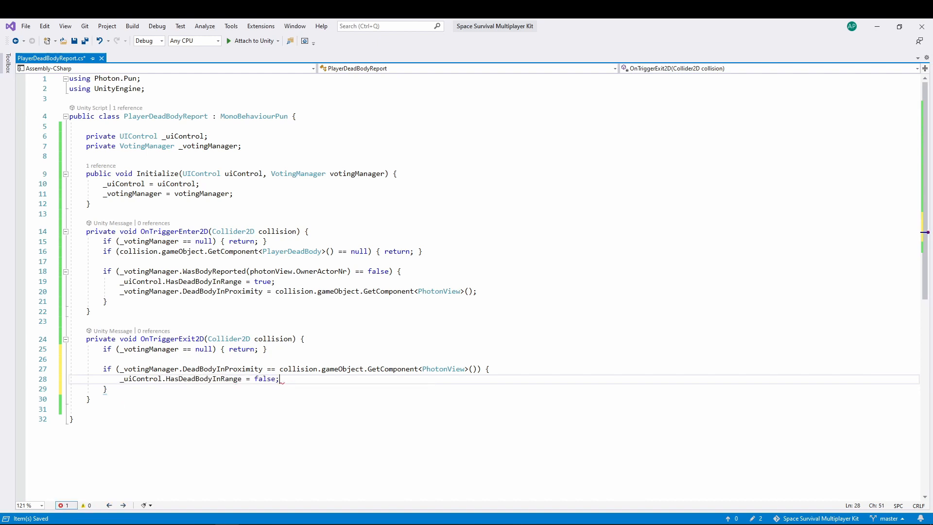
{"action": "type", "text": "_votingManager.DeadBodyInProximity = n"}
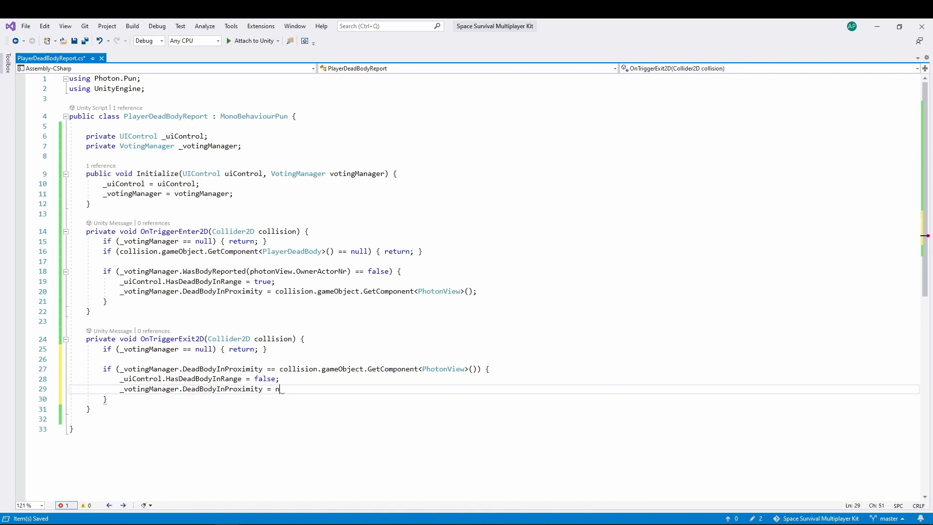
{"action": "type", "text": "ull;"}
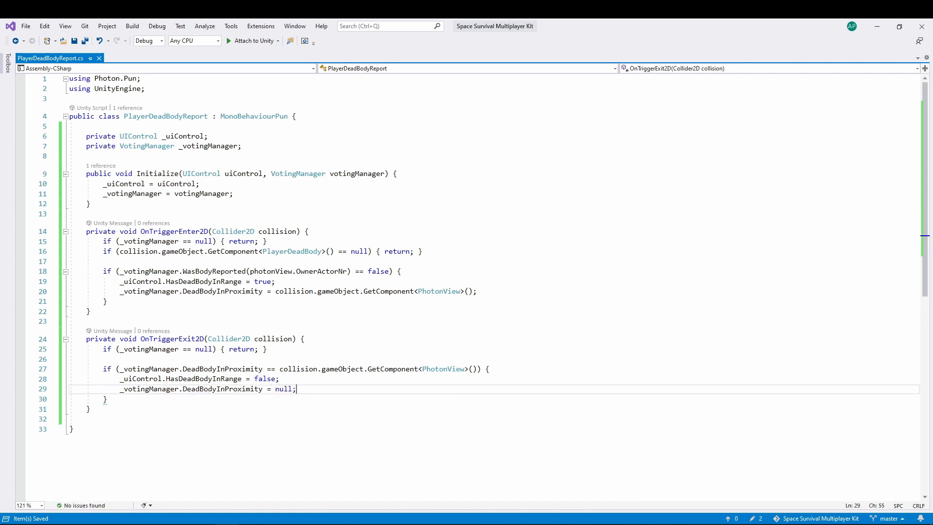
{"action": "left_click", "coordinate": [90, 410]}
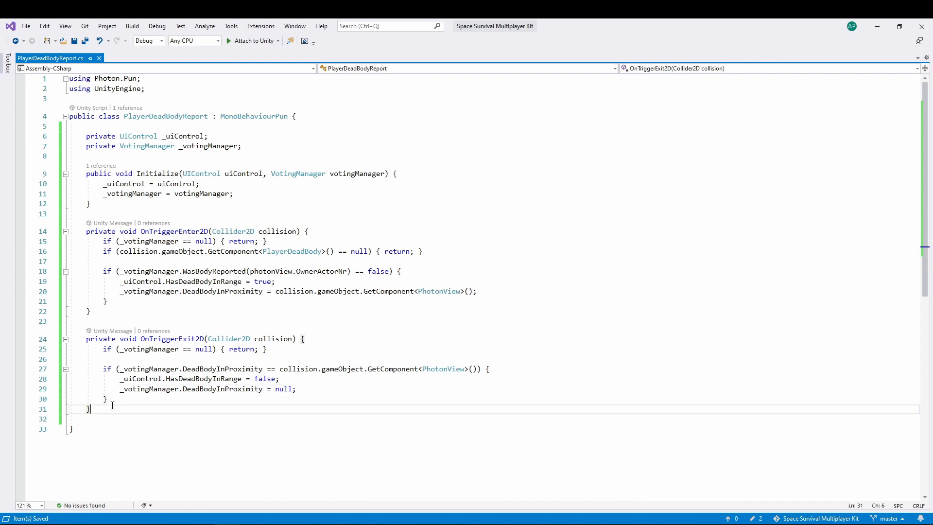
{"action": "type", "text": "ontr"}
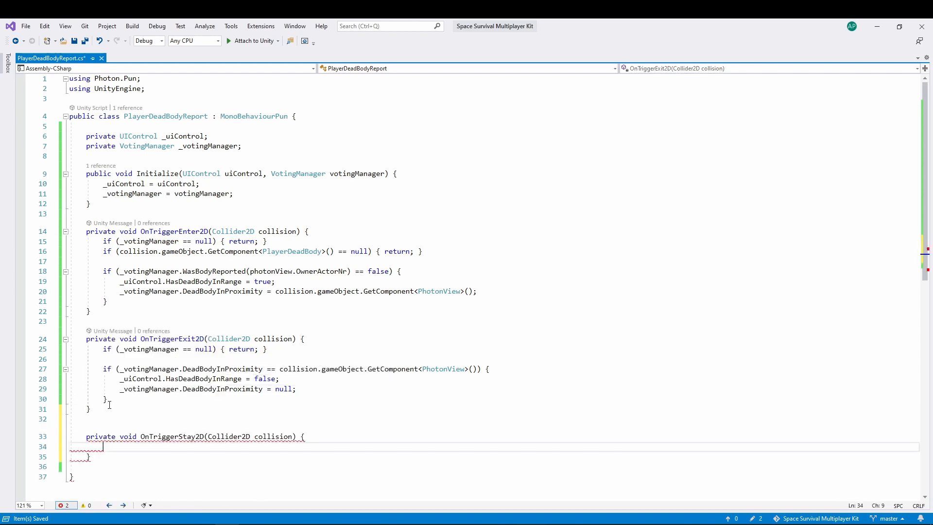
Step: In OnTriggerStay2D get targetPhotonView from the collider and test WasBodyReported(targetPhotonView.OwnerActorNr)
{"action": "type", "text": "if (_votingManager == null) { return"}
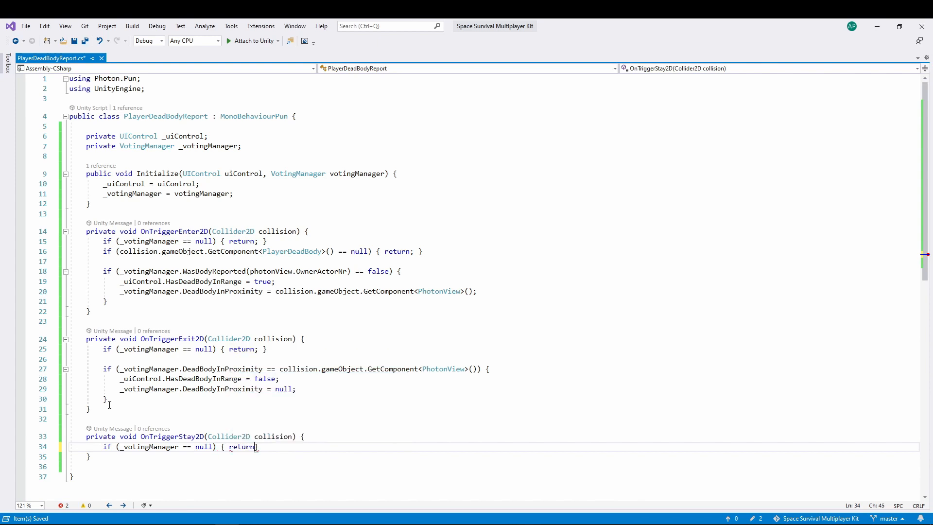
{"action": "type", "text": "PhotonView"}
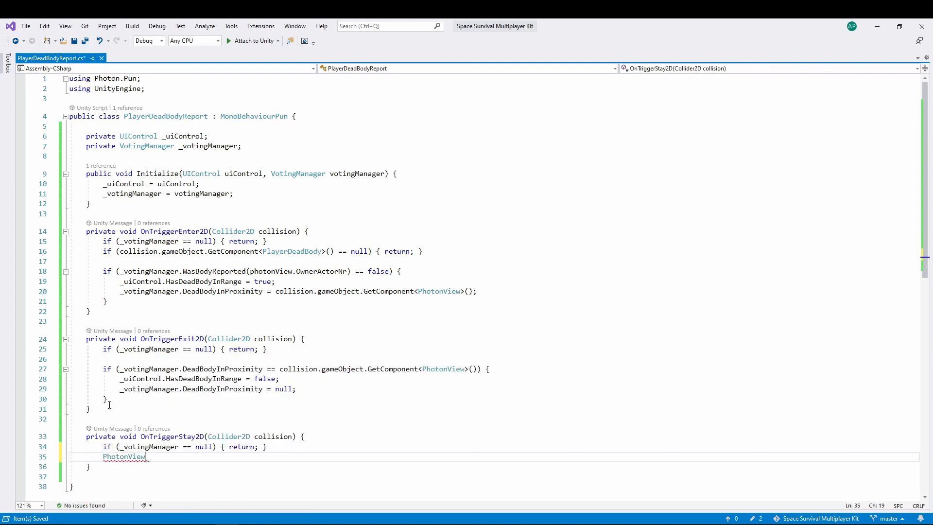
{"action": "type", "text": "targetPhotonView = collision.gameObject.GetComponent<>"}
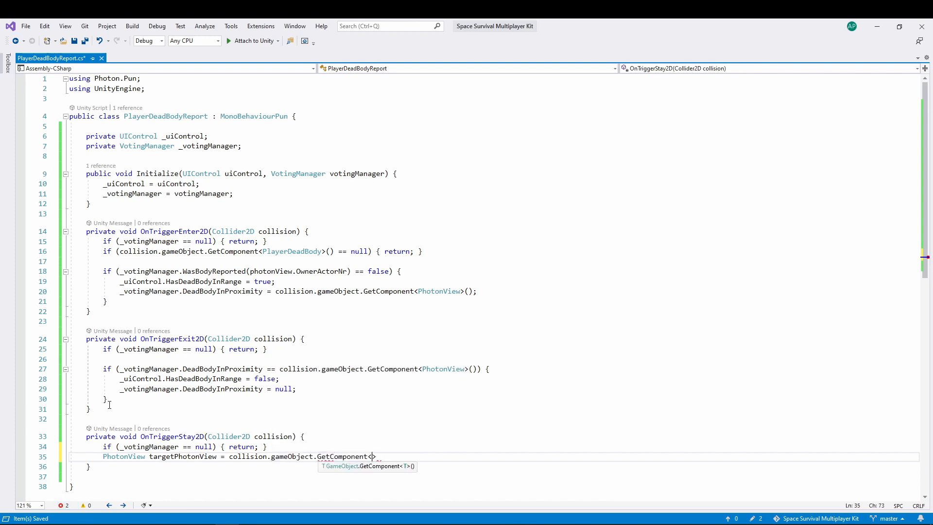
{"action": "type", "text": "PhotonView>"}
{"action": "type", "text": "if (_votingManager."}
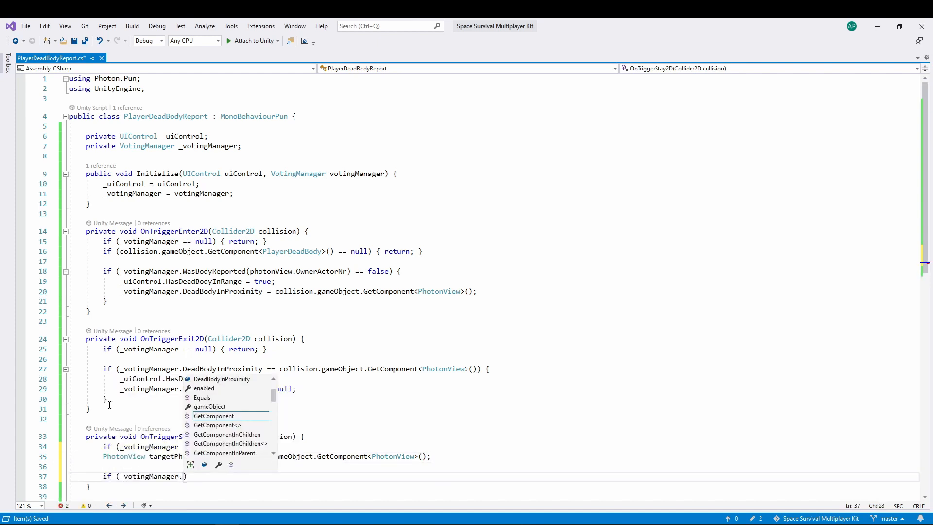
{"action": "type", "text": "WasBodyReported)"}
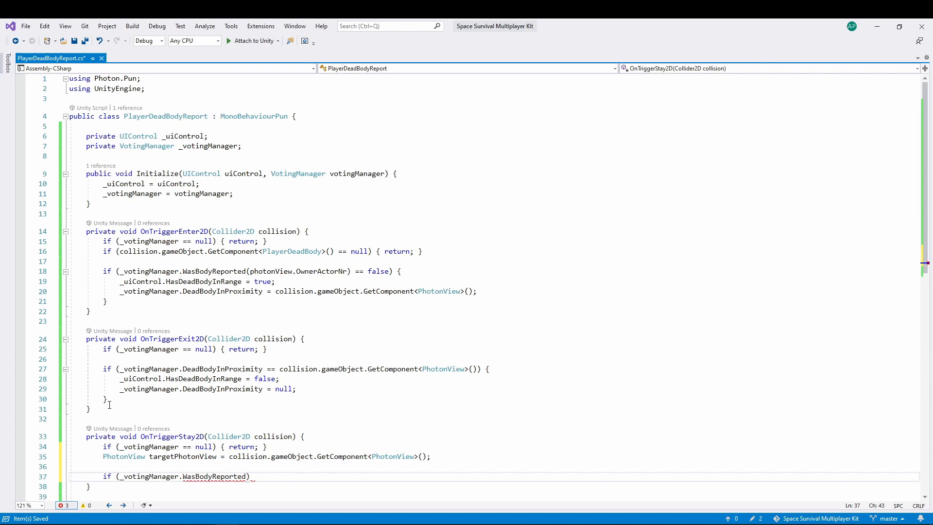
{"action": "type", "text": "targetPho"}
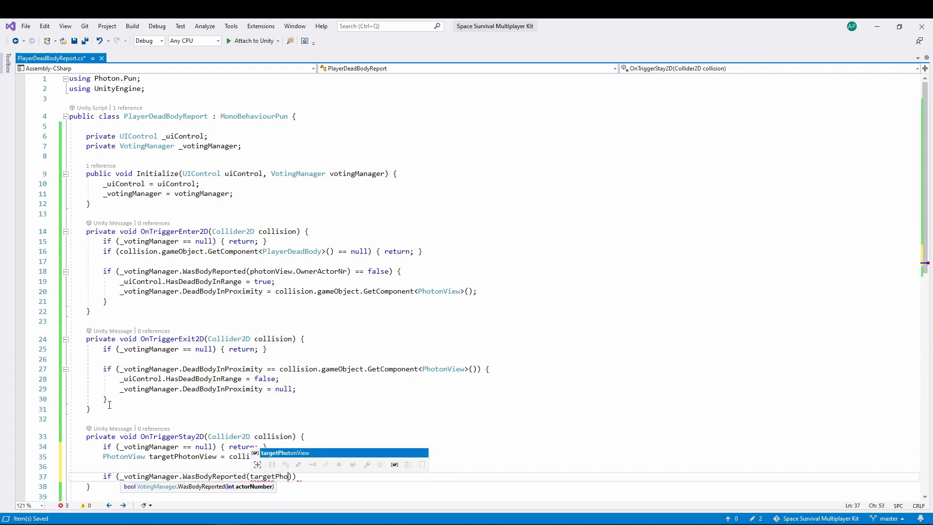
{"action": "type", "text": ".OwnerActorNr"}
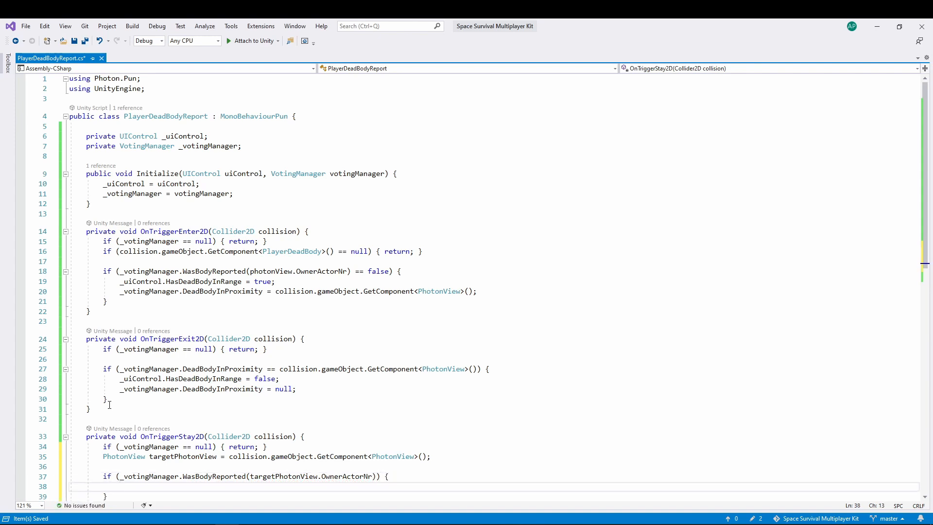
Step: When DeadBodyInProximity equals targetPhotonView, set _uiControl.HasDeadBodyInRange = false
{"action": "type", "text": "if (_votingManager"}
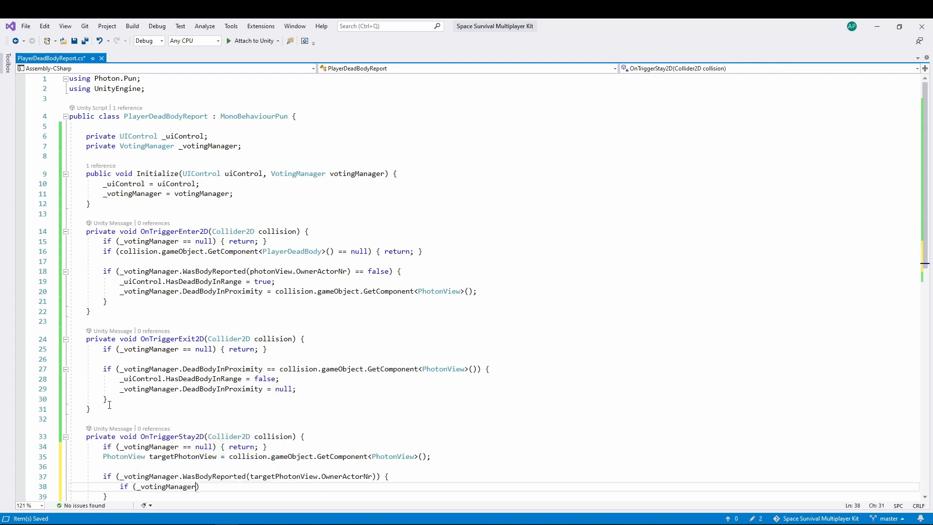
{"action": "type", "text": "ded"}
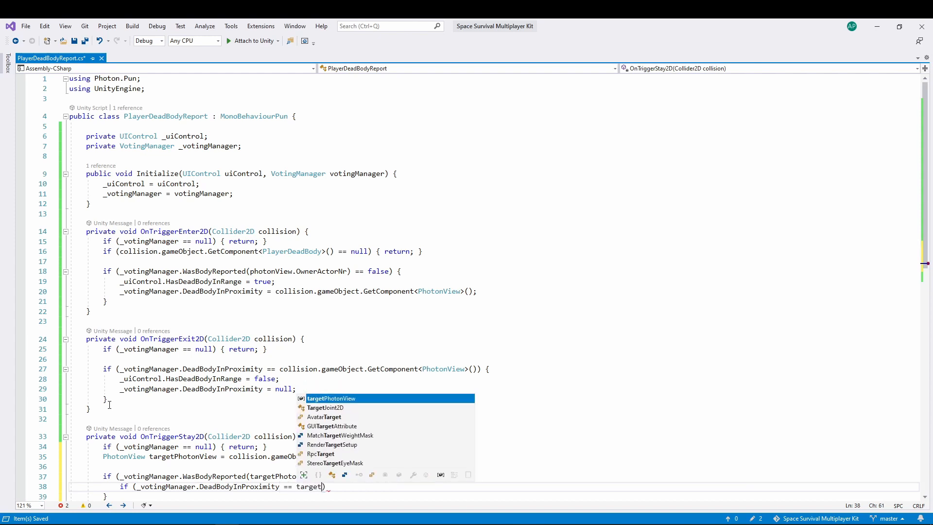
{"action": "key", "text": "Tab"}
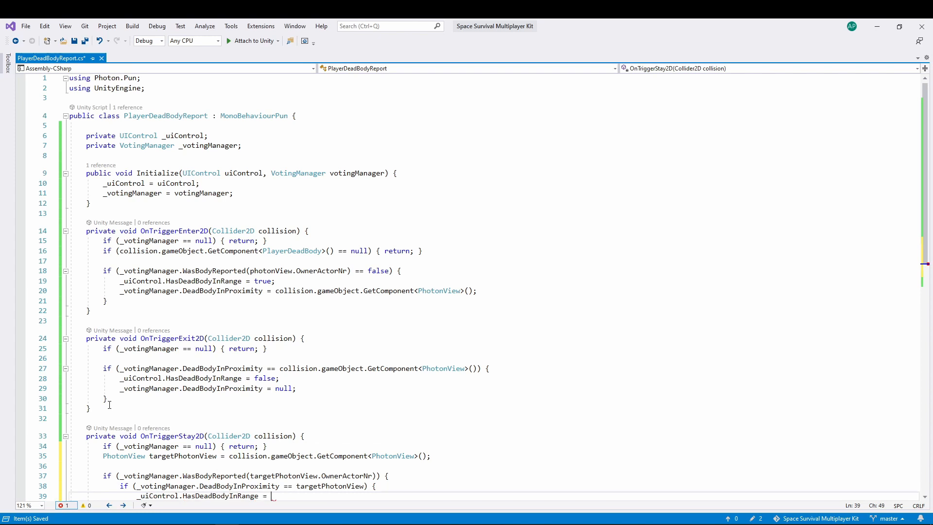
{"action": "type", "text": "false;"}
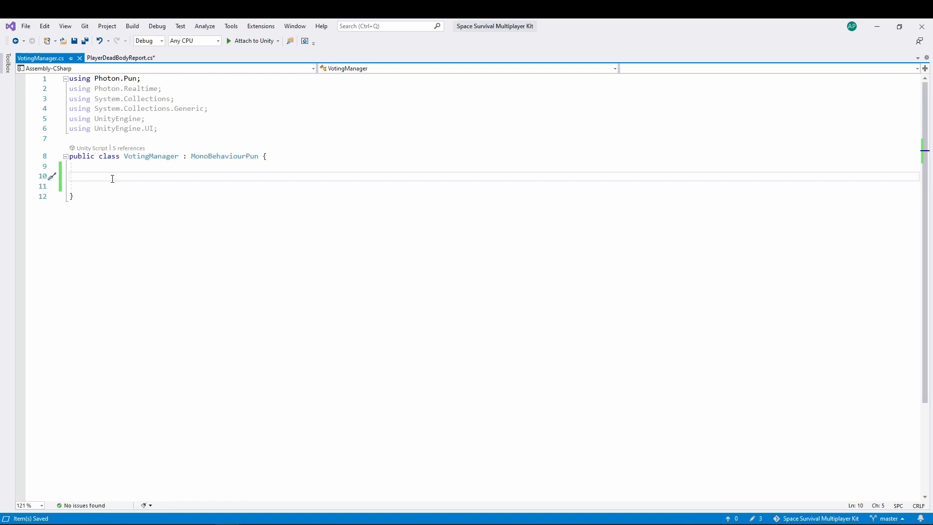
Step: Give VotingManager a public static Instance assigned to this in Awake
{"action": "type", "text": "public s"}
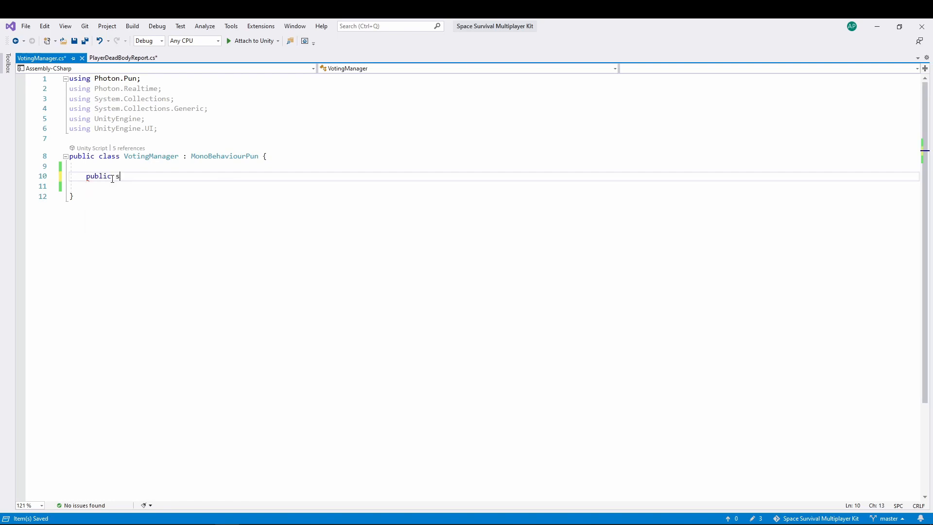
{"action": "type", "text": "tatic VotingManager Instance;"}
{"action": "type", "text": "private void Awake() {"}
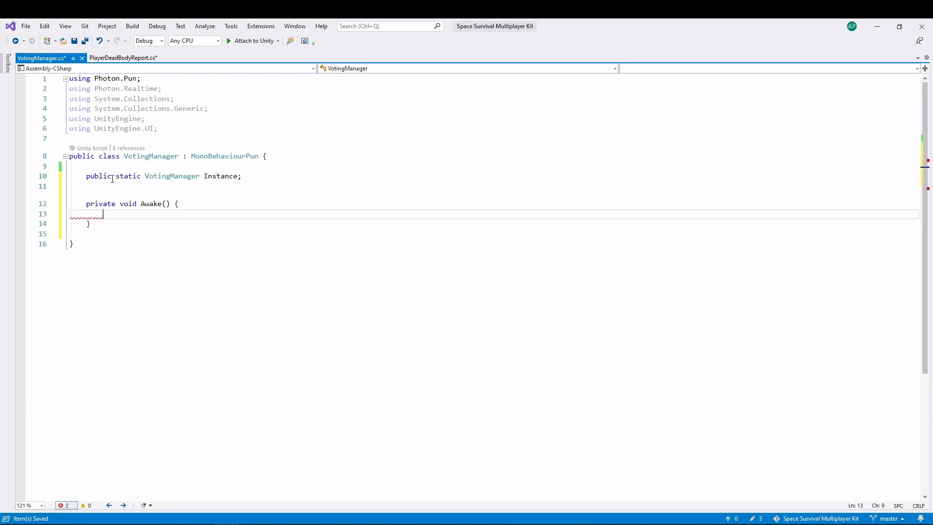
{"action": "type", "text": "Instance"}
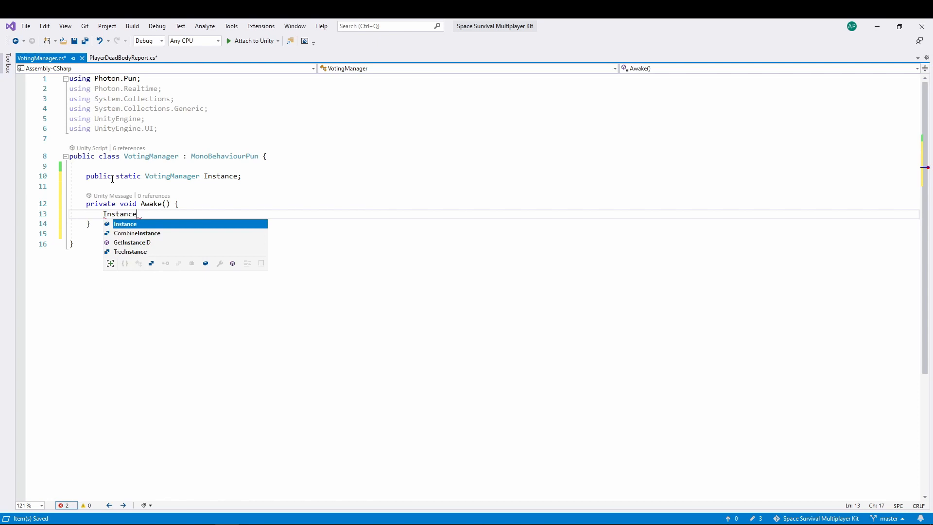
{"action": "type", "text": "= this;"}
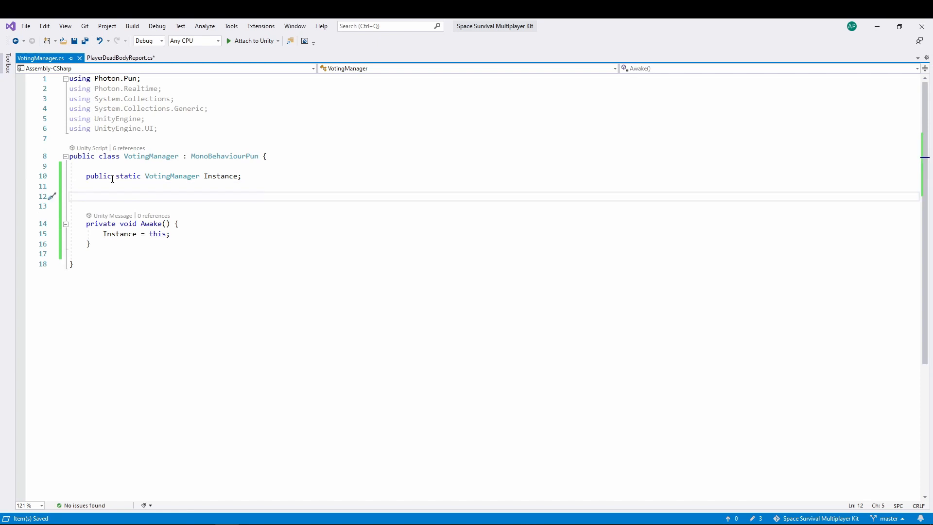
{"action": "mouse_move", "coordinate": [54, 68]}
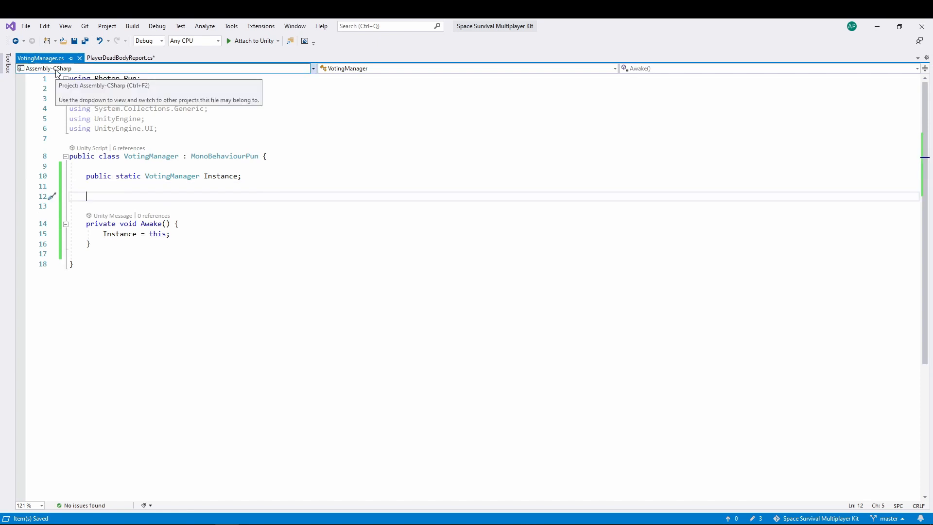
Step: Add the DeadBodyInProximity field and private List<int> _reportedDeadBodiesList = new List<int>()
{"action": "type", "text": "public PhotonView DeadBodyInPro"}
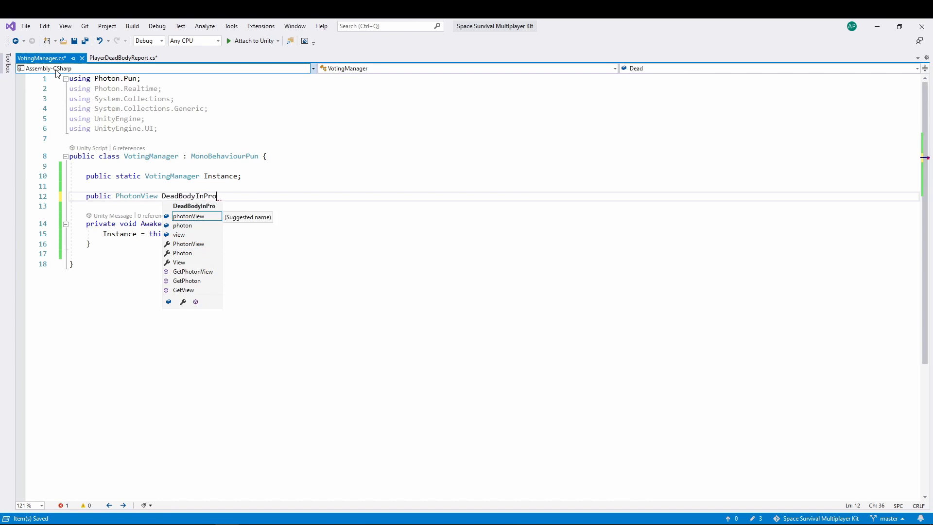
{"action": "type", "text": "ximity;"}
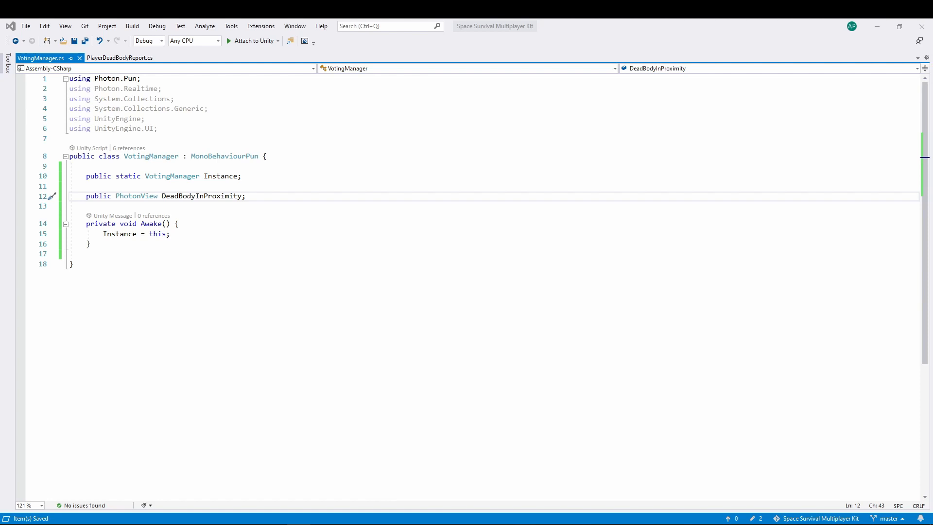
{"action": "left_click", "coordinate": [271, 196]}
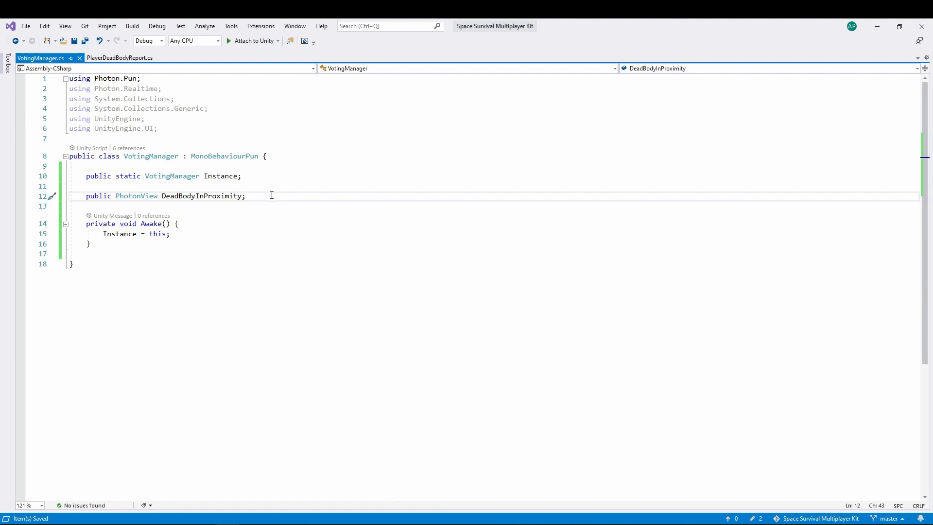
{"action": "type", "text": "priv"}
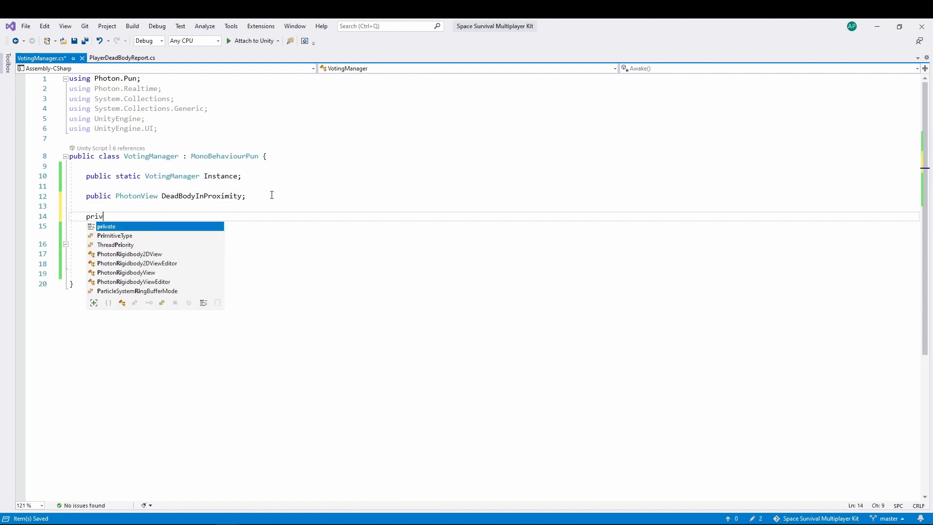
{"action": "type", "text": "ate List<>"}
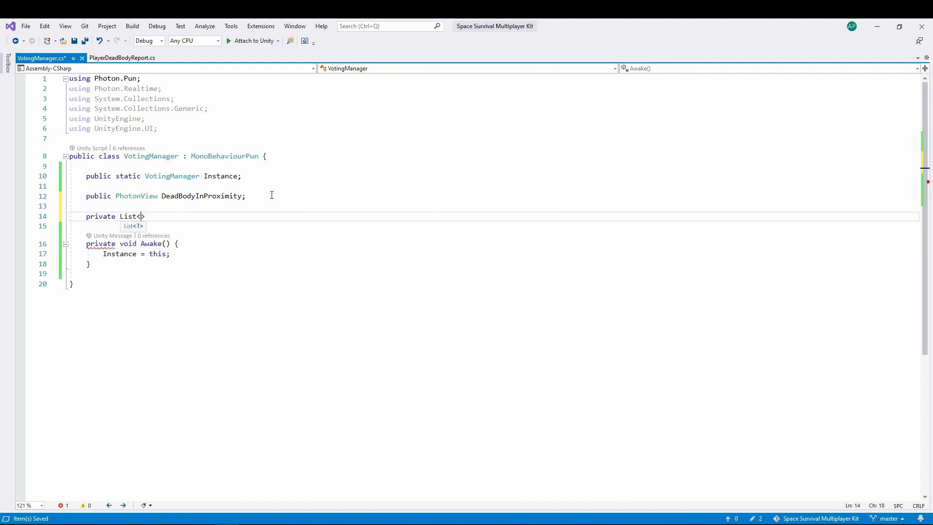
{"action": "type", "text": "int>"}
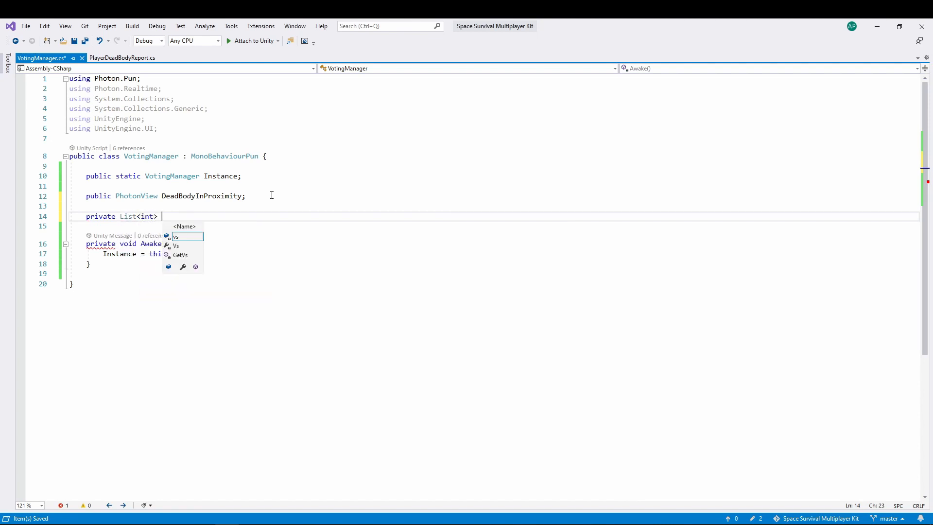
{"action": "type", "text": "_reported"}
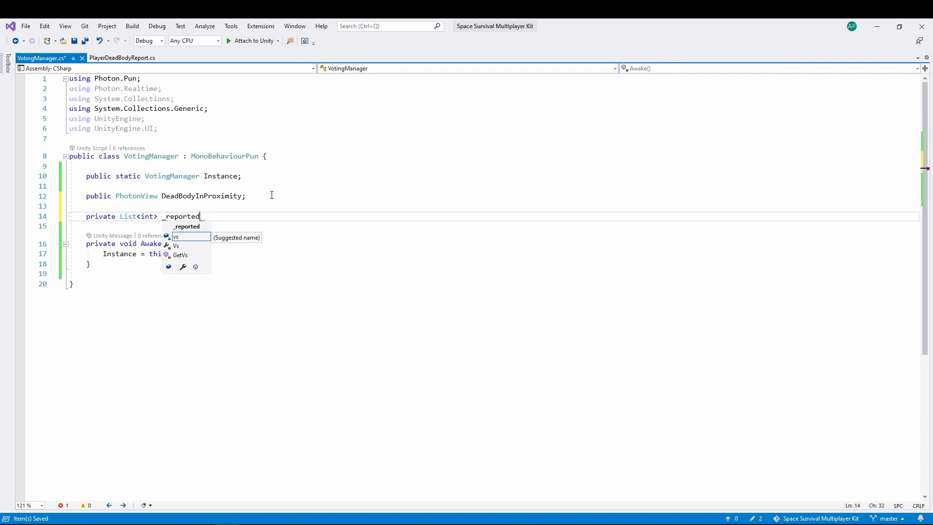
{"action": "type", "text": "DeadBodies"}
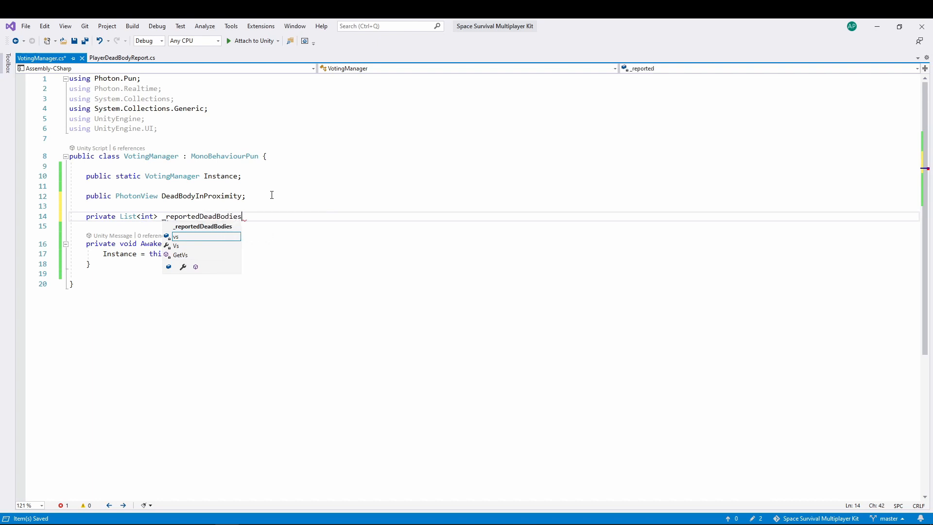
{"action": "type", "text": "List = new List<int>"}
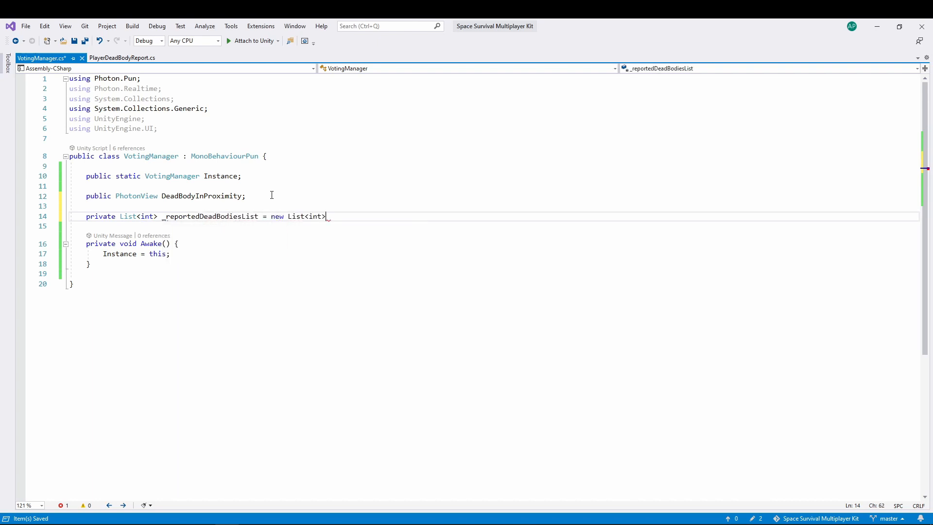
{"action": "type", "text": "();"}
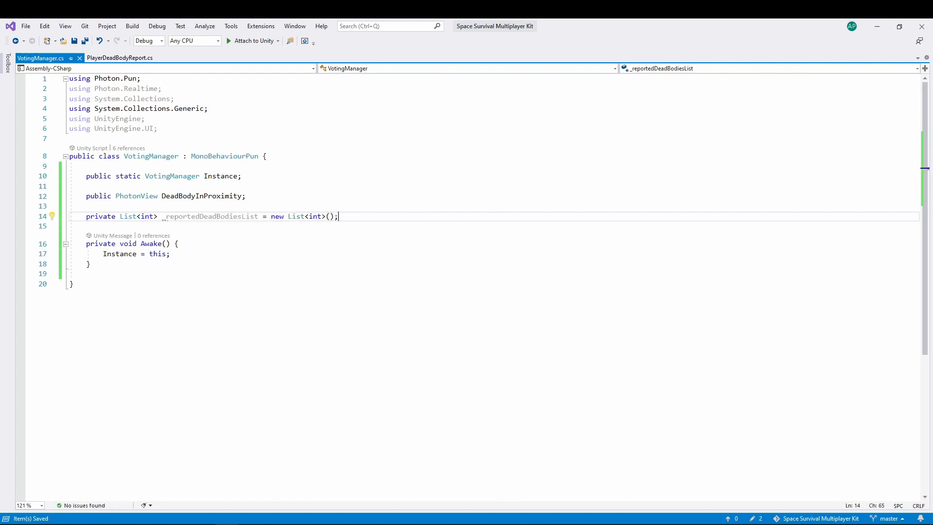
Step: Write public bool WasBodyReported(int actorNumber) returning _reportedDeadBodiesList.Contains(actorNumber)
{"action": "left_click", "coordinate": [89, 263]}
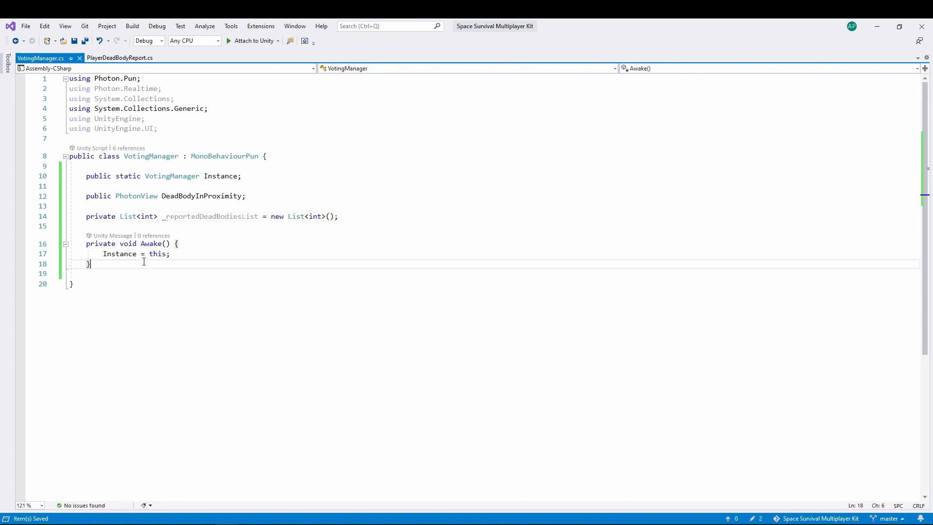
{"action": "type", "text": "public"}
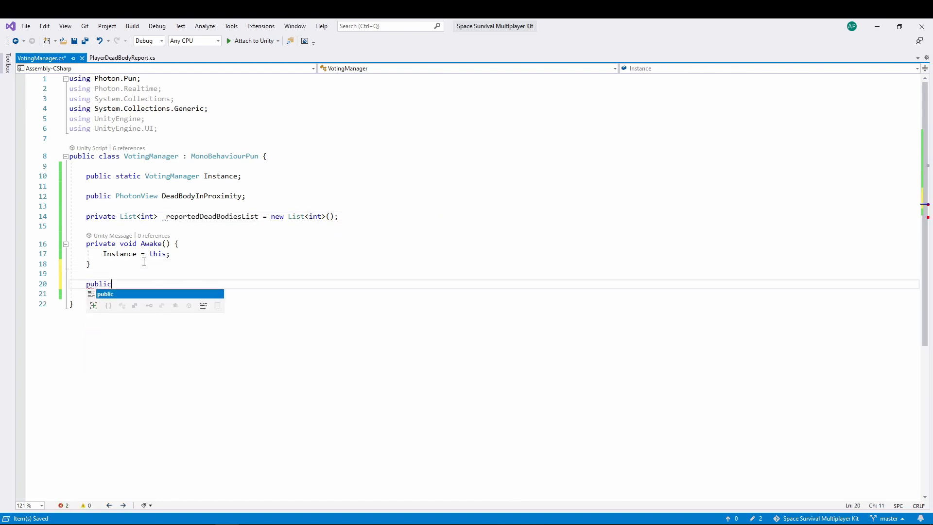
{"action": "type", "text": "bool"}
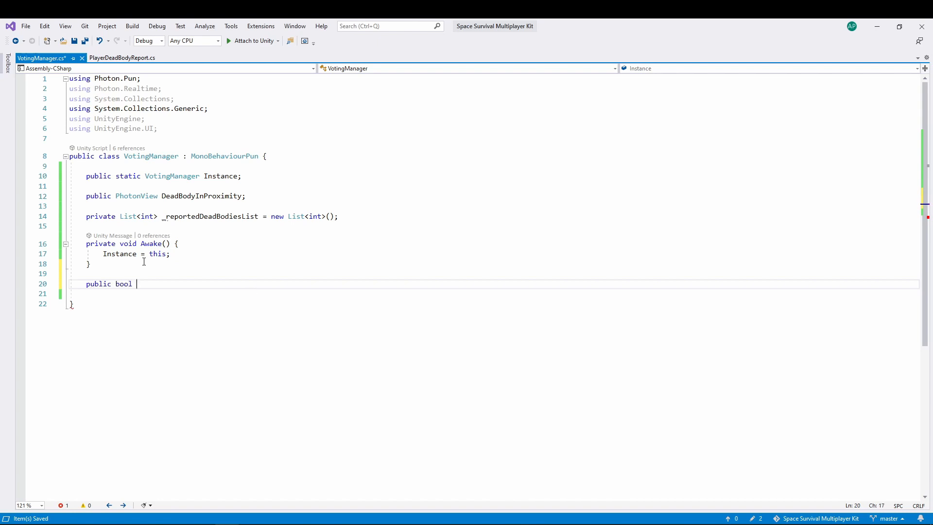
{"action": "type", "text": "WasBo"}
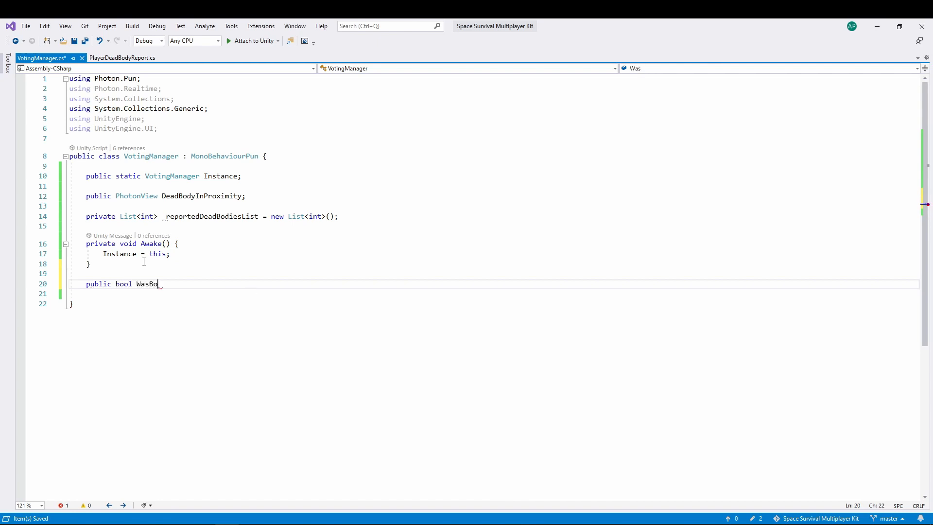
{"action": "type", "text": "dyReport"}
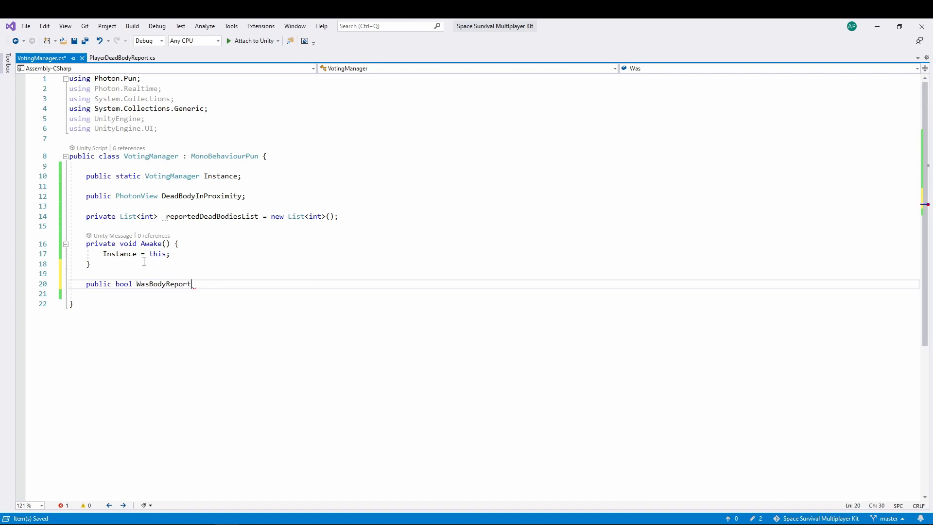
{"action": "type", "text": "ed(int a"}
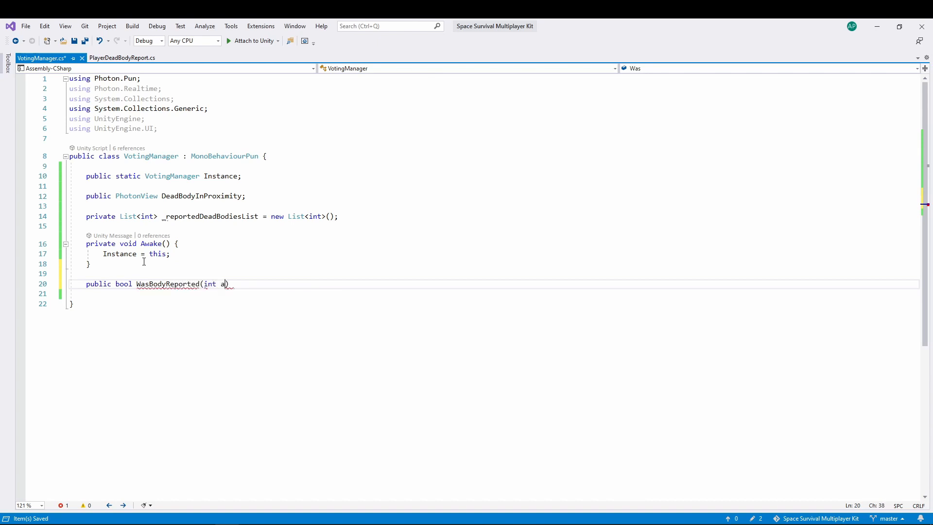
{"action": "type", "text": "ctorNumber"}
{"action": "left_click", "coordinate": [494, 293]}
{"action": "type", "text": "return"}
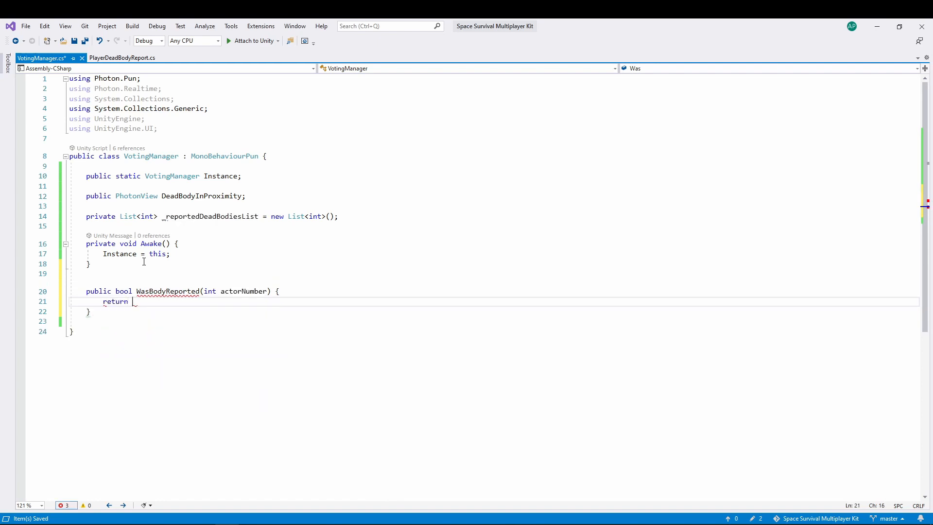
{"action": "type", "text": "_reportedDeadBodiesList"}
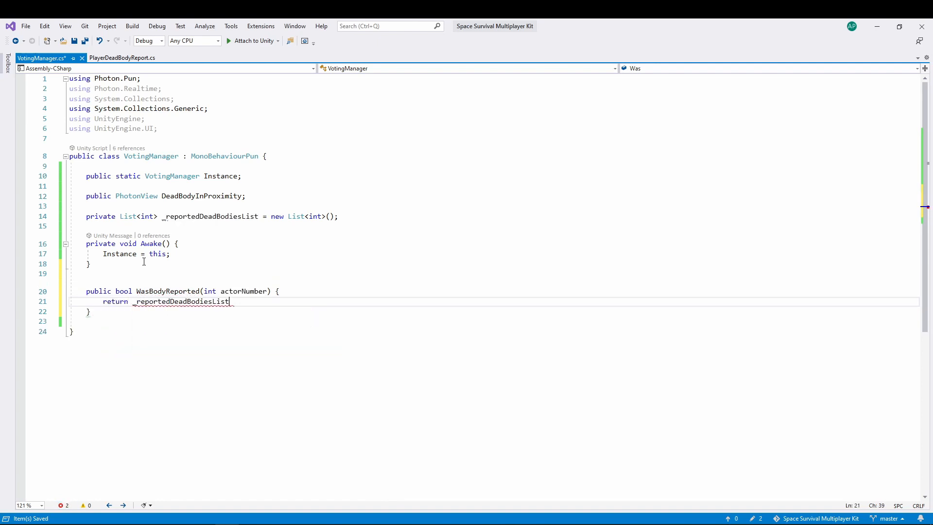
{"action": "type", "text": ".Contains()"}
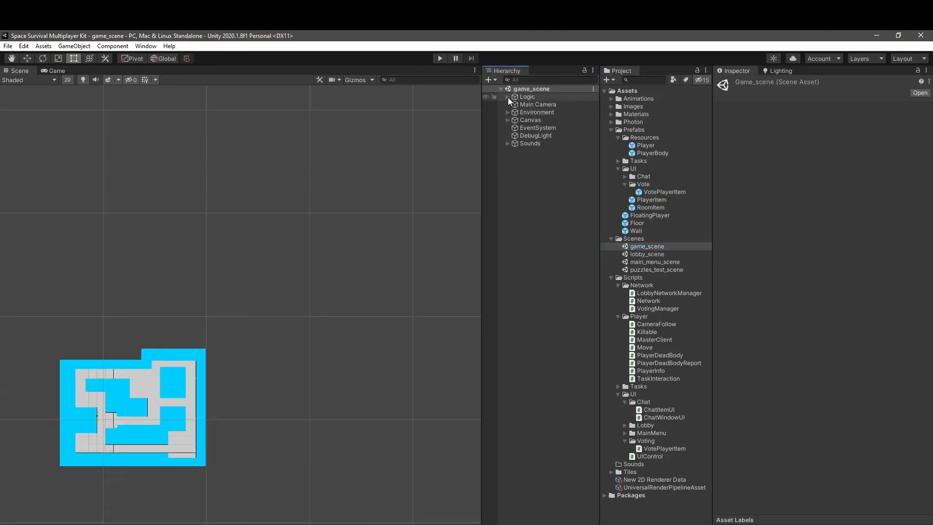
Step: Select Logic > Network in the Hierarchy and review its Network (Script) Voting Manager reference
{"action": "left_click", "coordinate": [547, 119]}
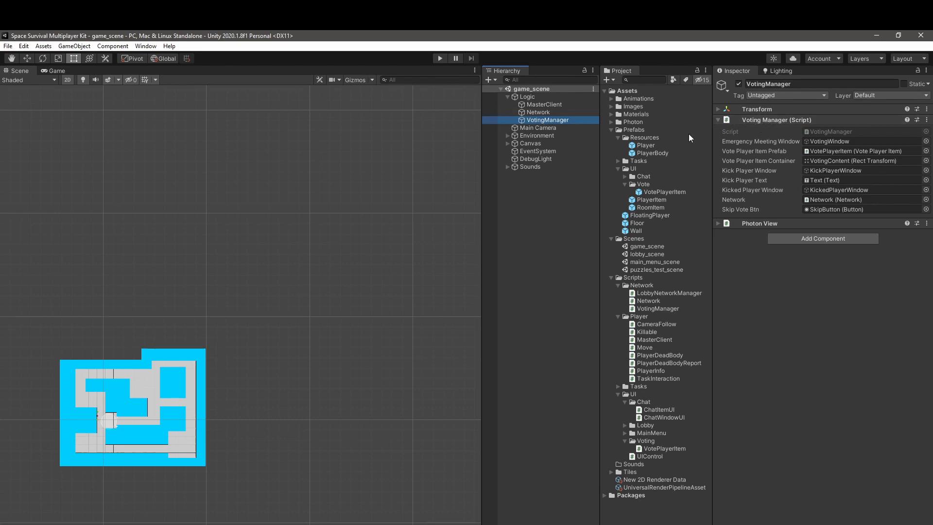
{"action": "left_click", "coordinate": [538, 112]}
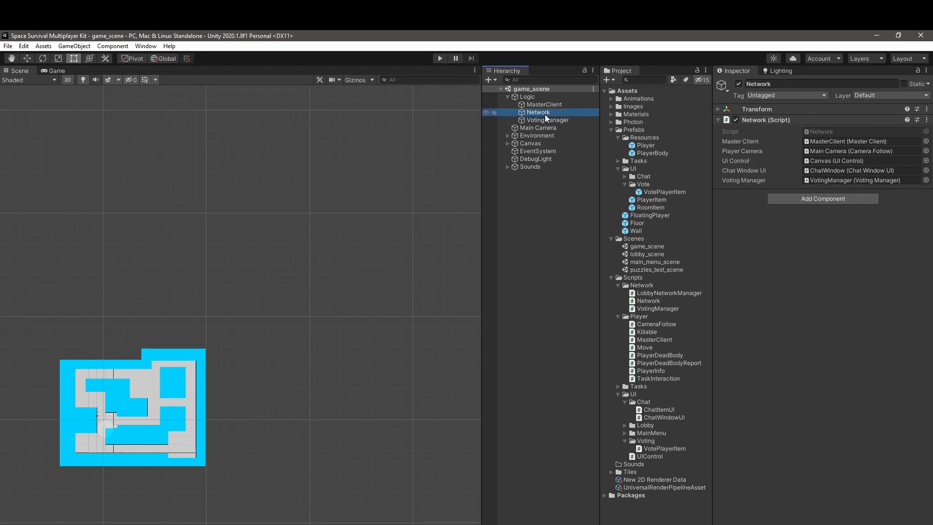
{"action": "left_click", "coordinate": [864, 181]}
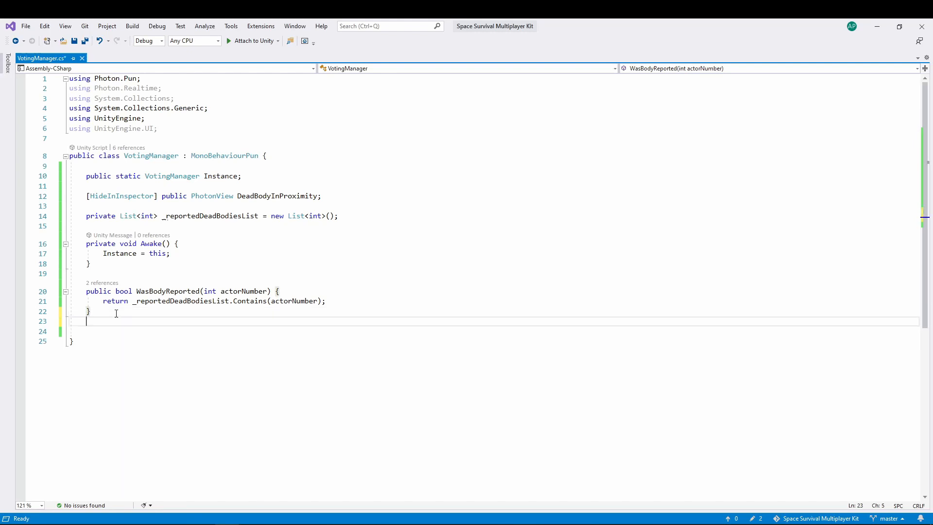
Step: Write public void ReportDeadBody() that returns early when DeadBodyInProximity is null
{"action": "type", "text": "public"}
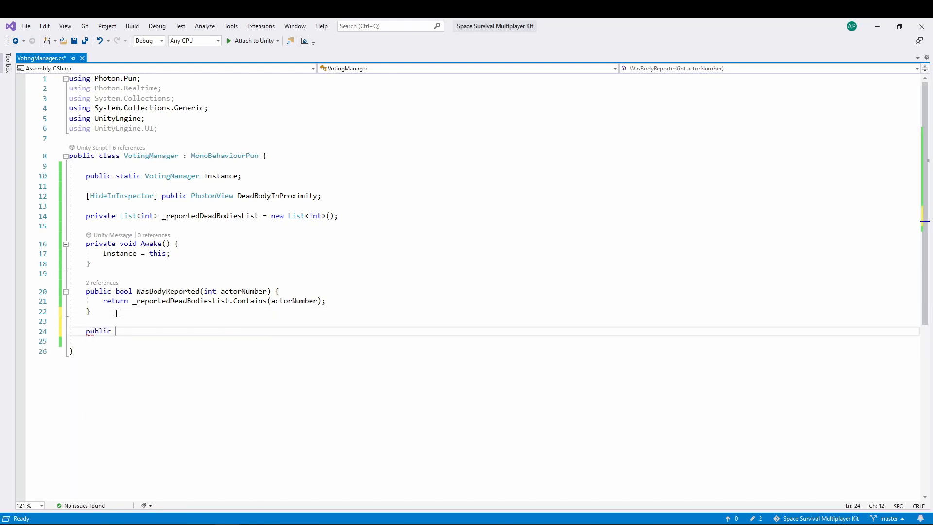
{"action": "type", "text": "void Repor"}
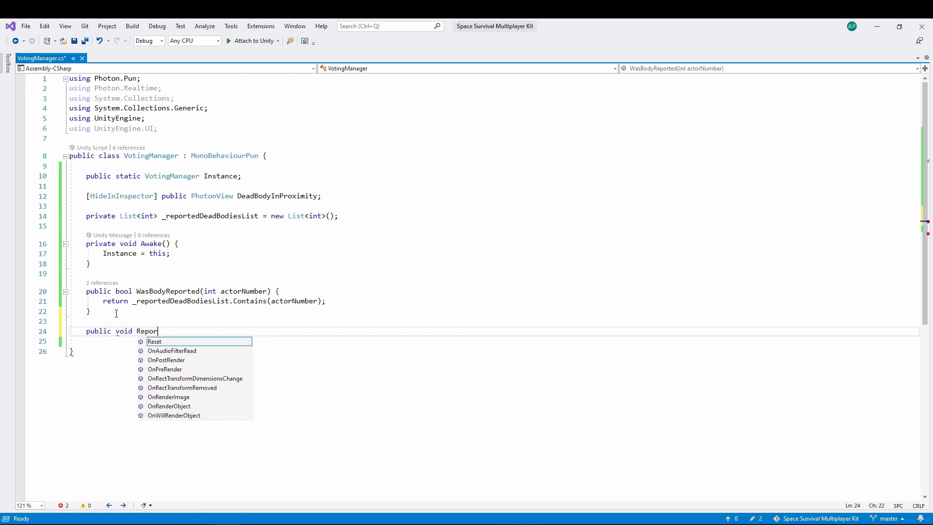
{"action": "type", "text": "tDeadBody"}
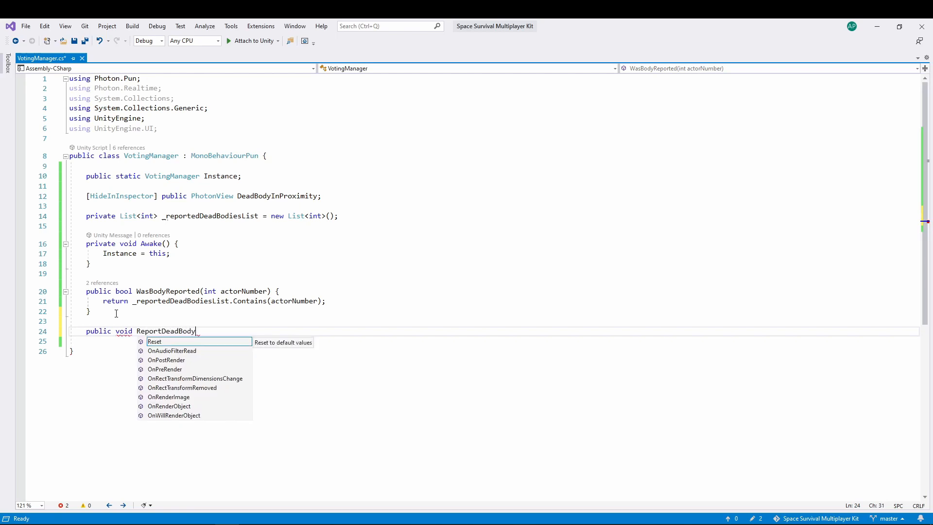
{"action": "type", "text": "() {"}
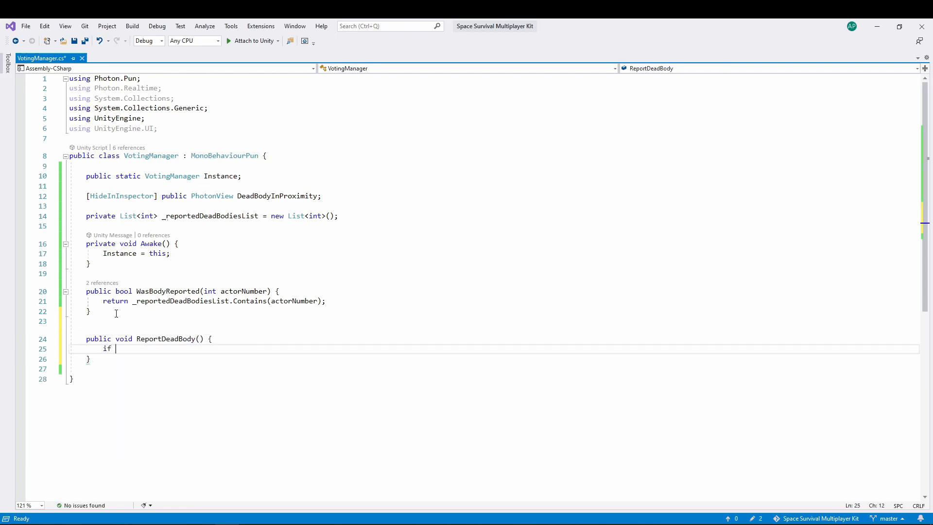
{"action": "type", "text": "(DeadBodyInProximity)"}
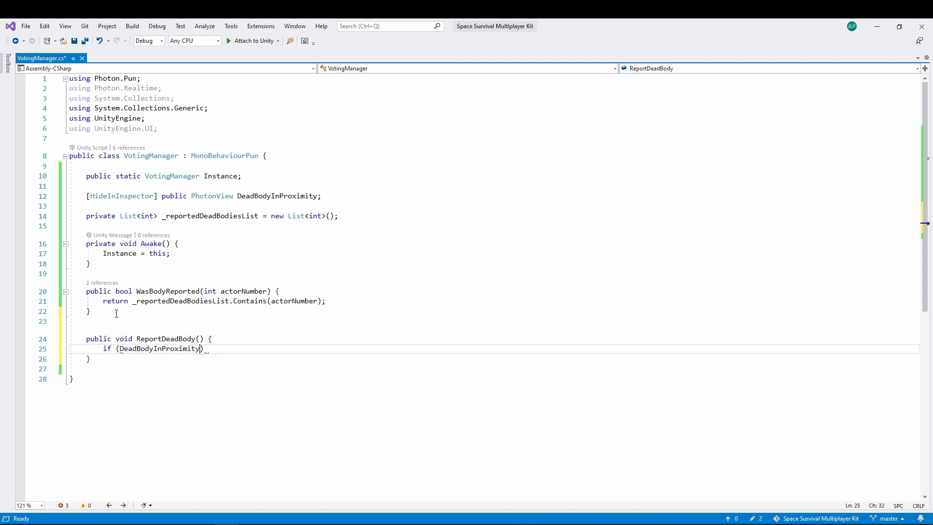
{"action": "type", "text": "=="}
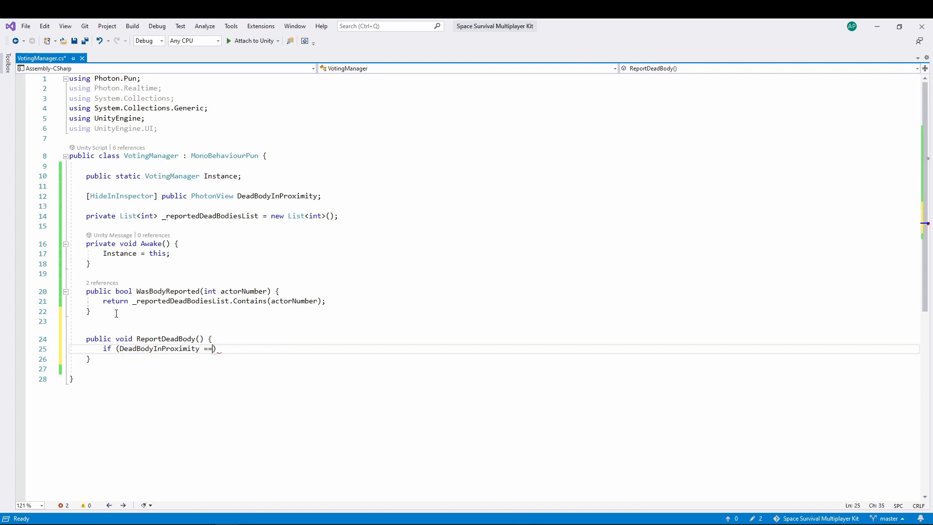
{"action": "type", "text": "null) { r"}
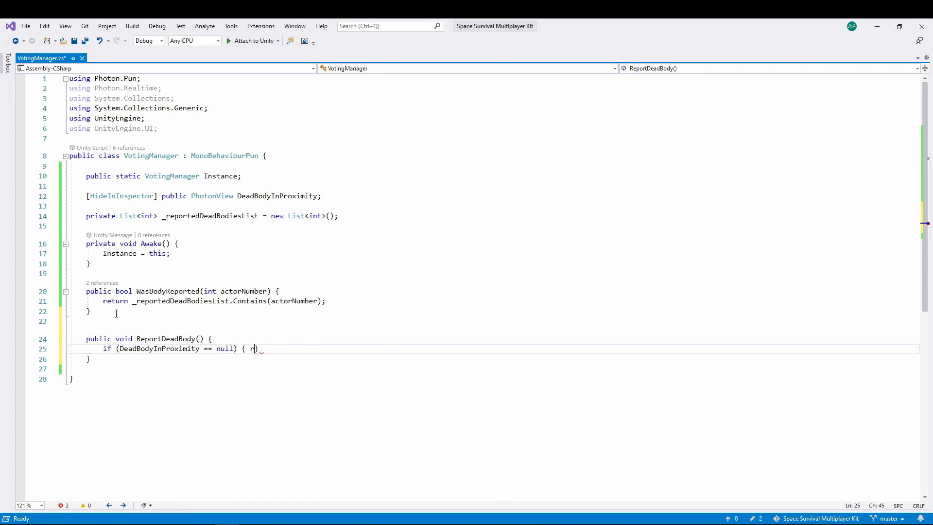
{"action": "type", "text": "eturn;"}
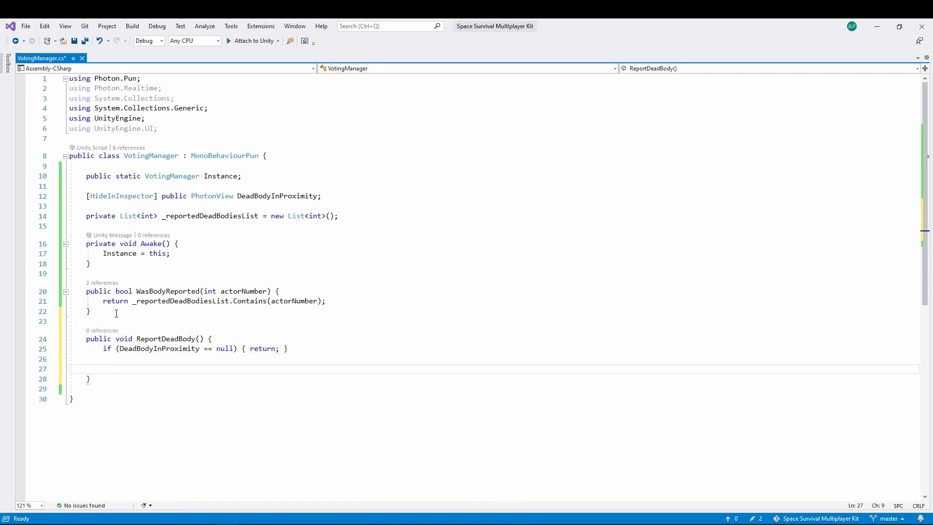
Step: Skip when _reportedDeadBodiesList already contains the body, with a 'body is already reported' comment
{"action": "type", "text": "if (_)"}
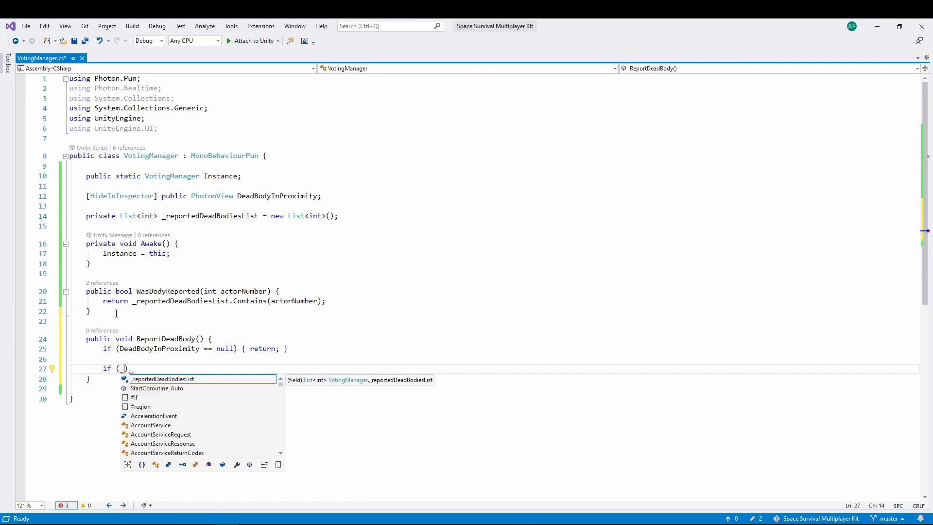
{"action": "type", "text": "_reportedDeadBodiesList.contains(DeadBodyInProximity.OwnerActorNr"}
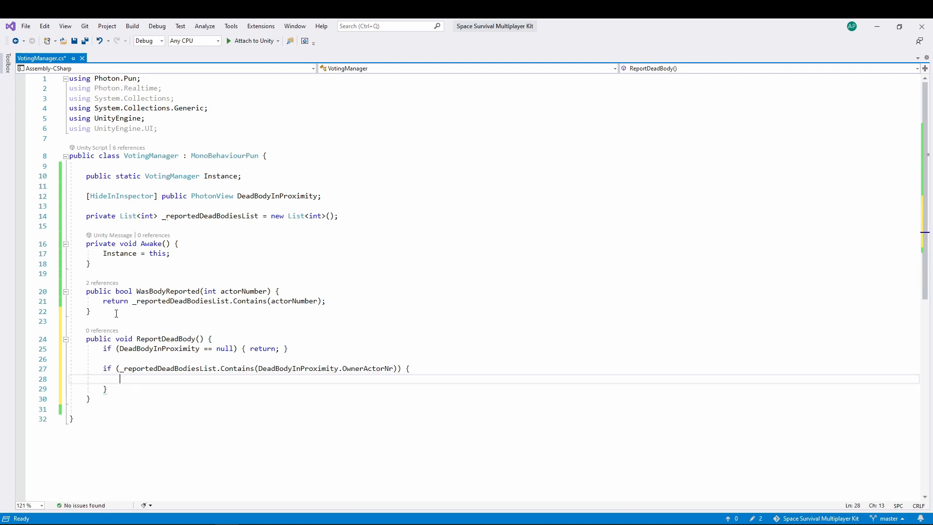
{"action": "type", "text": "// the body wa"}
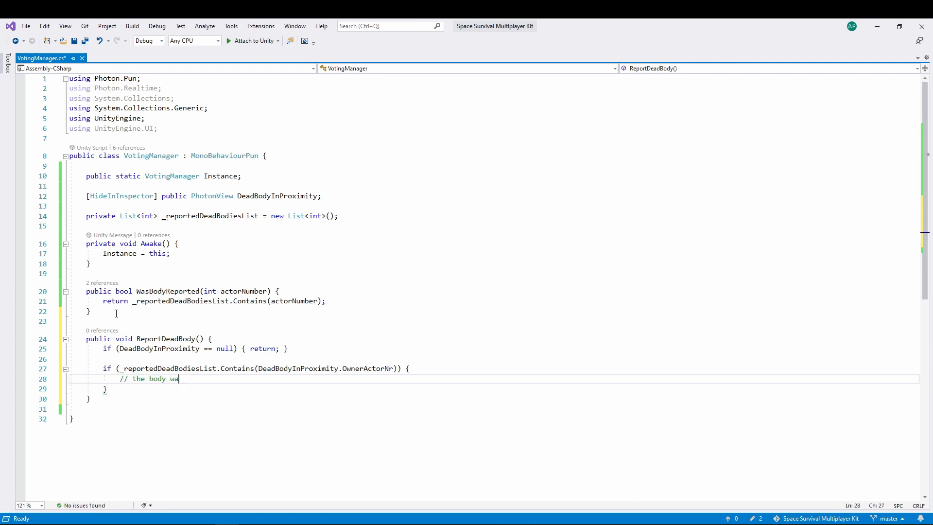
{"action": "type", "text": "s already reported. do nothing"}
{"action": "type", "text": "return;"}
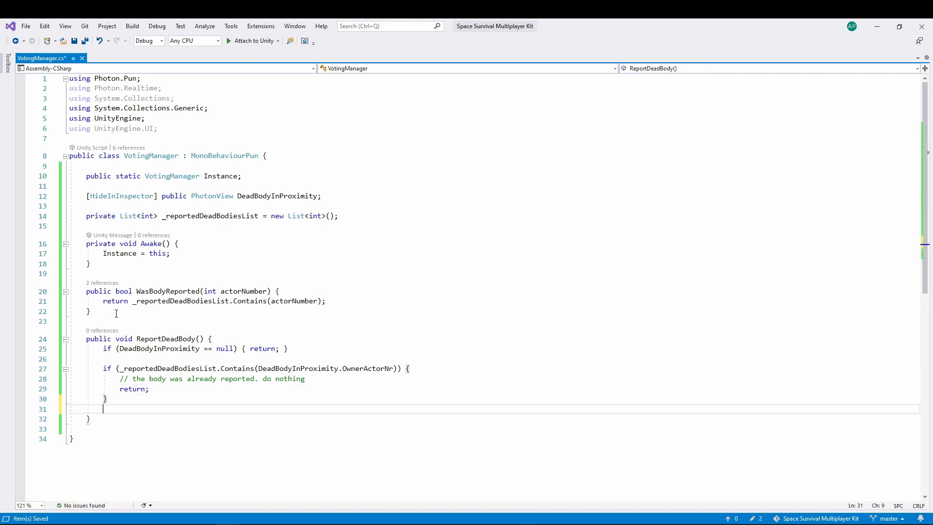
Step: Send photonView.RPC("ReportDeadBodyRPC", RpcTarget.All, DeadBodyInProximity.OwnerActorNr)
{"action": "type", "text": "photonView.RPC("}
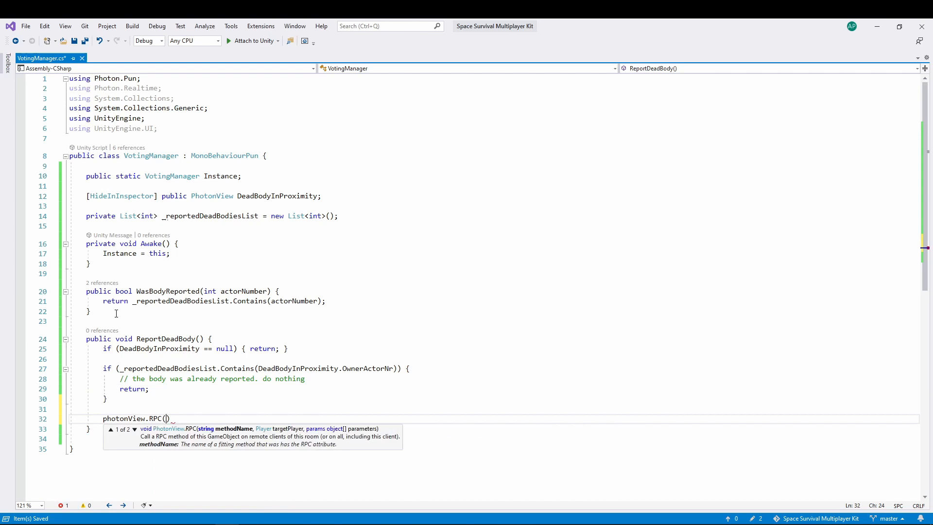
{"action": "type", "text": "\"ReportDeadBodyRPC"}
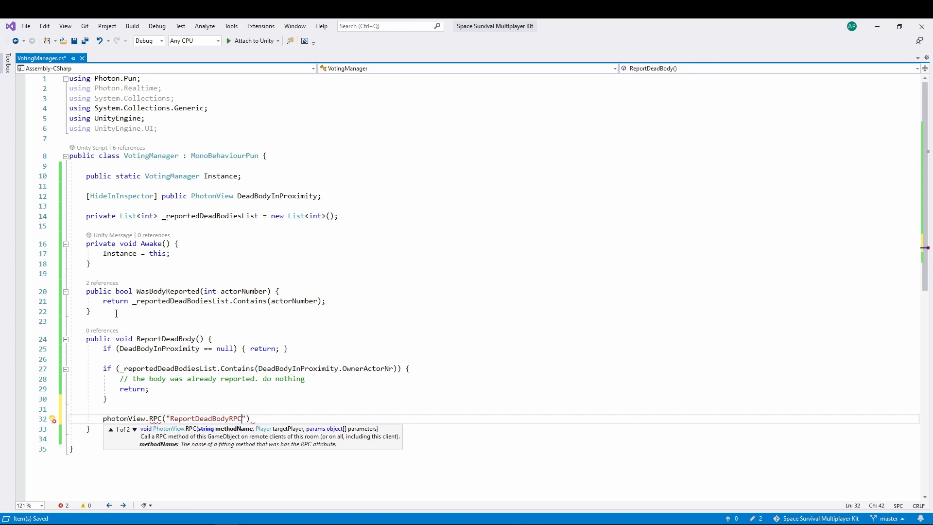
{"action": "type", "text": ", RPC"}
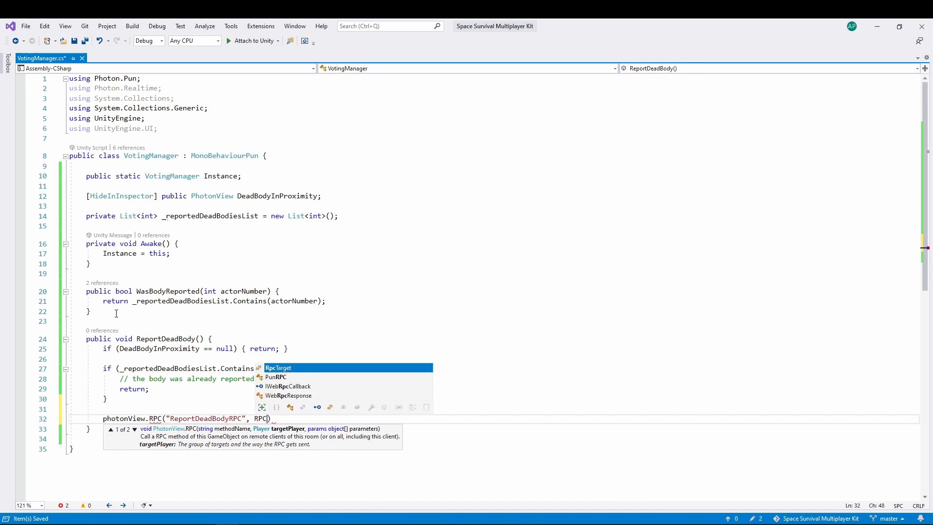
{"action": "type", "text": "RpcTarget.All"}
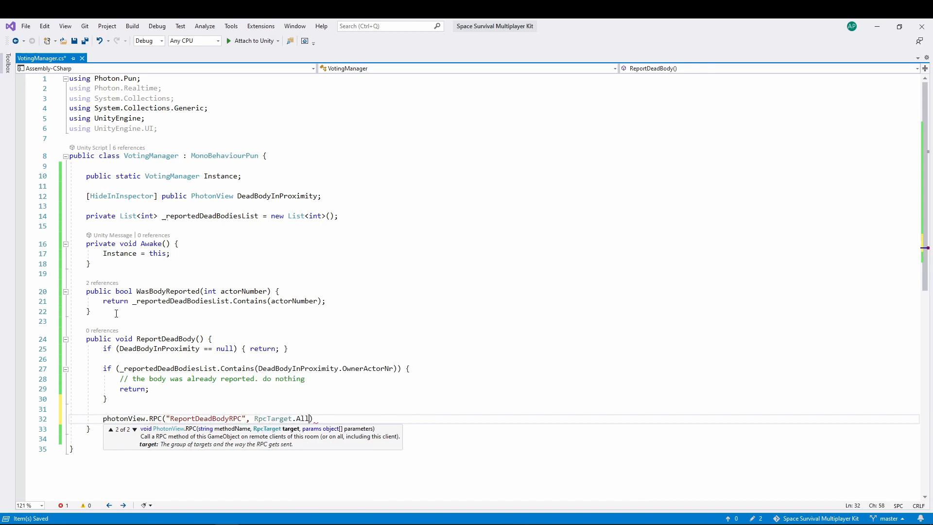
{"action": "type", "text": ", DeadBodyInProximity"}
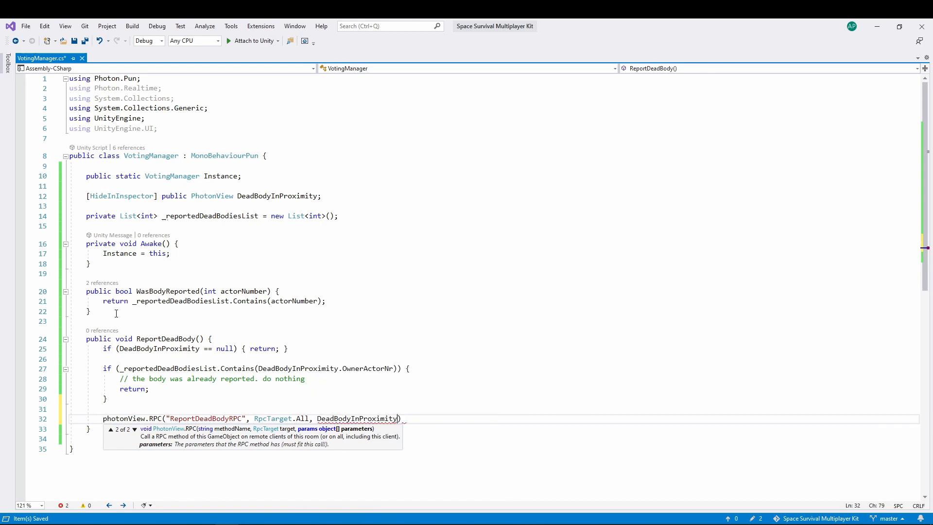
{"action": "type", "text": ".ownerActorNr"}
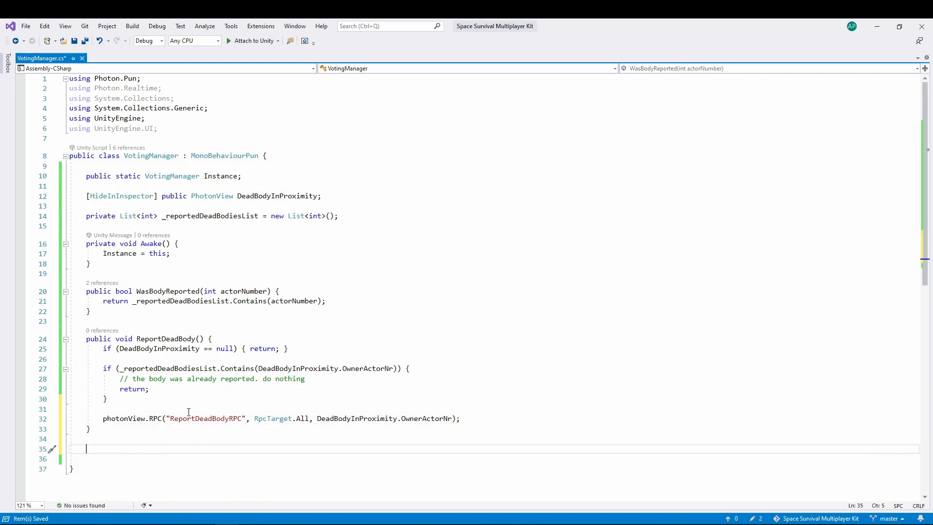
Step: Add [PunRPC] ReportDeadBodyRPC(int actorNumber) adding actorNumber to _reportedDeadBodiesList, and save
{"action": "type", "text": "ReportDeadBodyRPC(int"}
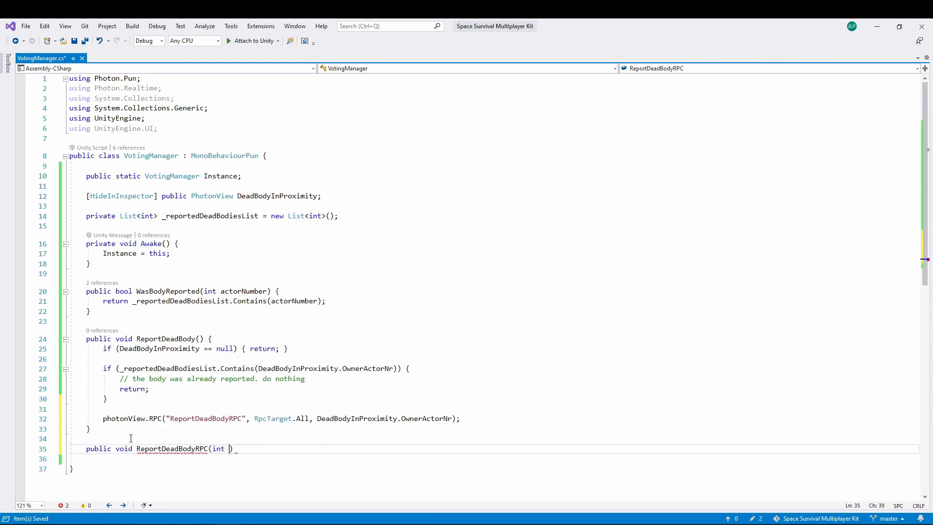
{"action": "type", "text": "actorNumber"}
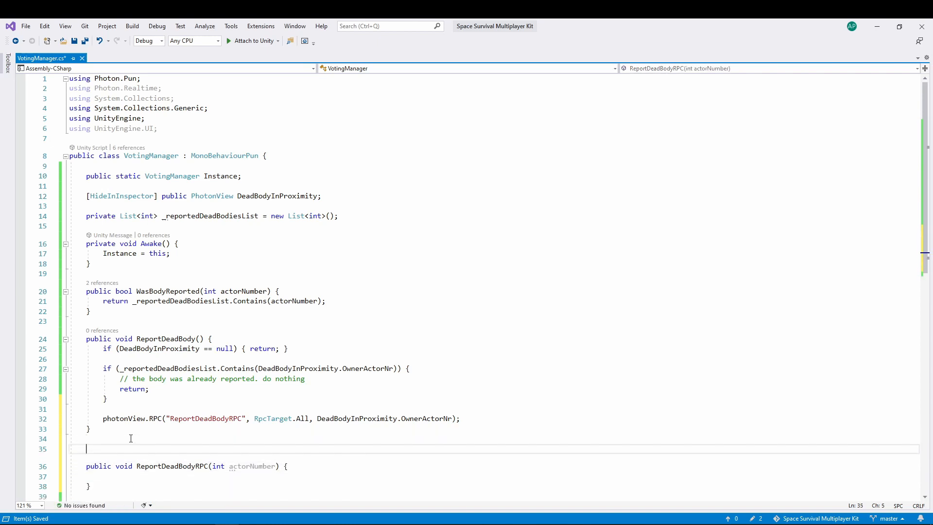
{"action": "type", "text": "[PunRPC"}
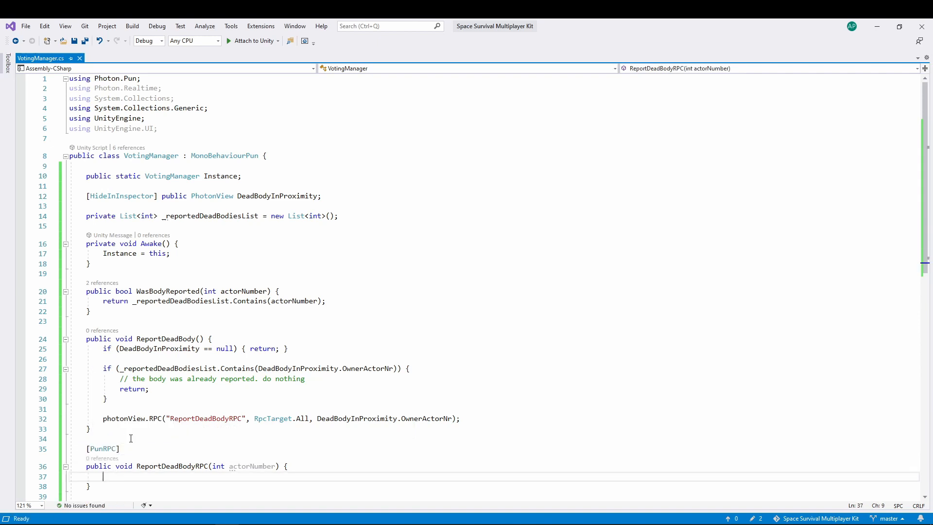
{"action": "type", "text": "_reportedDeadBodiesList.Add(actorNumber"}
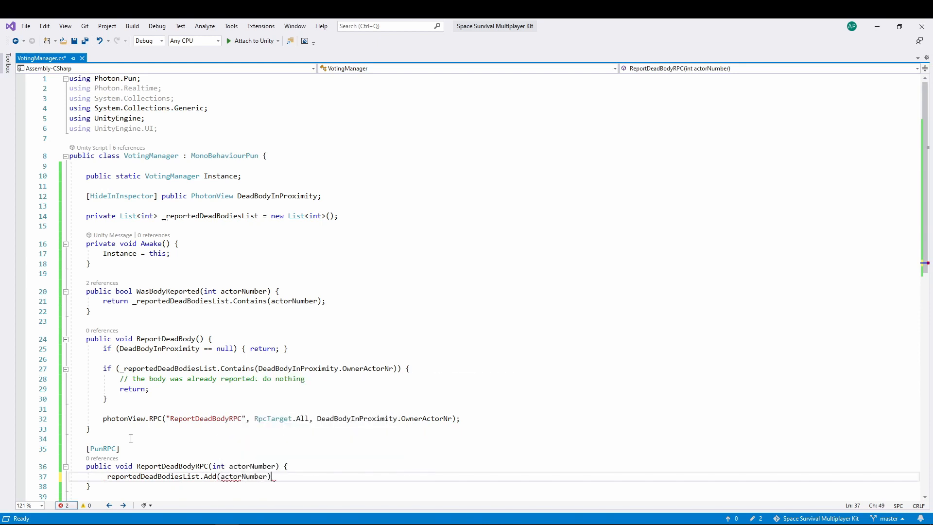
{"action": "type", "text": ";"}
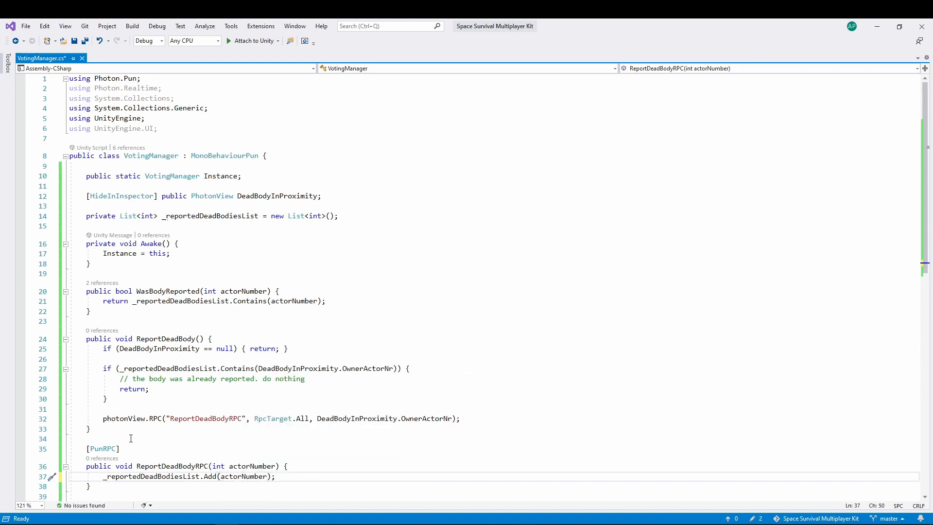
{"action": "key", "text": "ctrl+s"}
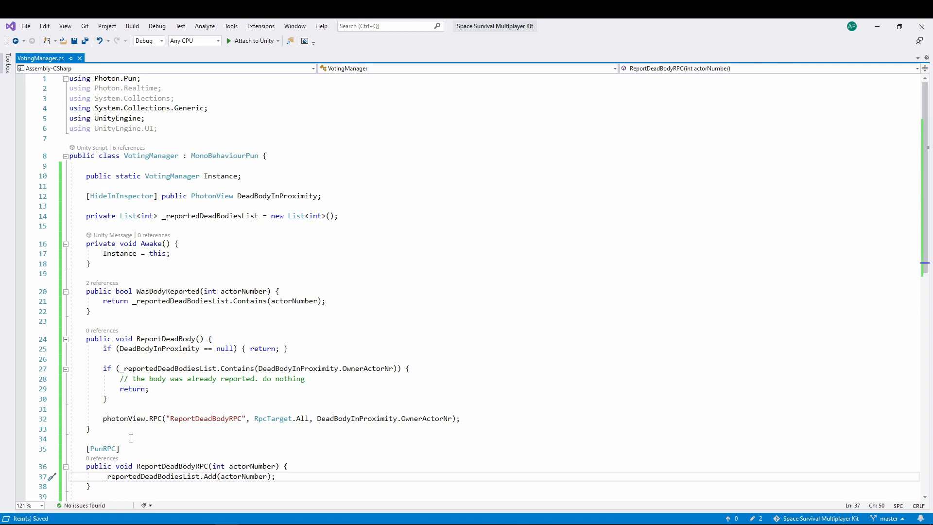
{"action": "scroll", "scroll_direction": "down", "scroll_amount": 3}
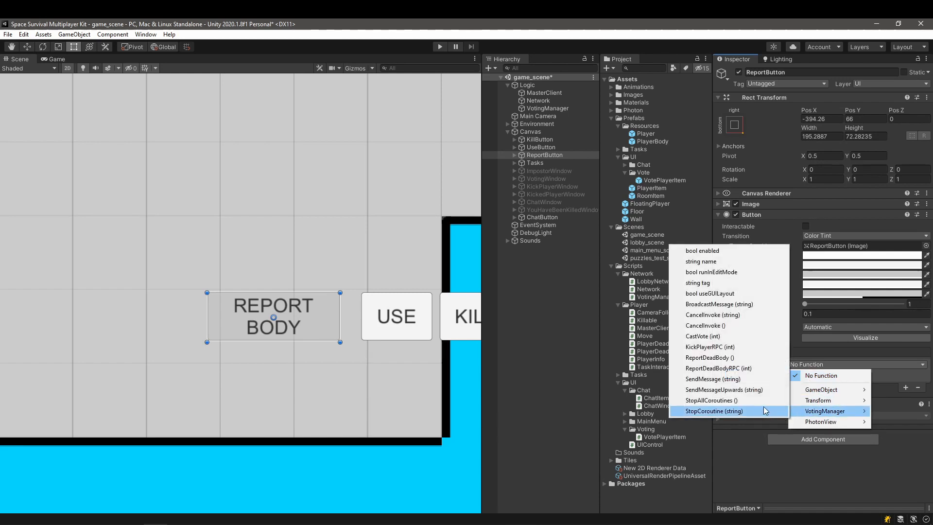
Step: Set ReportButton's On Click to VotingManager > ReportDeadBody()
{"action": "left_click", "coordinate": [710, 357]}
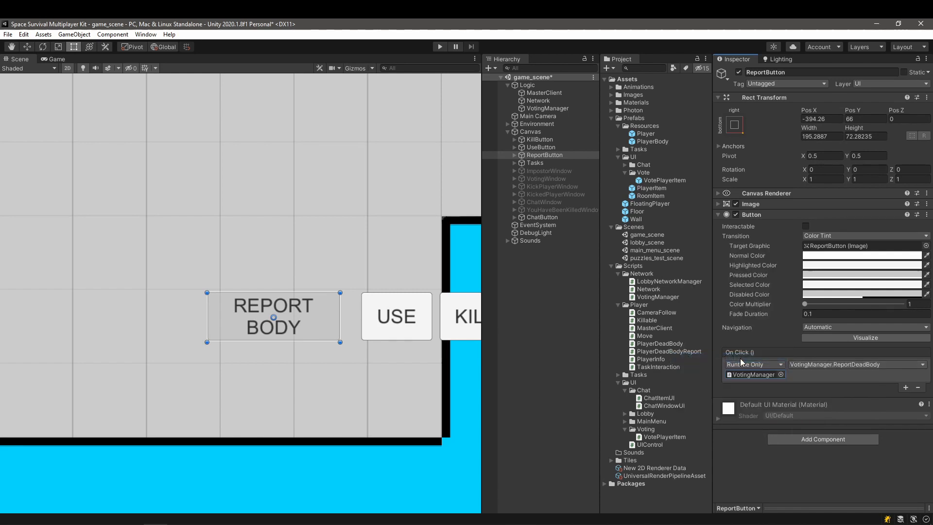